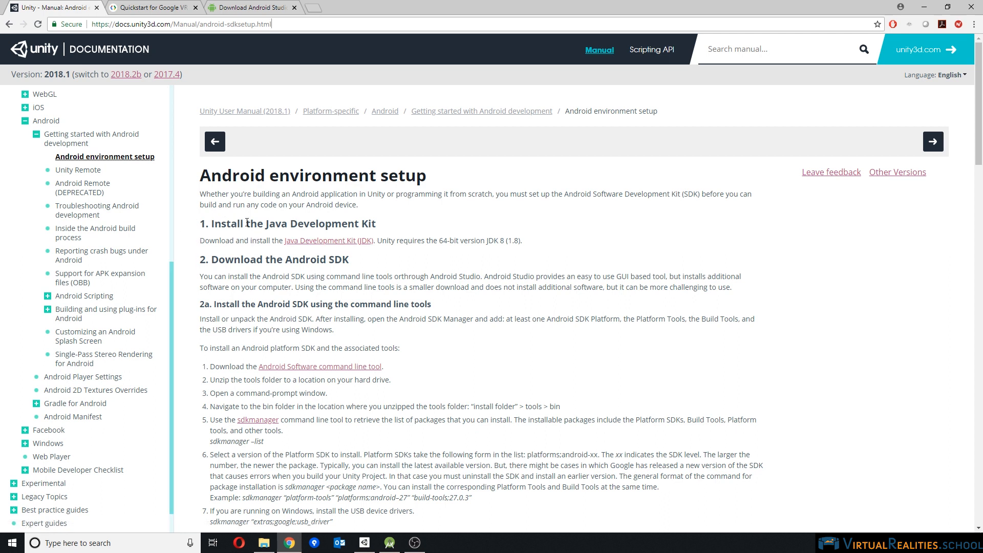
pyautogui.moveTo(356, 245)
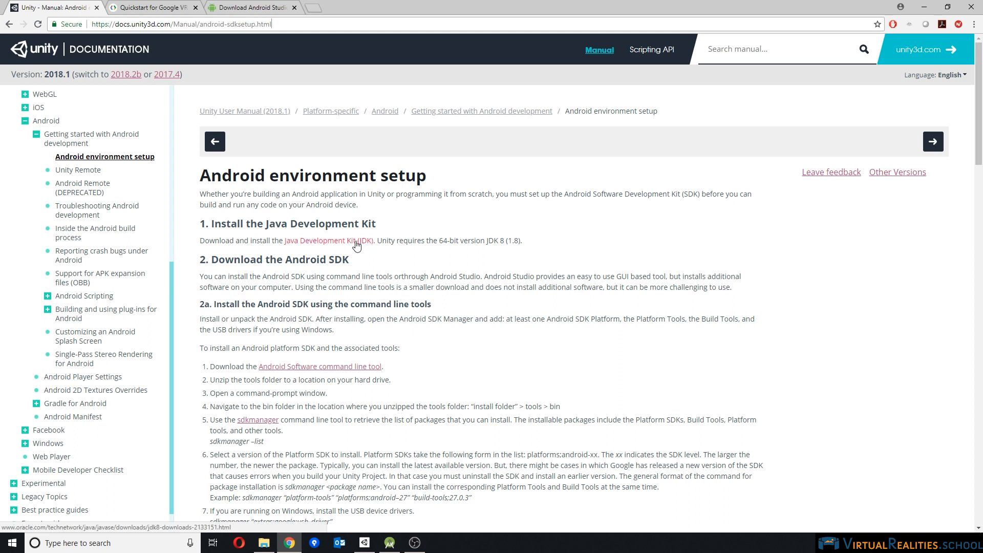
pyautogui.moveTo(319, 245)
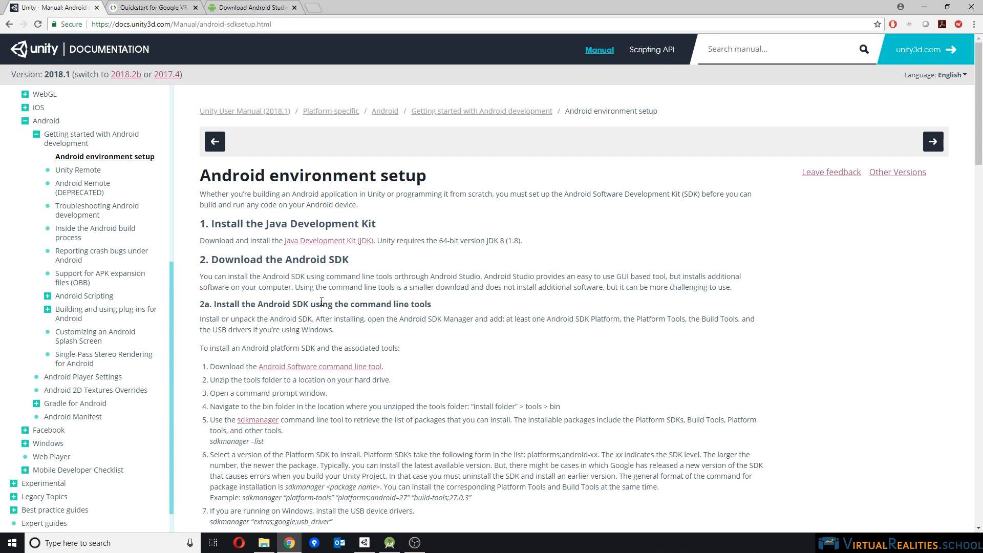
# - Review the Android setup guide and move to the Android Studio download page
pyautogui.scroll(-3)
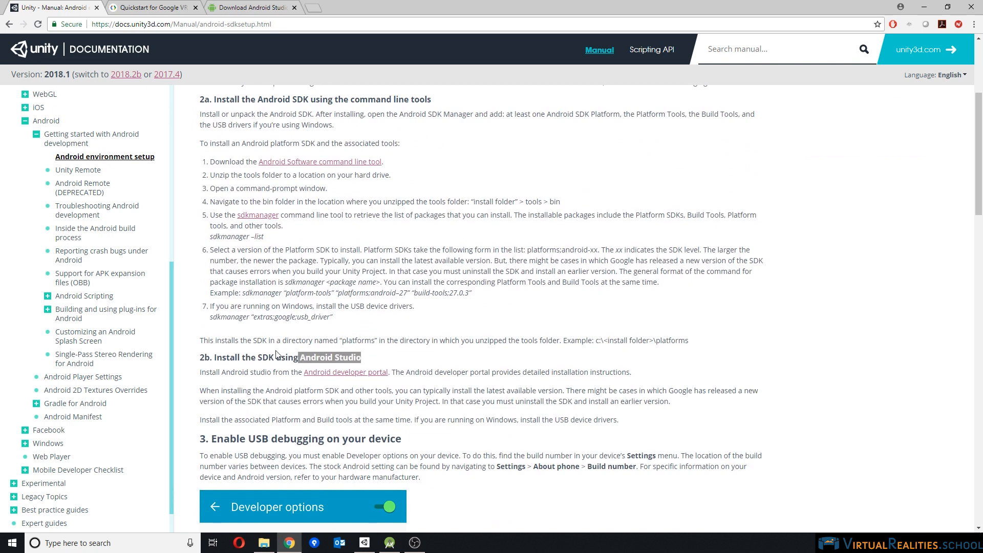
pyautogui.moveTo(247, 71)
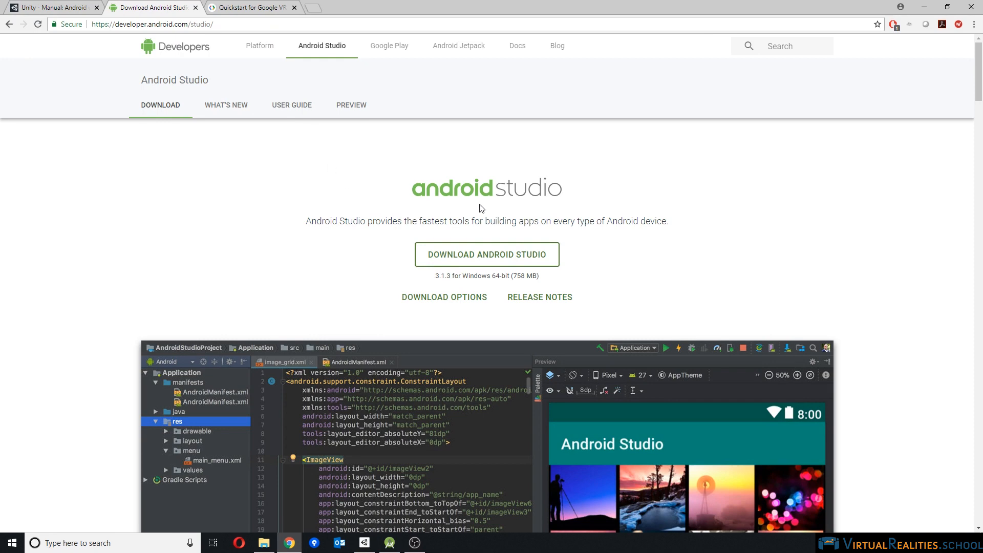
pyautogui.click(157, 23)
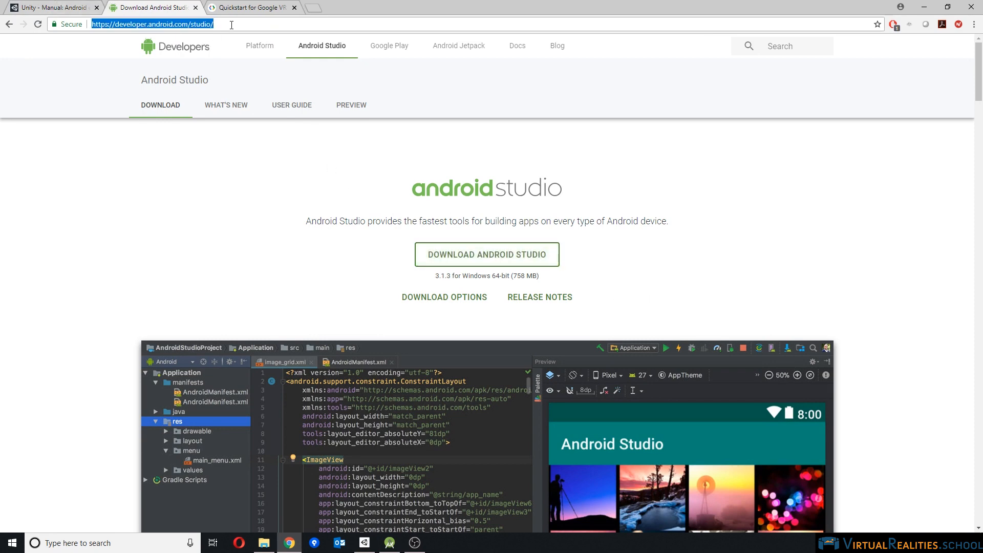
pyautogui.scroll(-3)
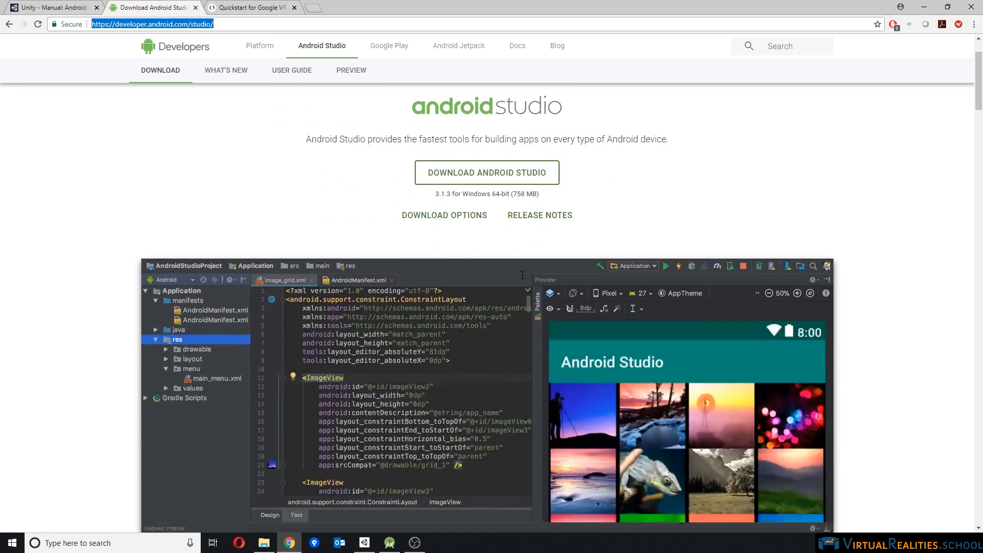
# - Bring up Android Studio and reach the SDK Manager via Configure
pyautogui.click(53, 7)
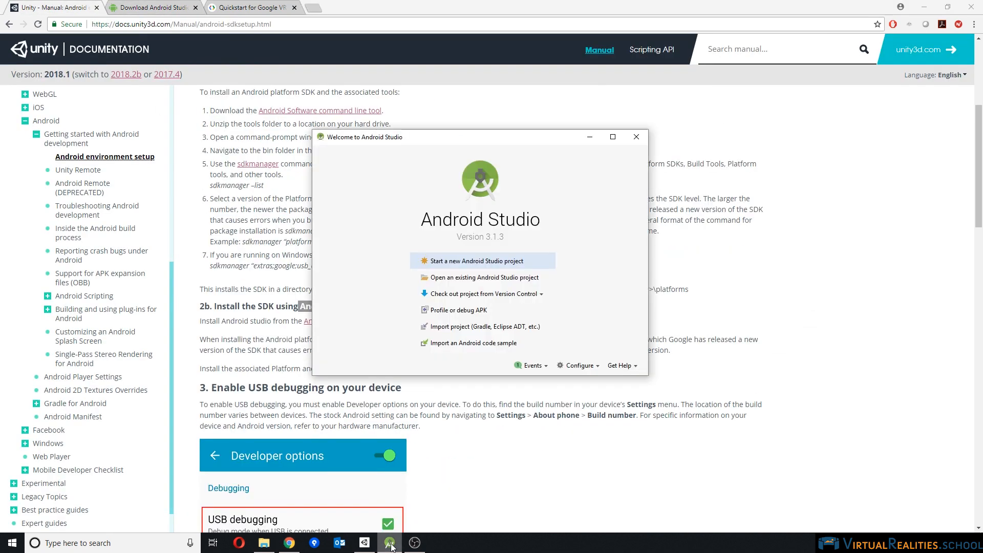
pyautogui.moveTo(575, 374)
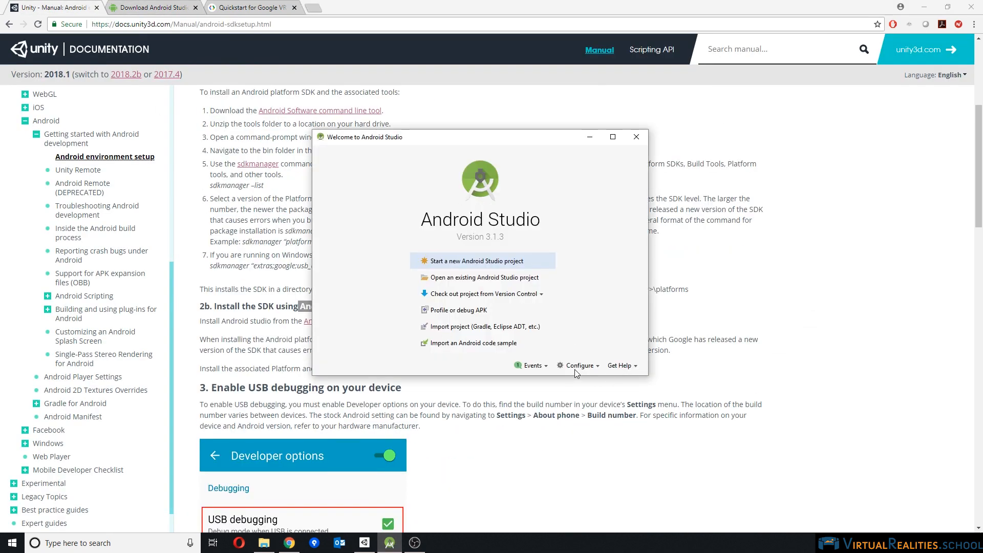
pyautogui.click(577, 366)
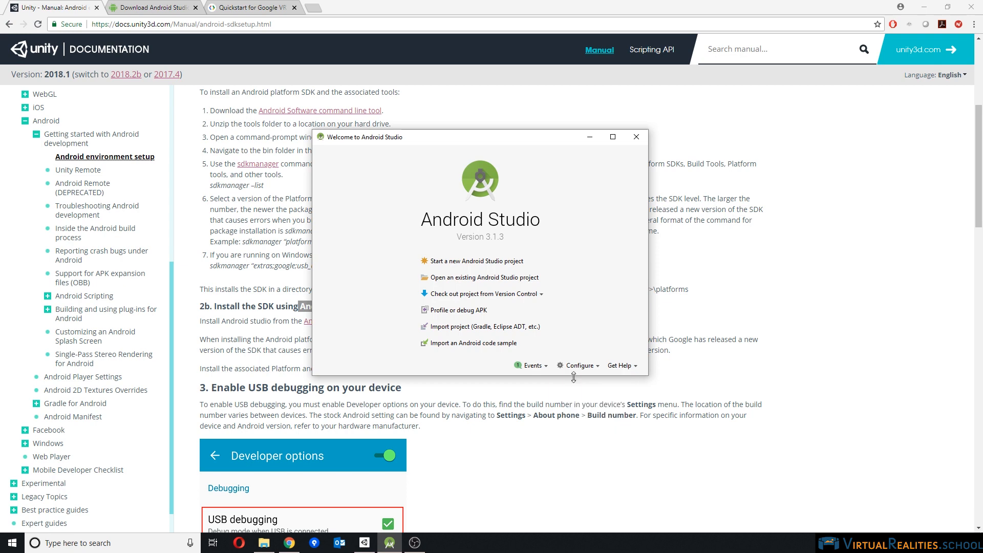
pyautogui.click(576, 365)
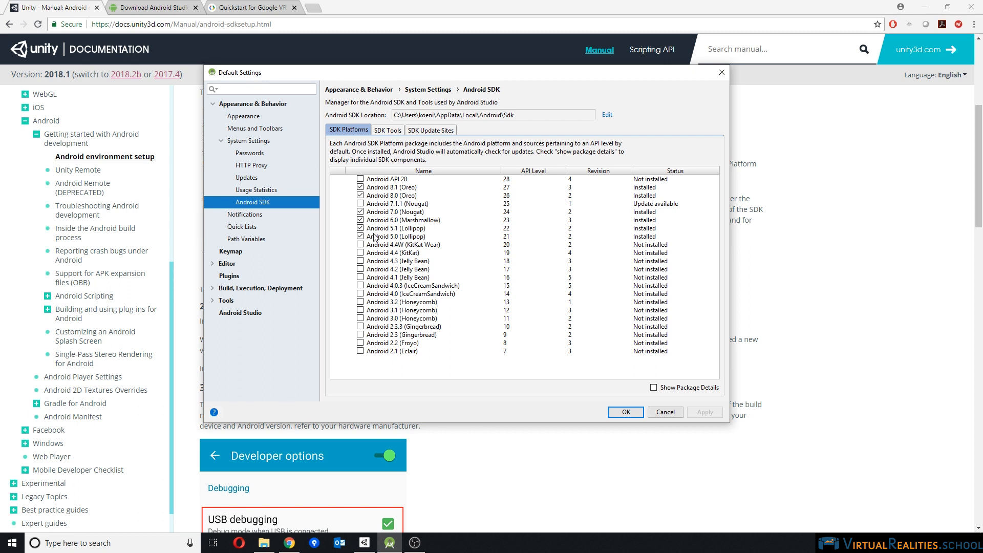
pyautogui.moveTo(375, 236)
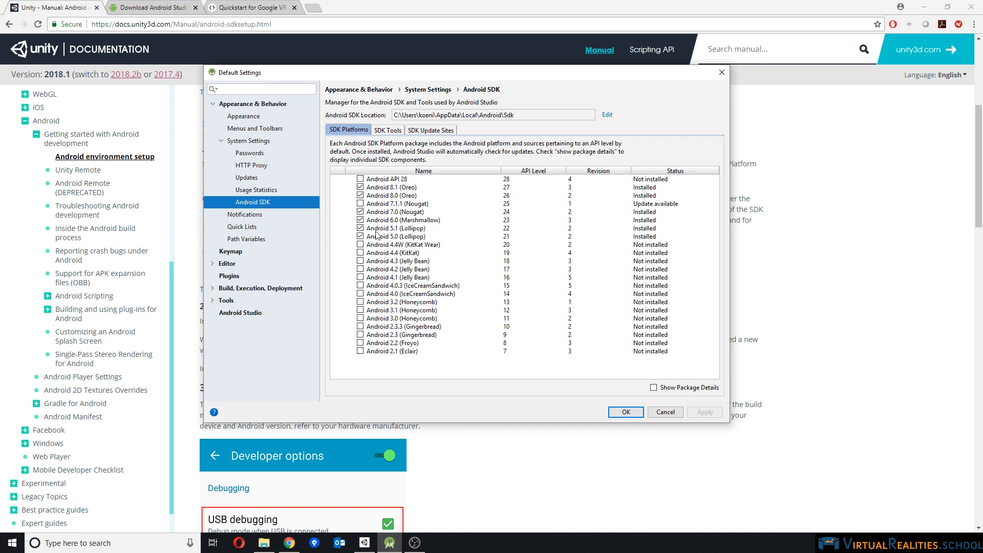
pyautogui.moveTo(383, 242)
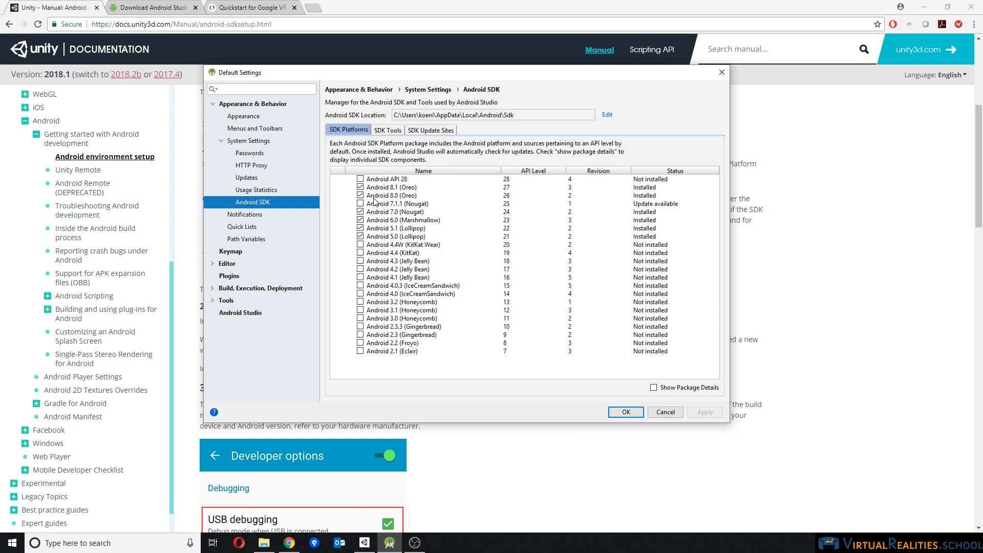
pyautogui.moveTo(383, 201)
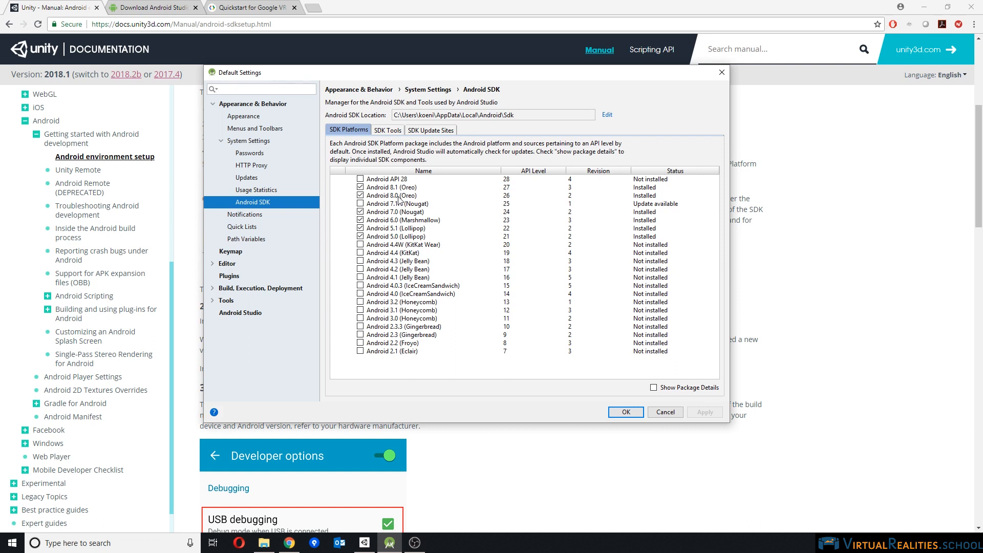
pyautogui.moveTo(548, 194)
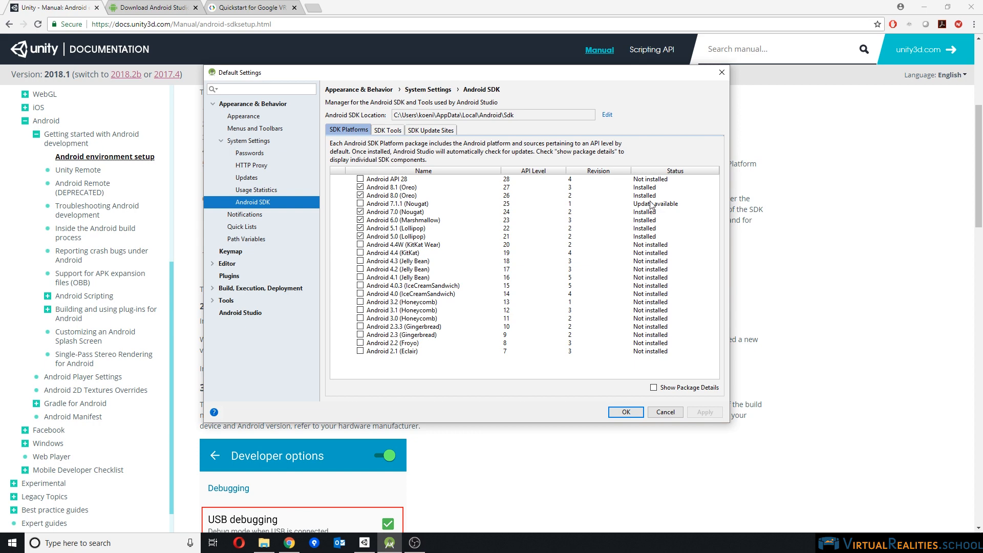
# - Review the installed SDK Tools list (Build-Tools, Platform-Tools, SDK Tools, NDK)
pyautogui.click(387, 130)
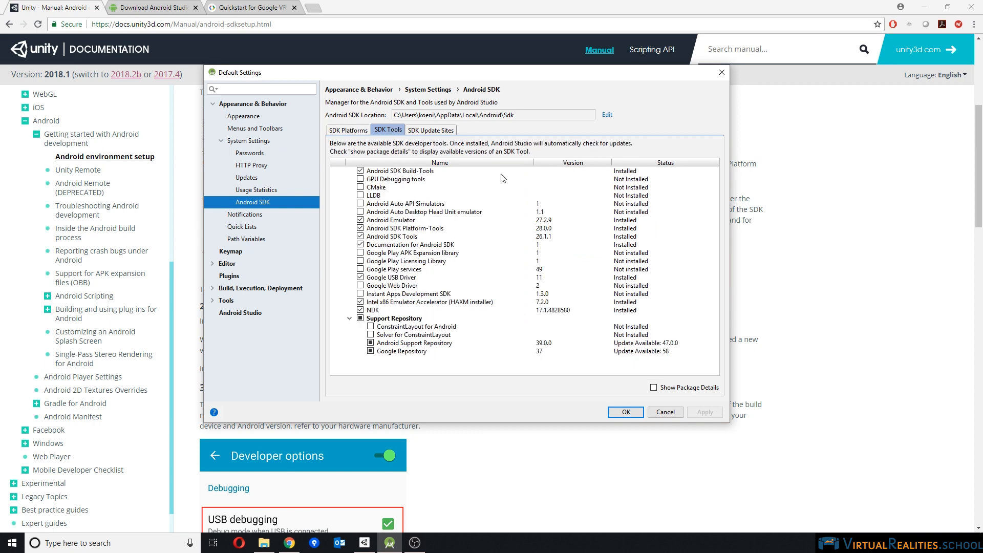
pyautogui.moveTo(434, 178)
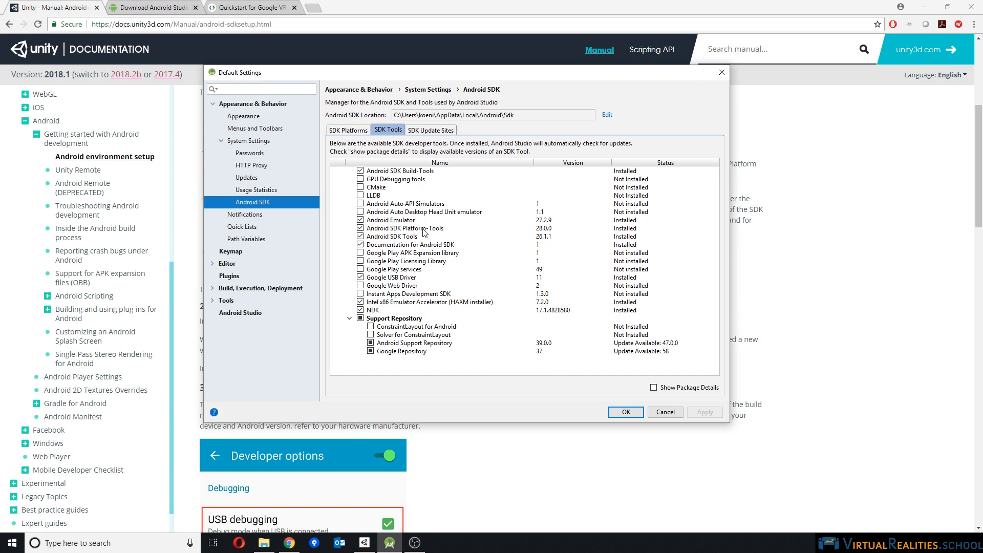
pyautogui.moveTo(418, 241)
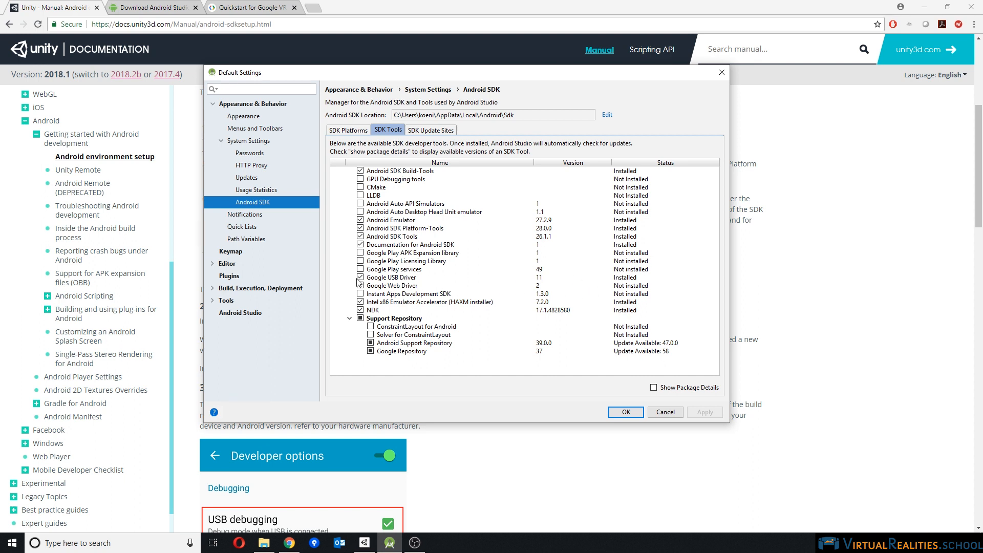
pyautogui.moveTo(391, 272)
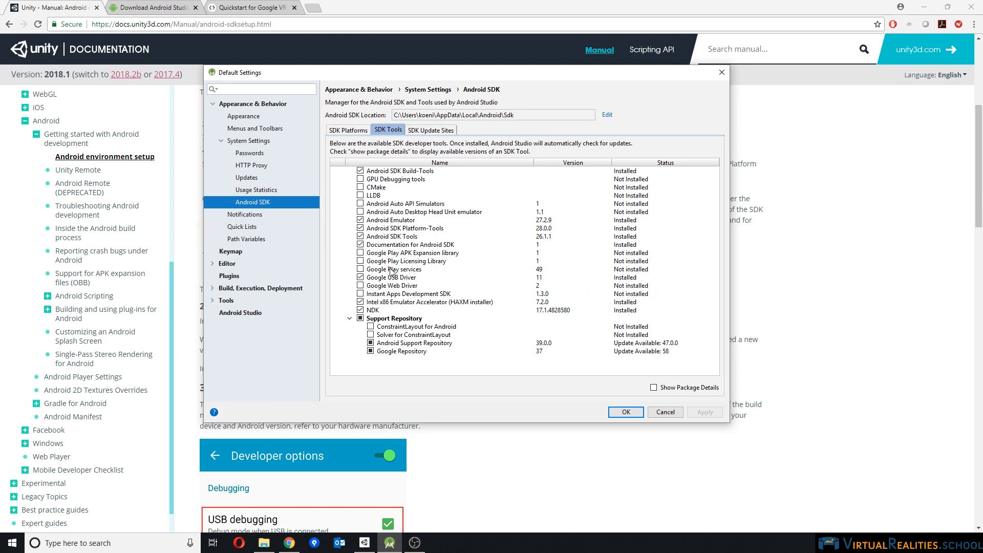
pyautogui.moveTo(382, 284)
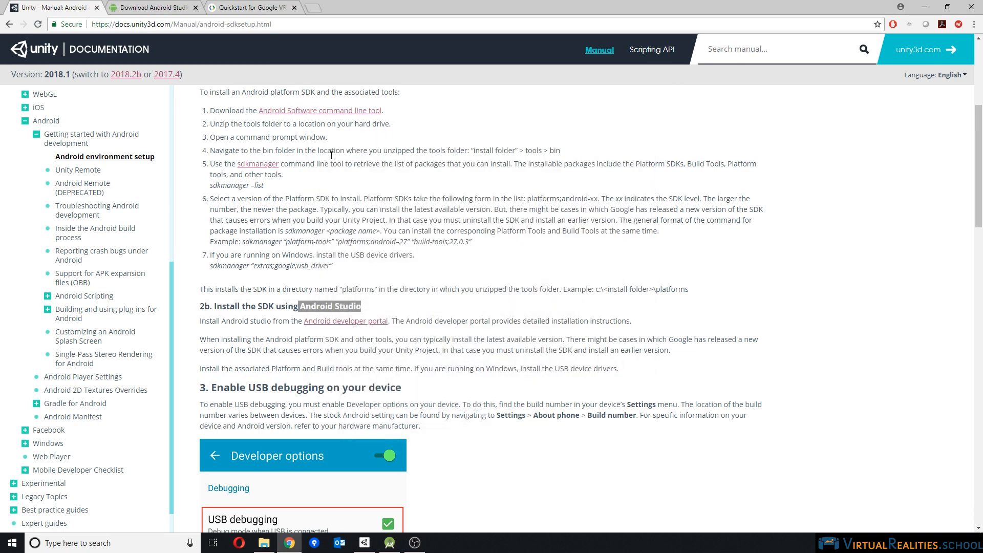
pyautogui.scroll(-3)
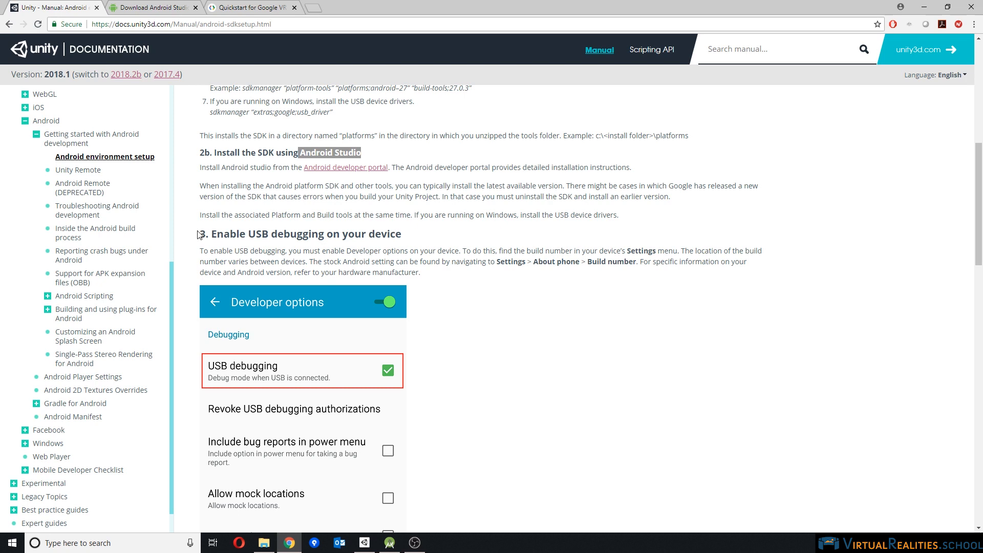
pyautogui.moveTo(512, 250)
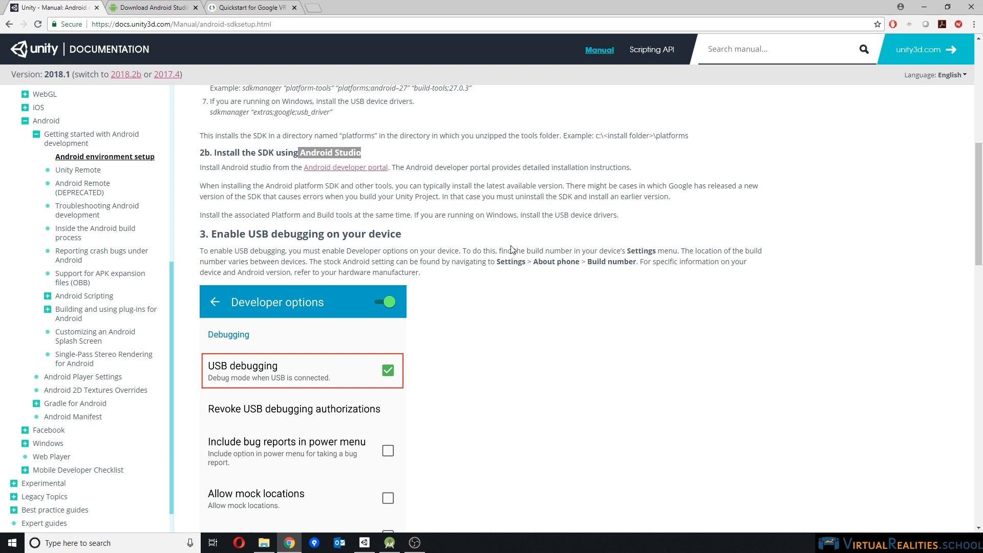
pyautogui.scroll(-3)
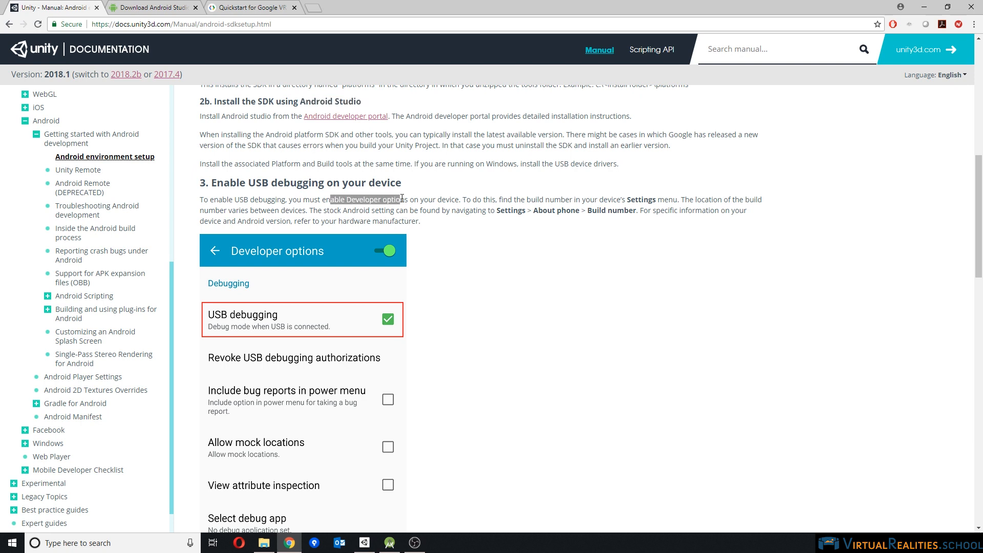
pyautogui.click(363, 199)
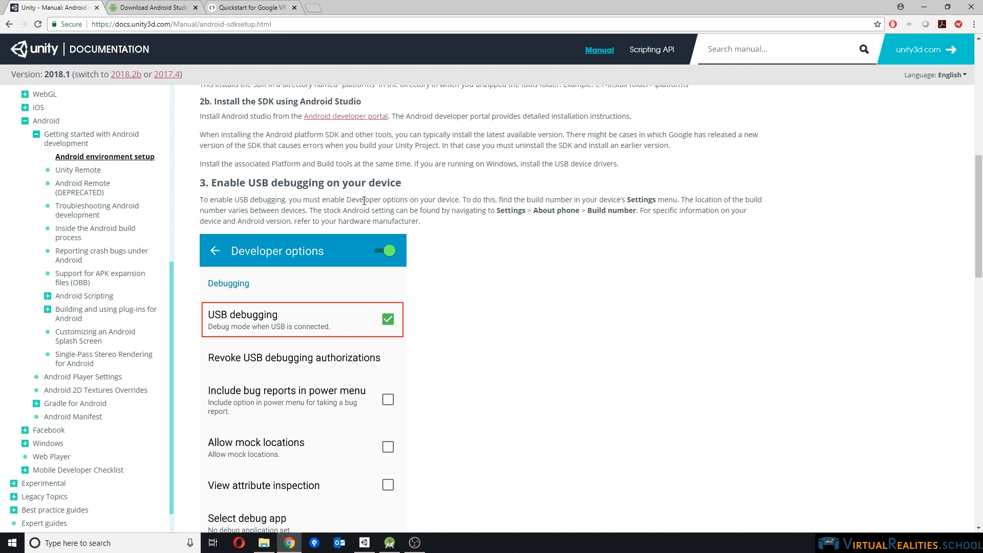
pyautogui.scroll(-3)
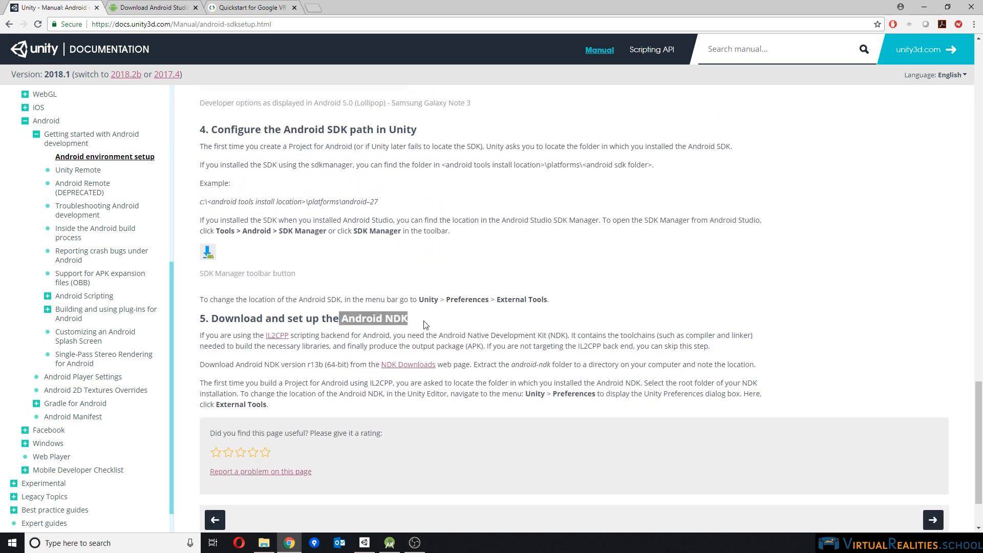
pyautogui.moveTo(282, 405)
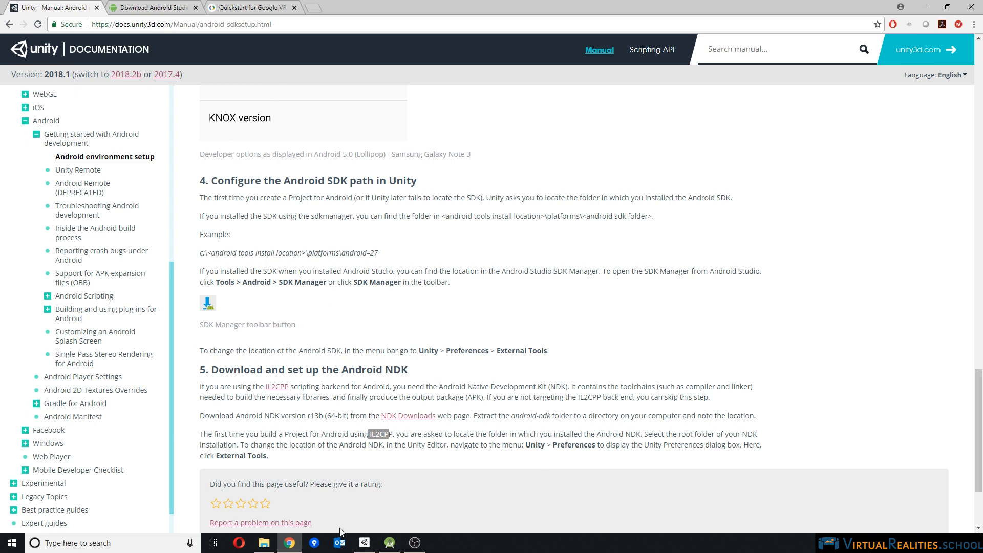
# - Create a new 3D Unity project 'VRAndroid' with editor version 2018.1.4f1
pyautogui.click(364, 543)
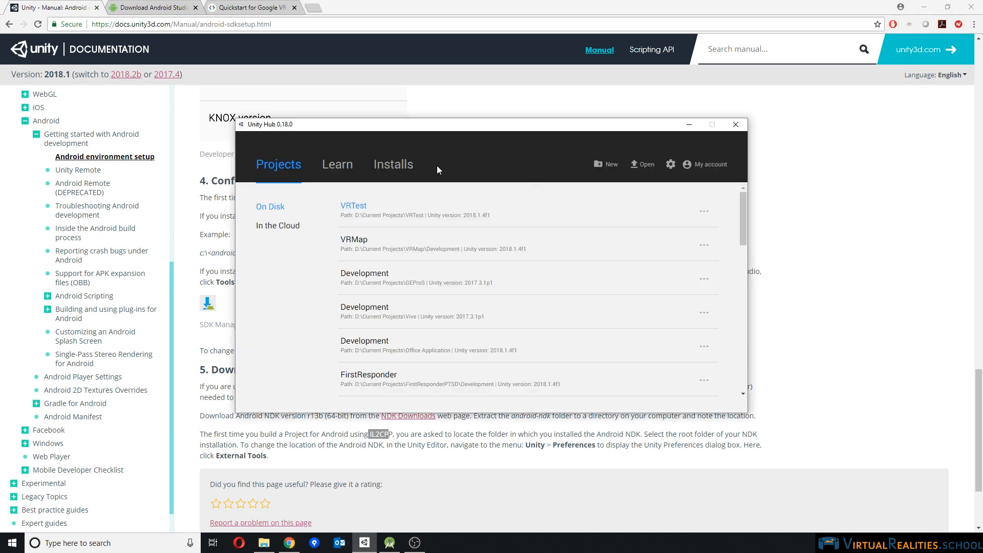
pyautogui.moveTo(607, 166)
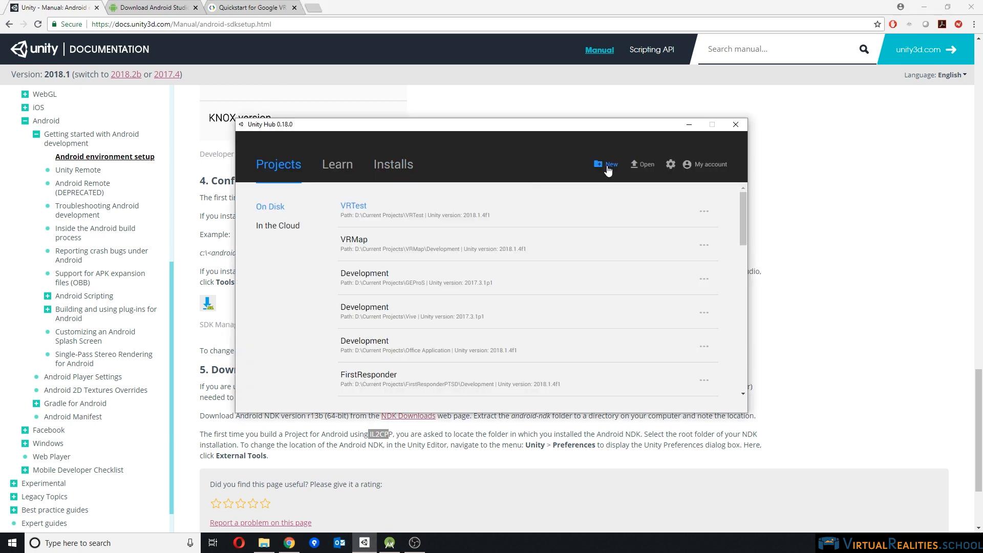
pyautogui.moveTo(478, 227)
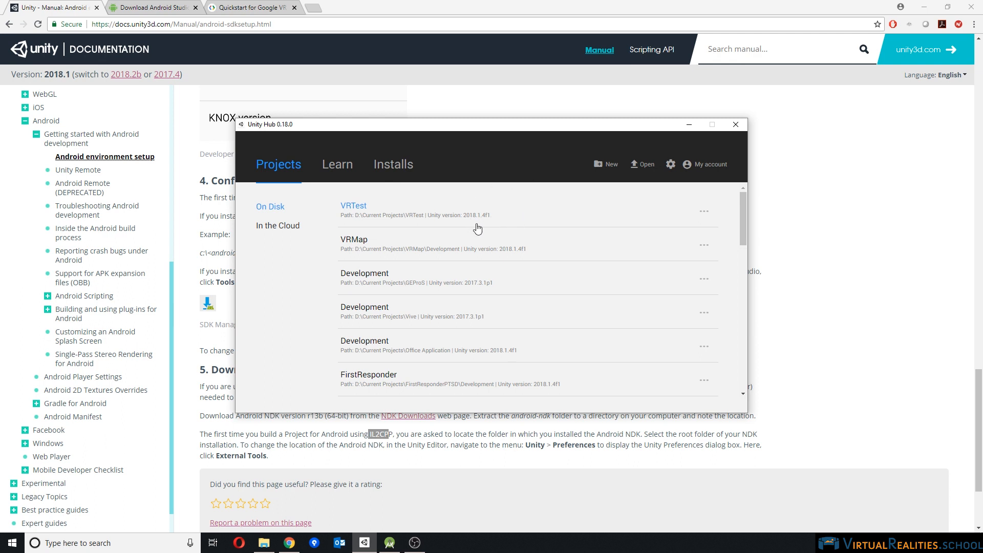
pyautogui.moveTo(426, 212)
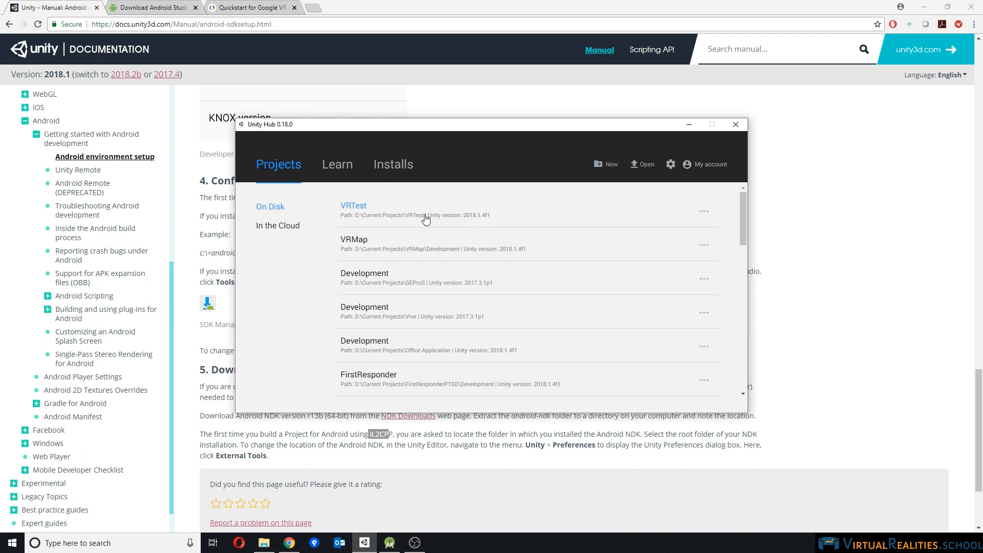
pyautogui.moveTo(604, 163)
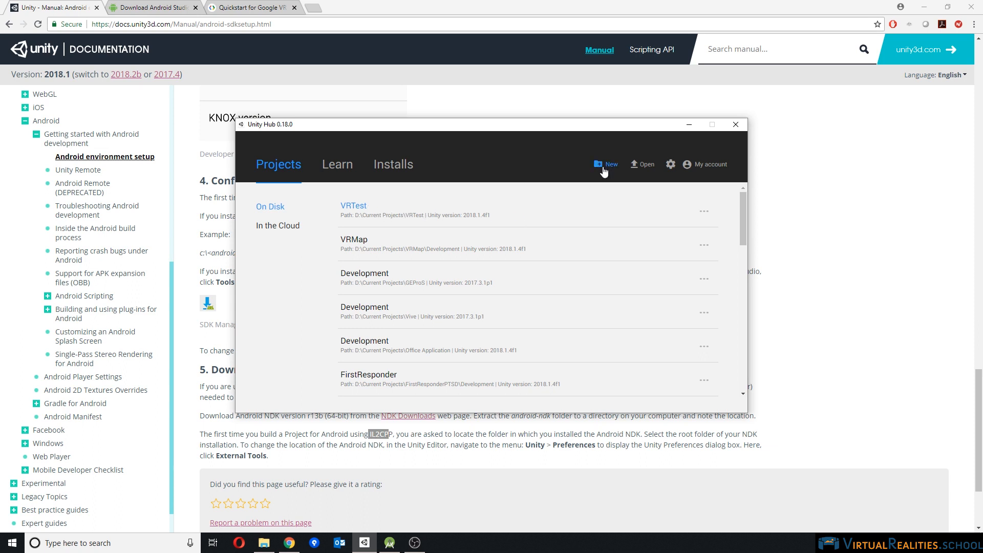
pyautogui.moveTo(472, 155)
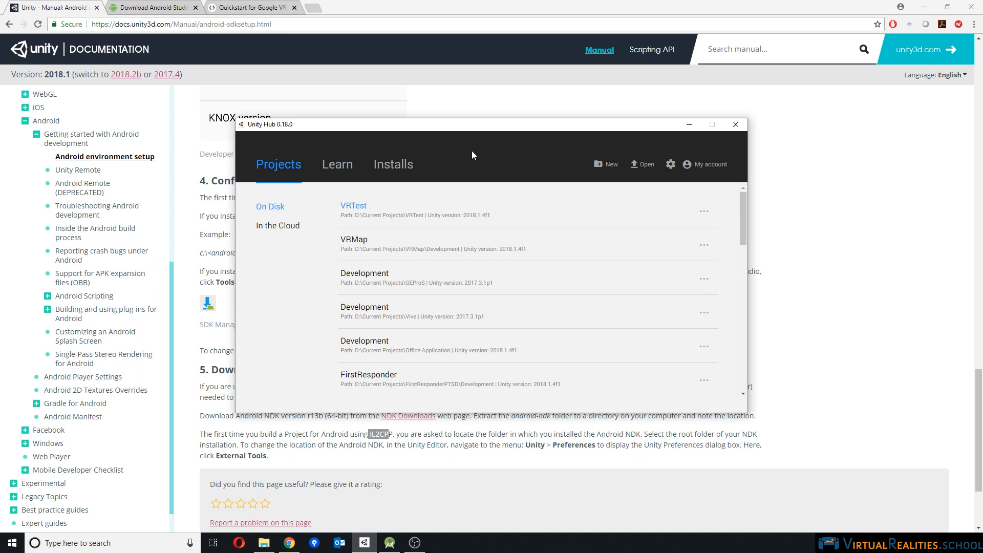
pyautogui.click(609, 164)
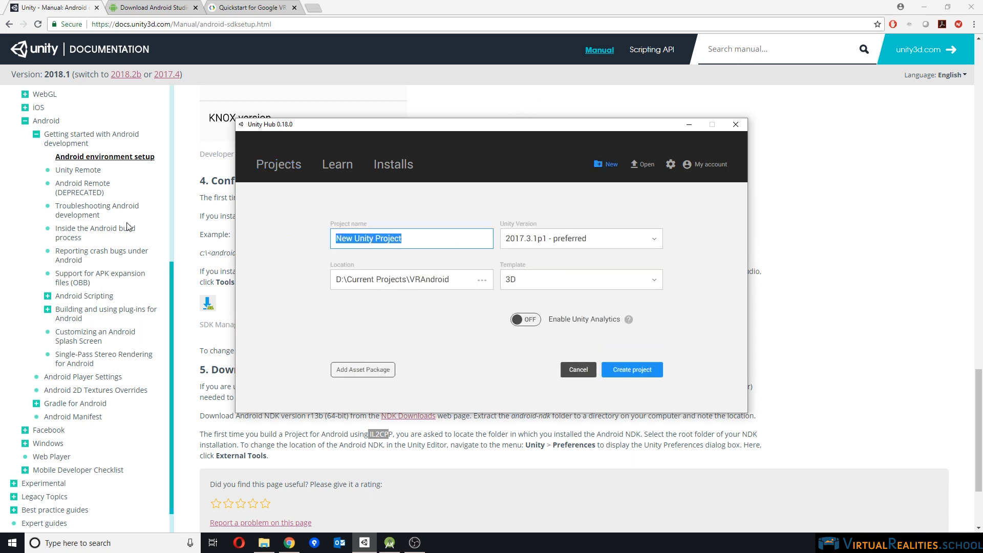
pyautogui.write('VRAndroid')
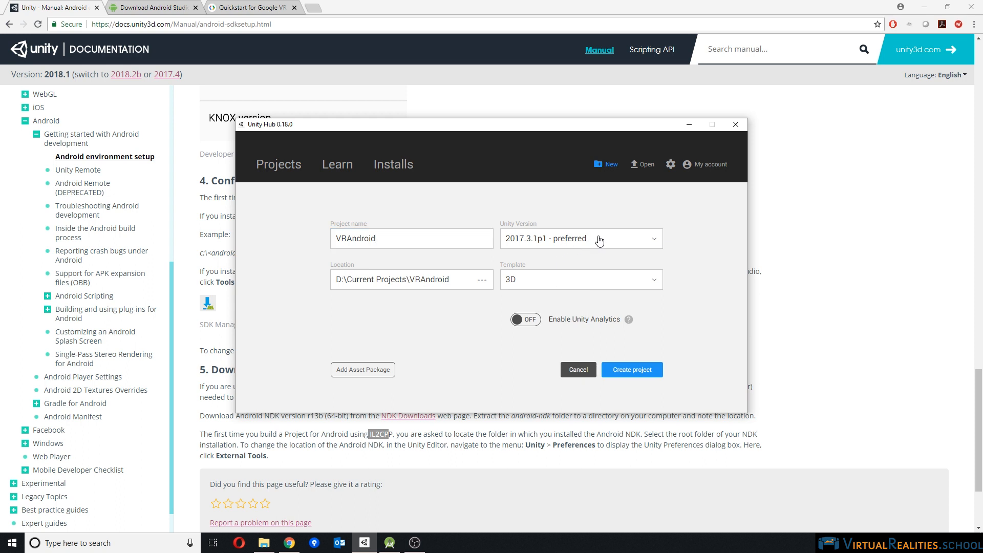
pyautogui.click(580, 239)
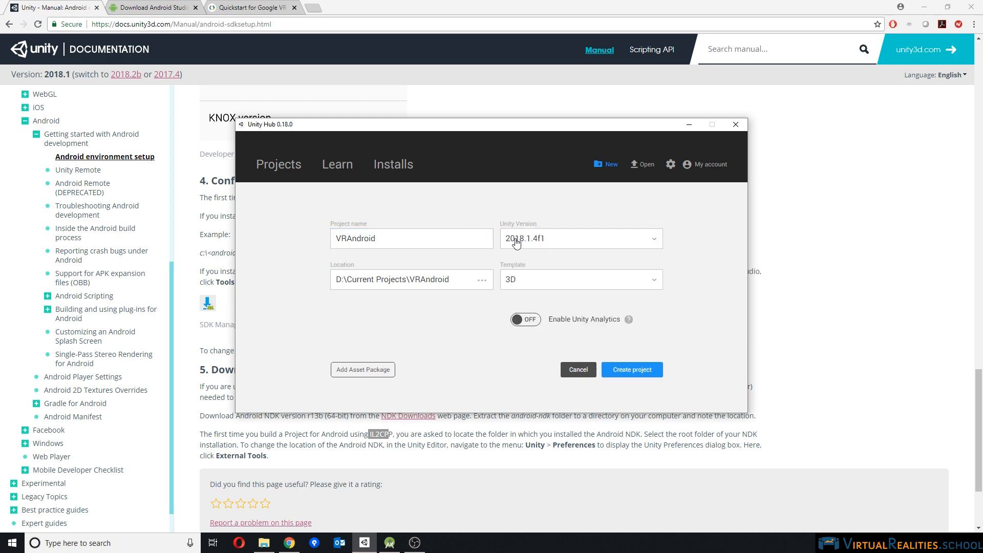
pyautogui.moveTo(577, 370)
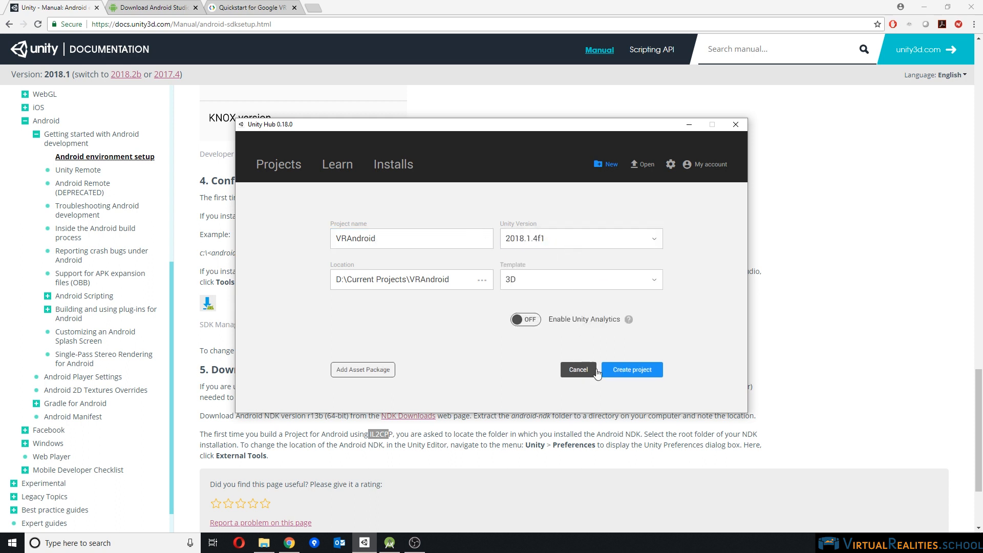
pyautogui.moveTo(632, 370)
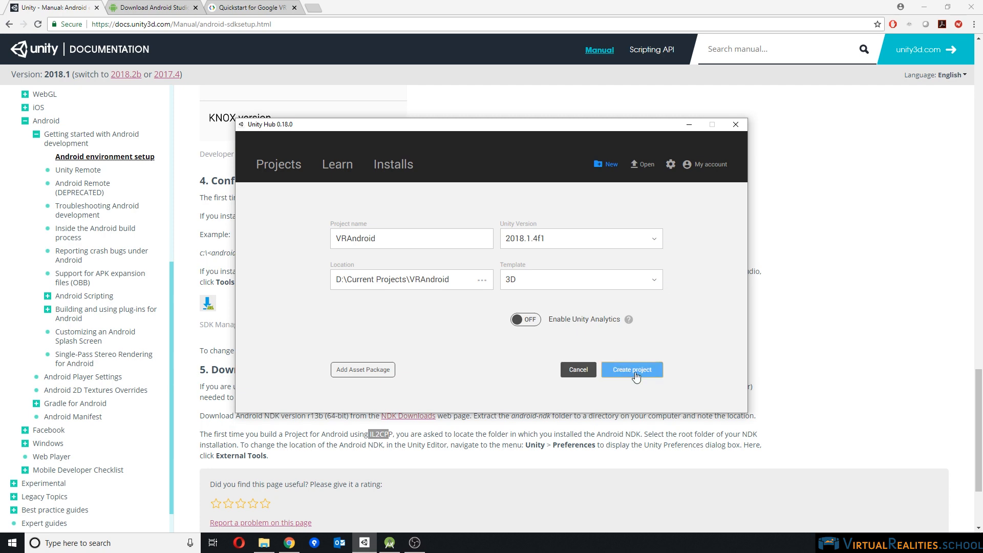
pyautogui.click(632, 370)
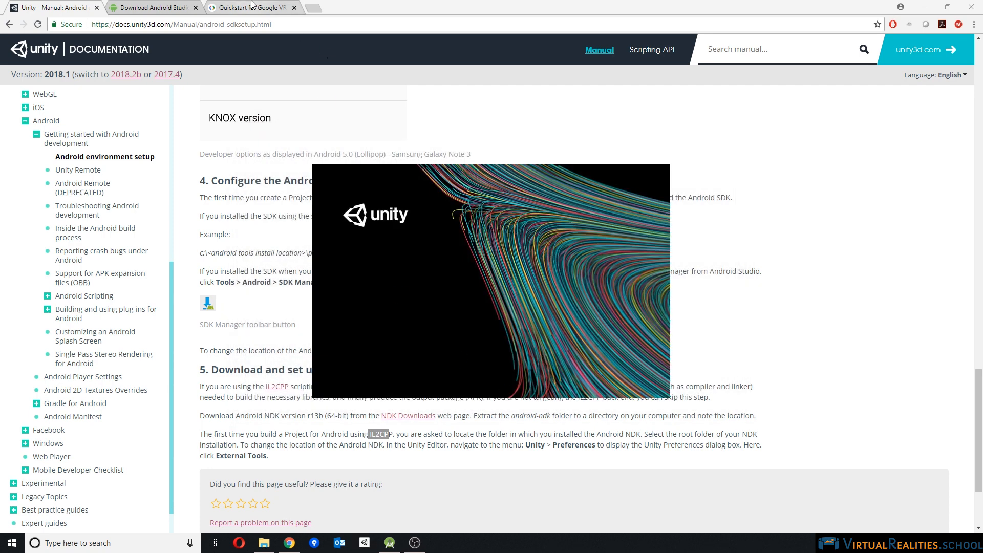
# - From the Google VR Quickstart, go to Download and reach the GVR SDK for Unity releases
pyautogui.click(250, 7)
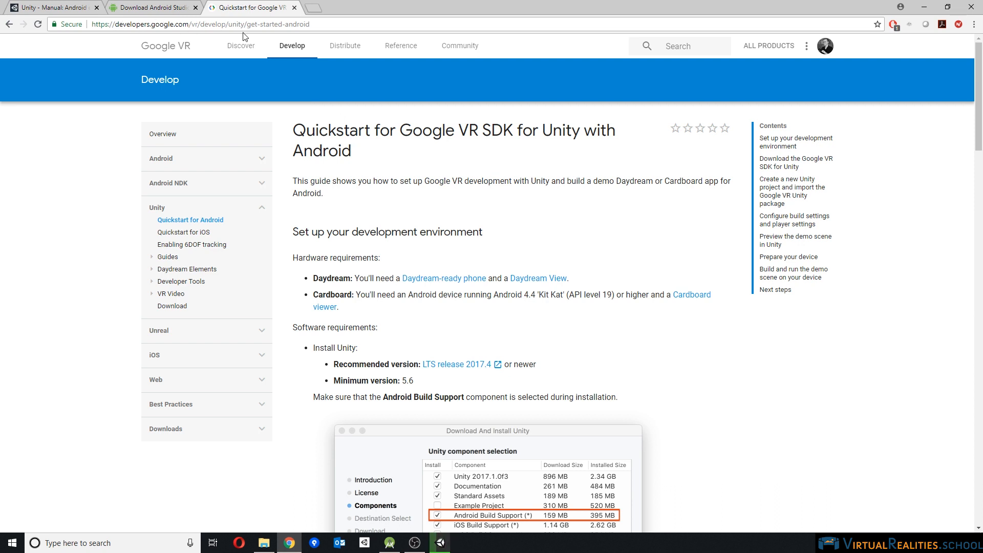
pyautogui.moveTo(162, 221)
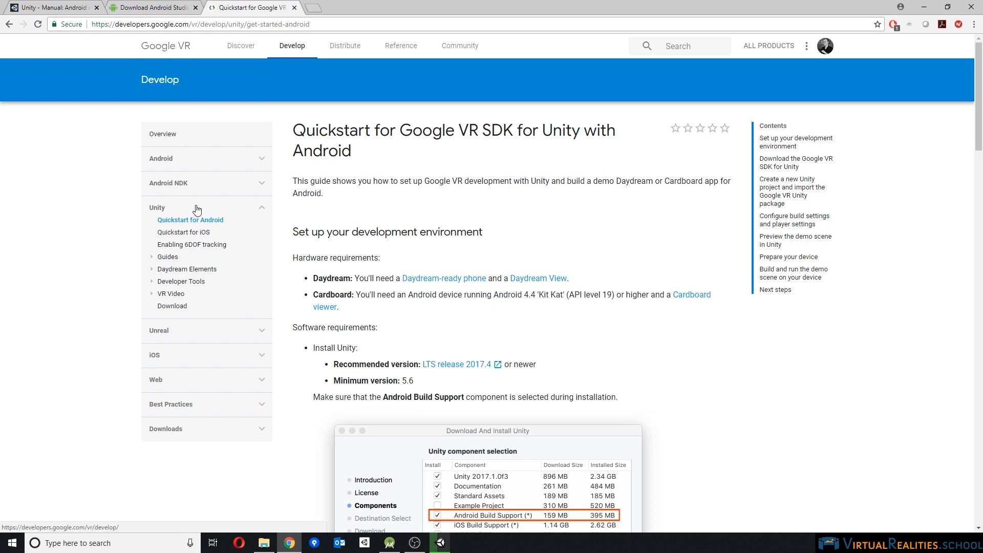
pyautogui.moveTo(471, 227)
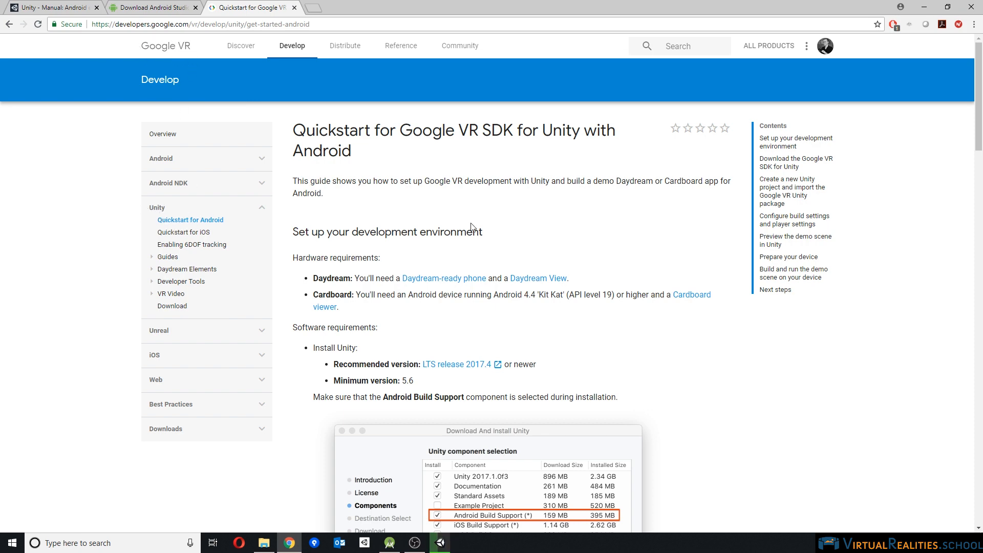
pyautogui.scroll(-3)
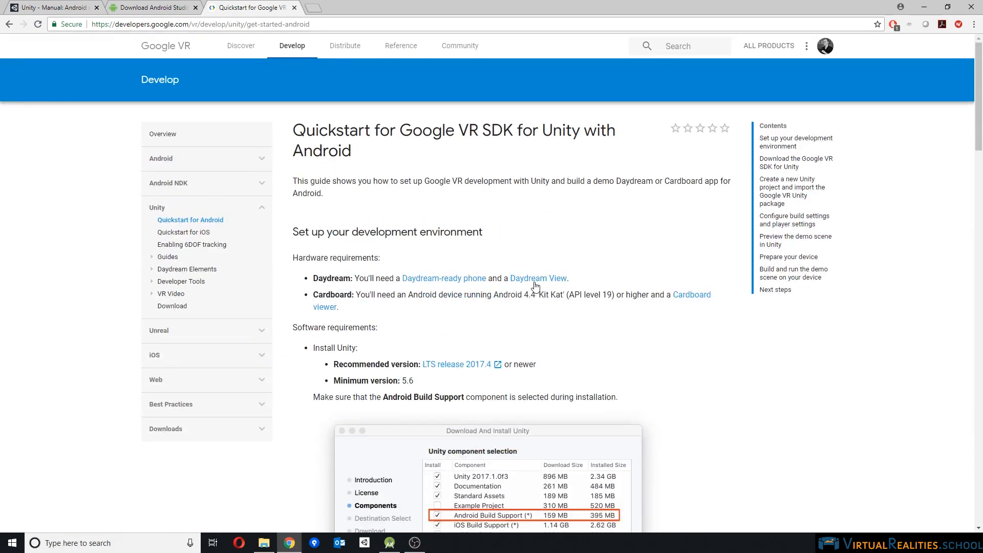
pyautogui.moveTo(172, 306)
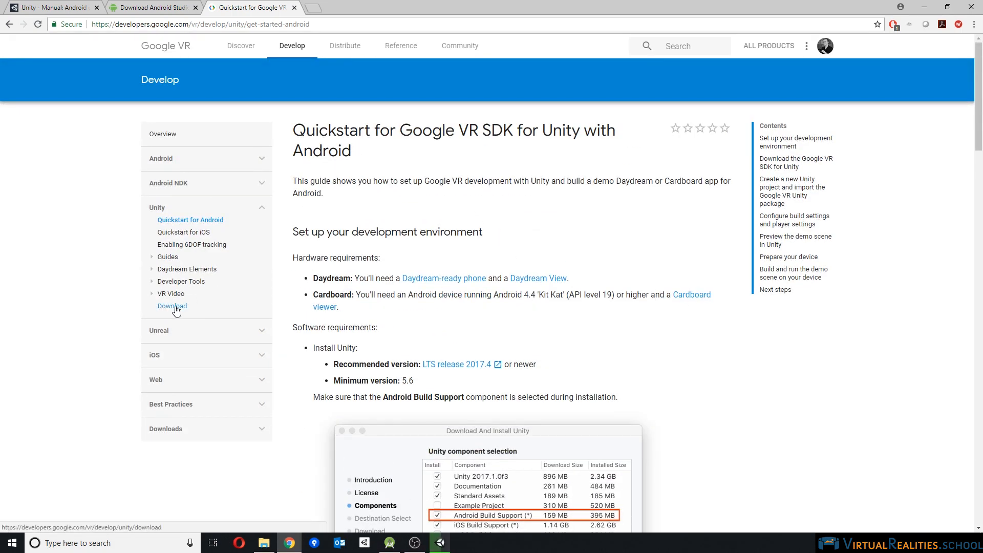
pyautogui.click(171, 306)
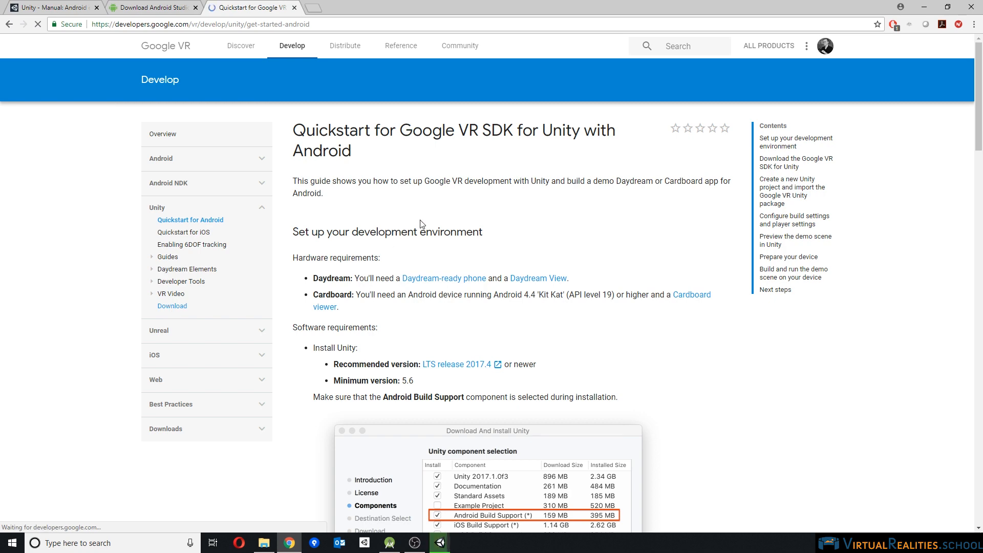
pyautogui.click(172, 306)
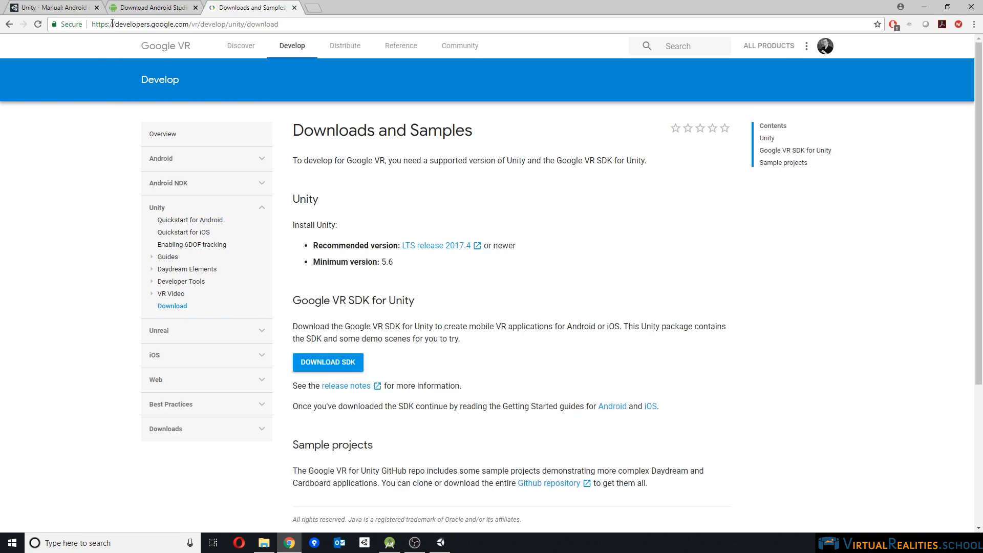
pyautogui.click(549, 482)
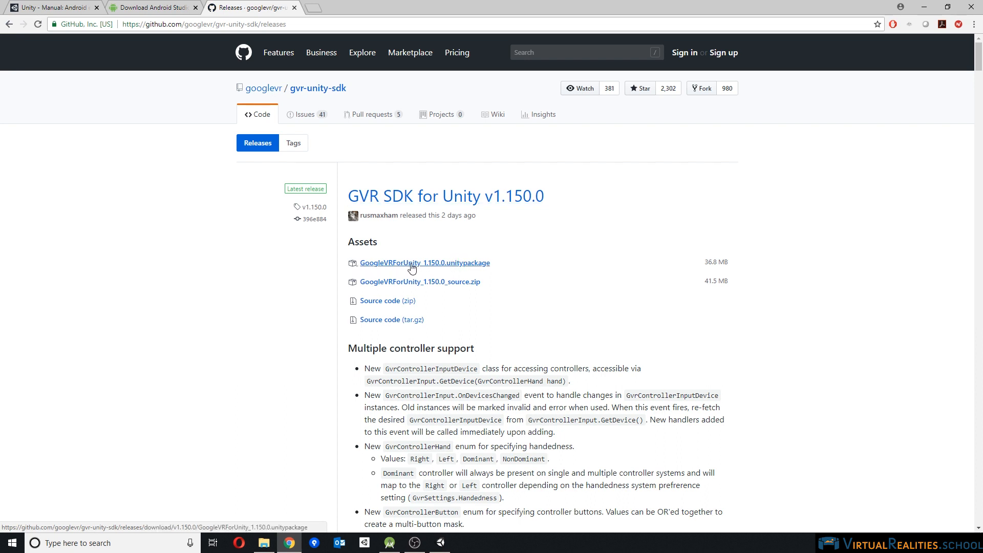
pyautogui.moveTo(431, 269)
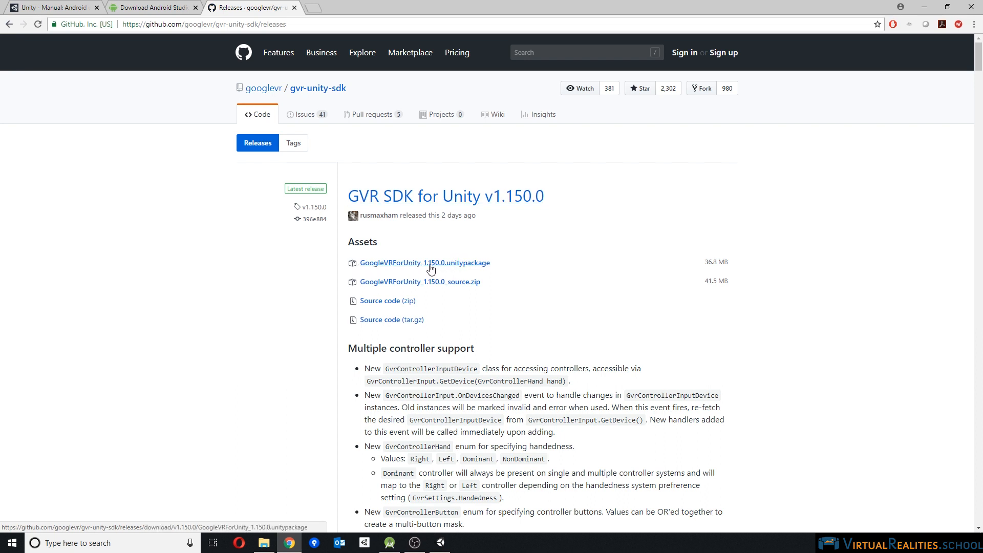
# - Download the GoogleVRForUnity_1.150.0.unitypackage asset from GitHub
pyautogui.click(424, 263)
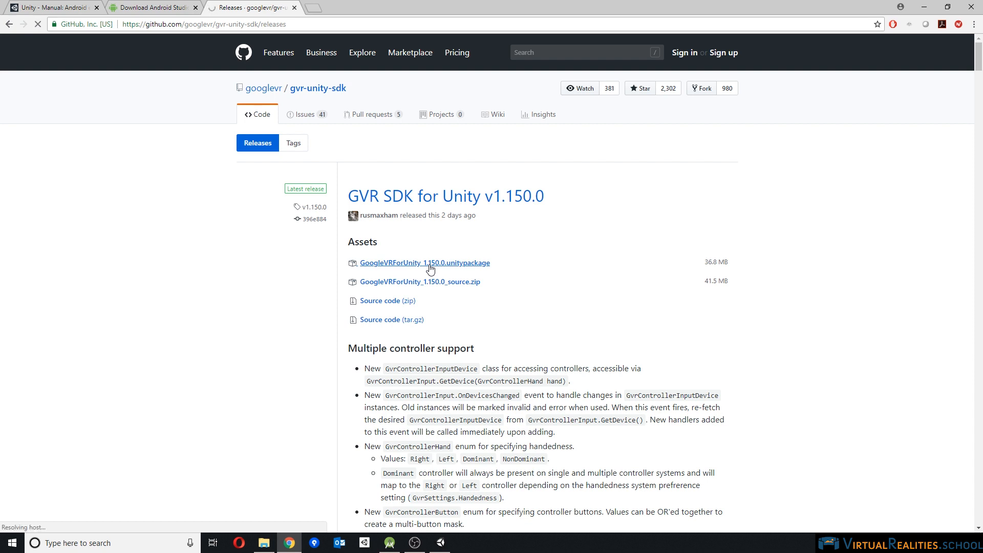
pyautogui.click(424, 263)
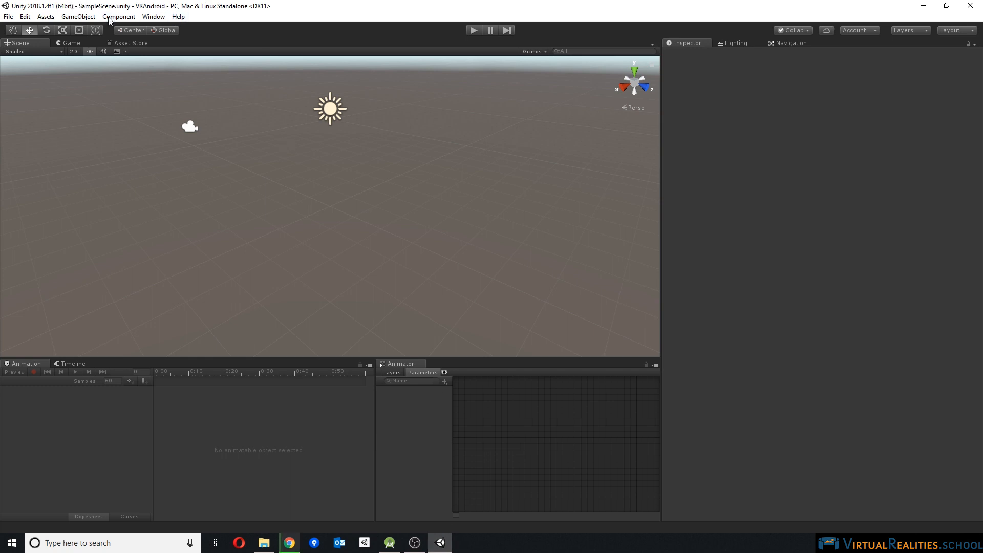
pyautogui.click(25, 17)
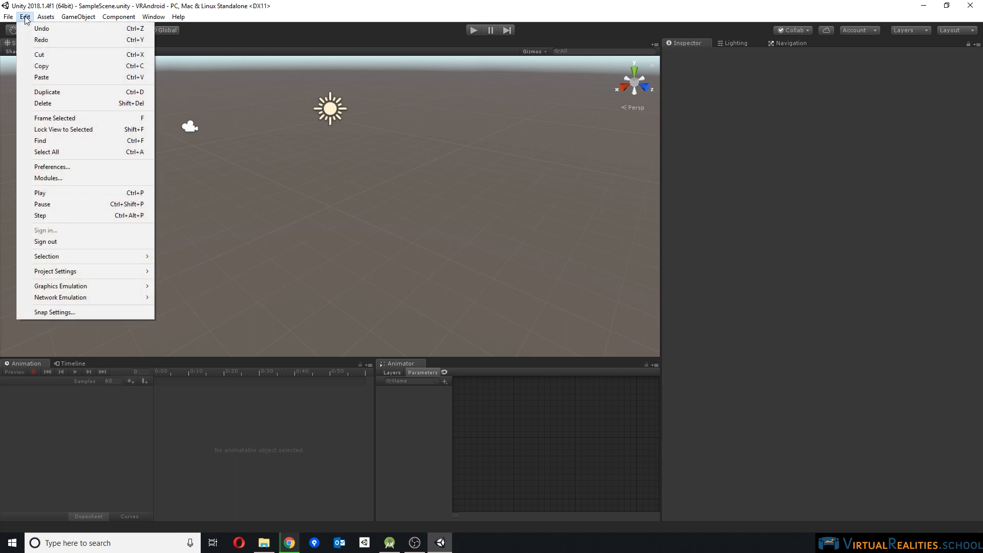
pyautogui.moveTo(28, 21)
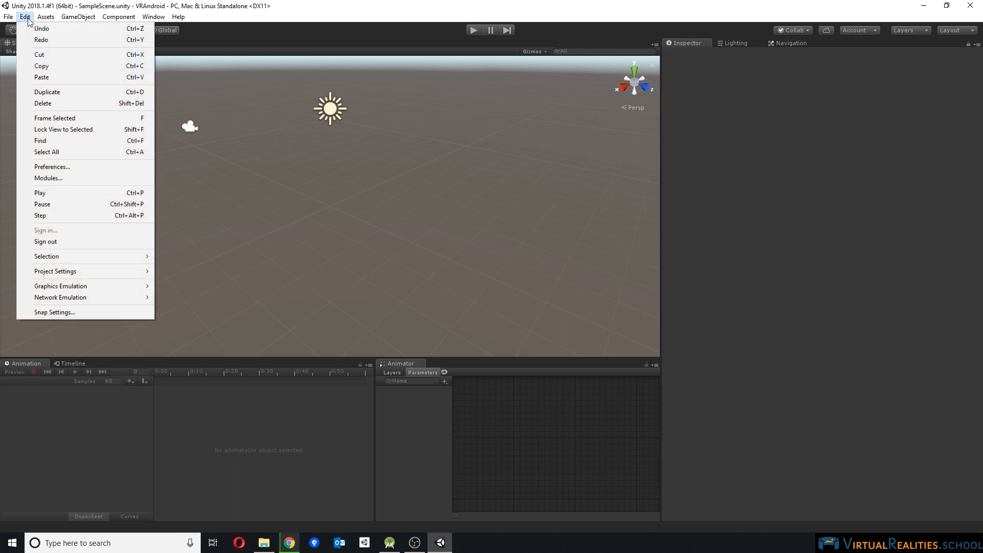
pyautogui.moveTo(51, 166)
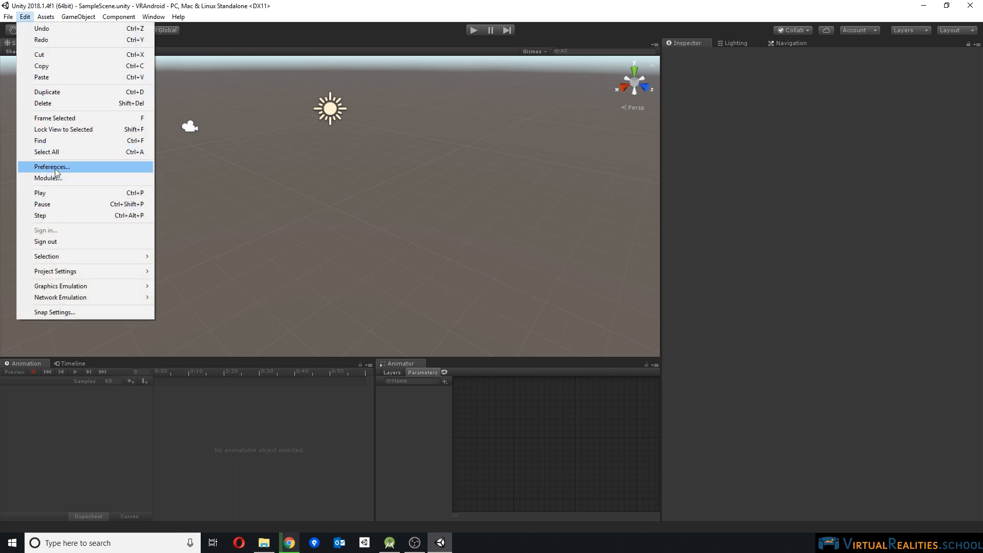
pyautogui.click(51, 165)
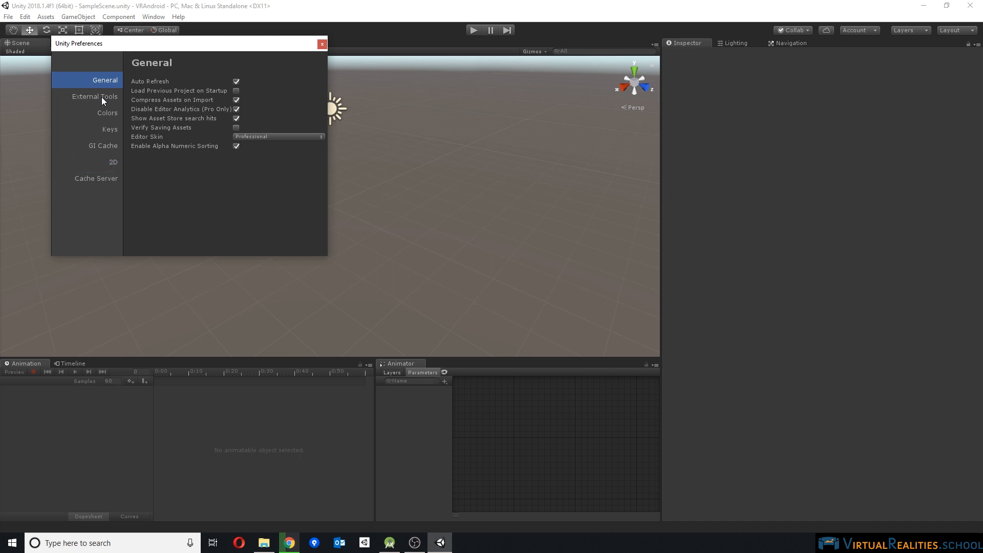
pyautogui.click(94, 96)
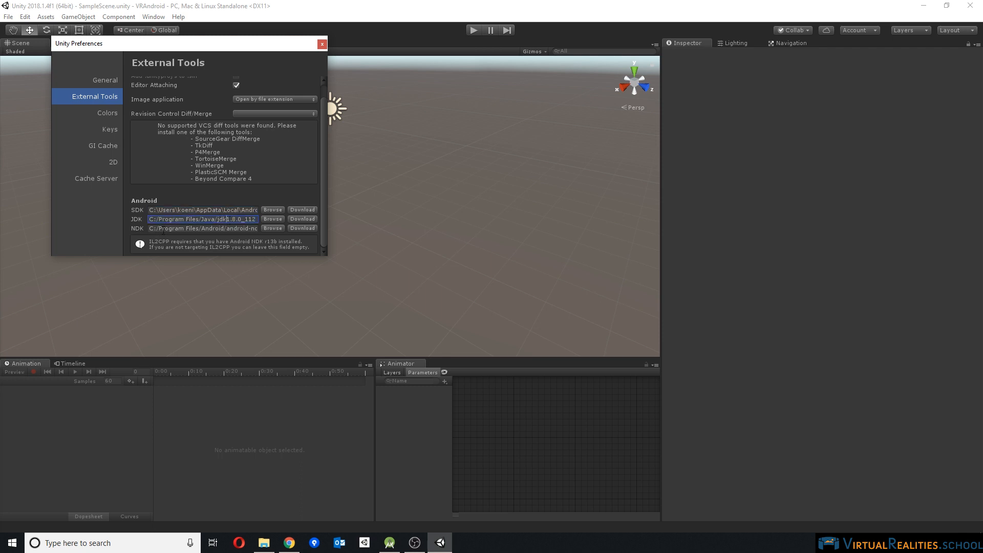
pyautogui.click(203, 228)
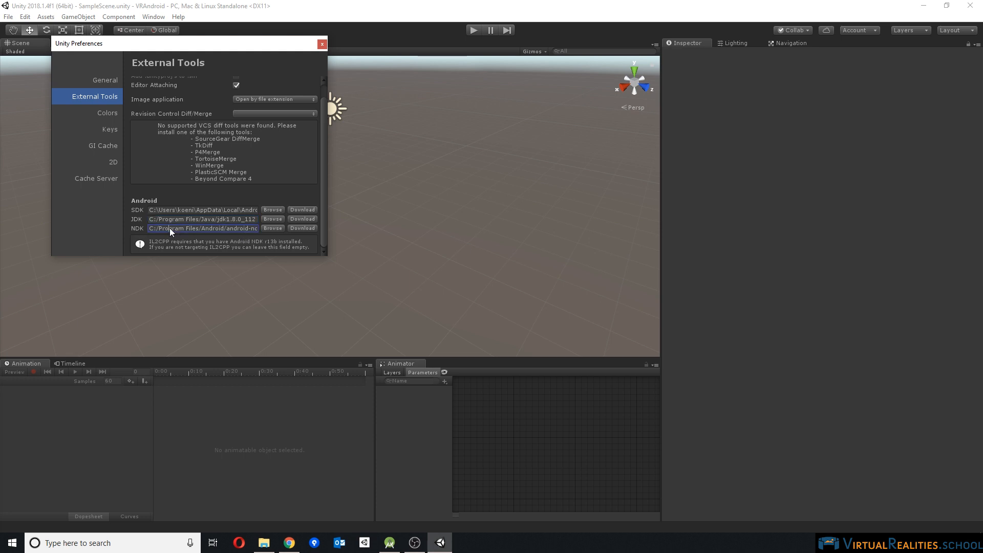
pyautogui.click(201, 219)
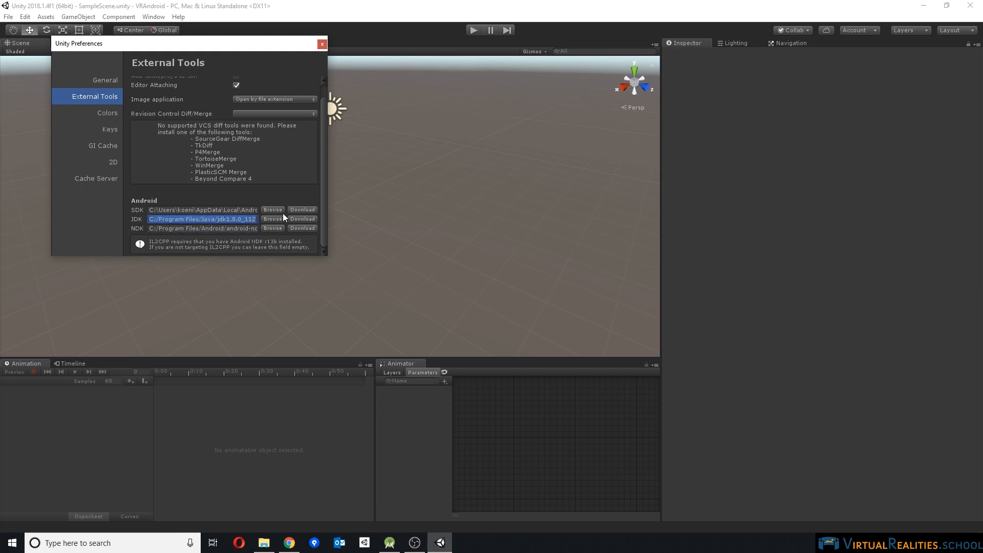
pyautogui.click(202, 208)
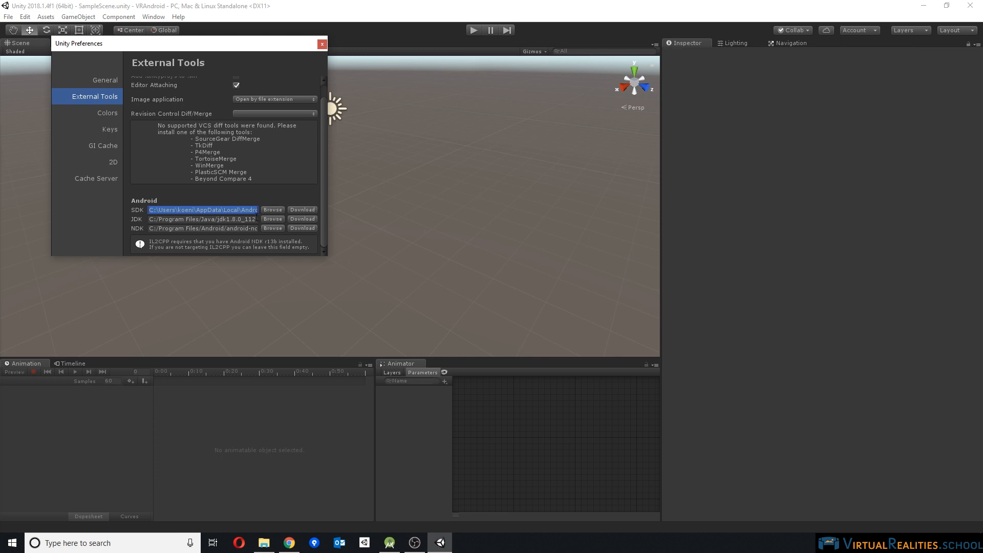
pyautogui.moveTo(190, 202)
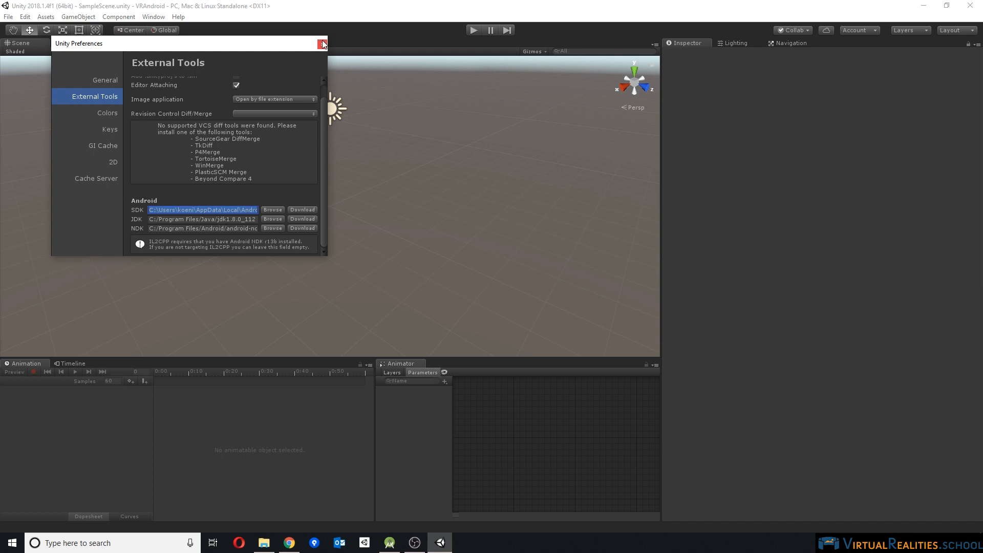
pyautogui.click(323, 43)
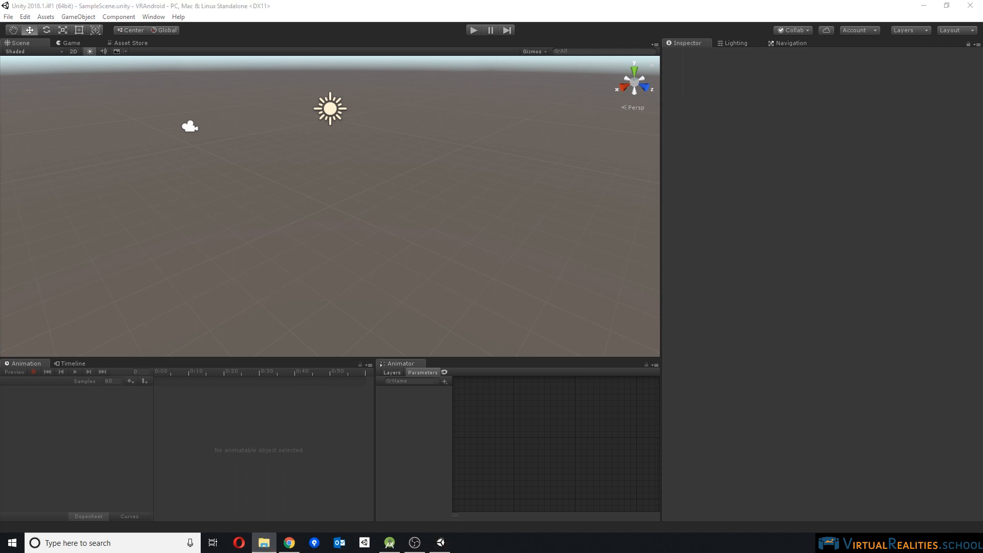
# - Check the Galaxy S8+ phone storage in File Explorer and close the window
pyautogui.click(263, 543)
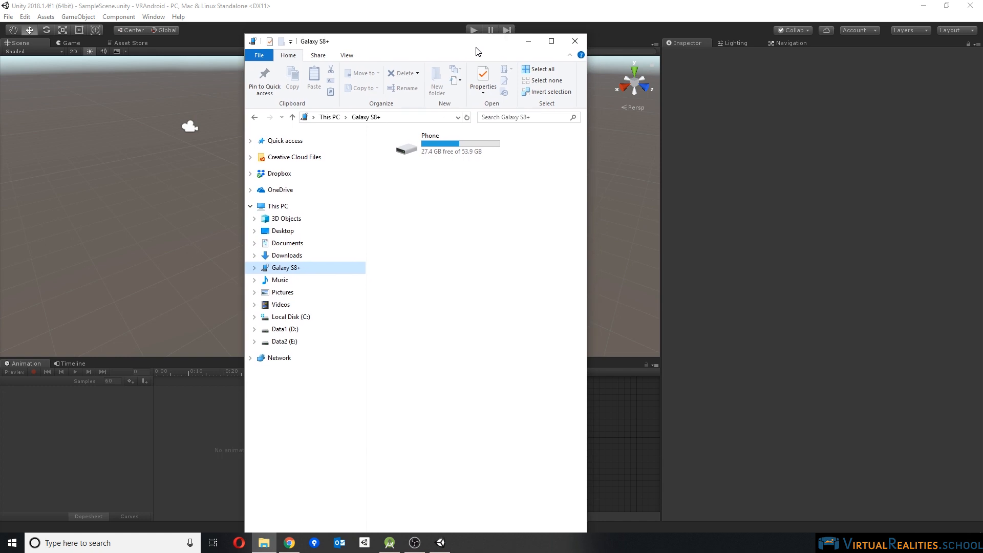
pyautogui.moveTo(482, 79)
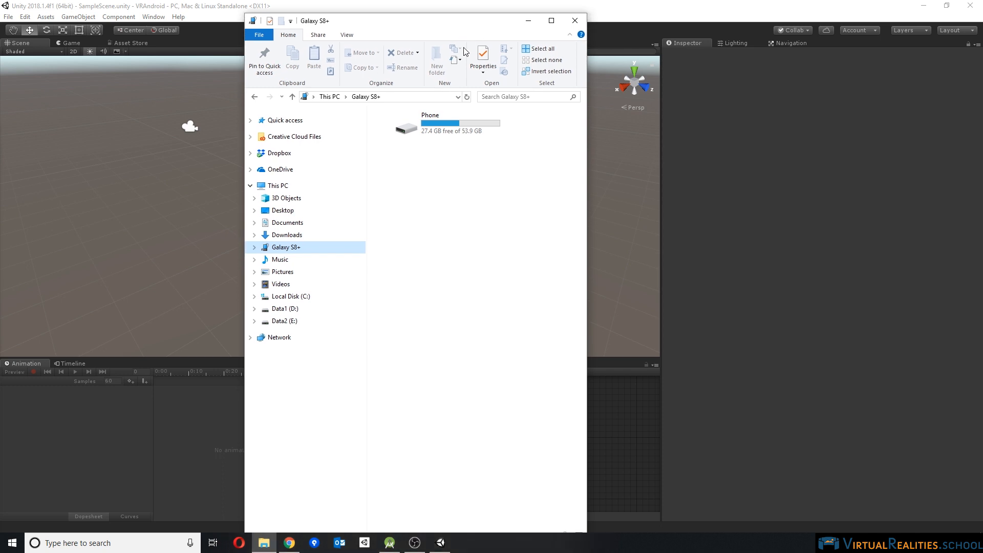
pyautogui.moveTo(473, 31)
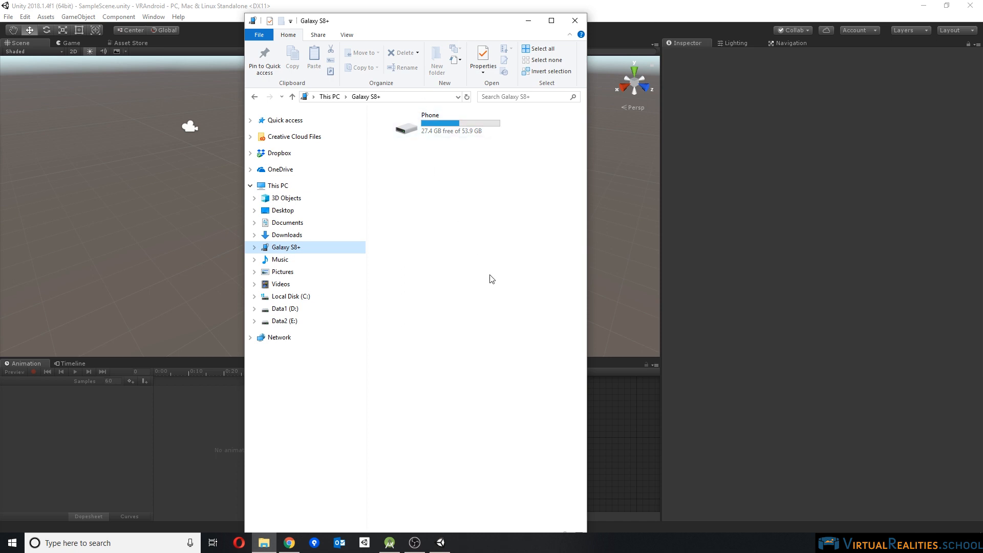
pyautogui.moveTo(462, 277)
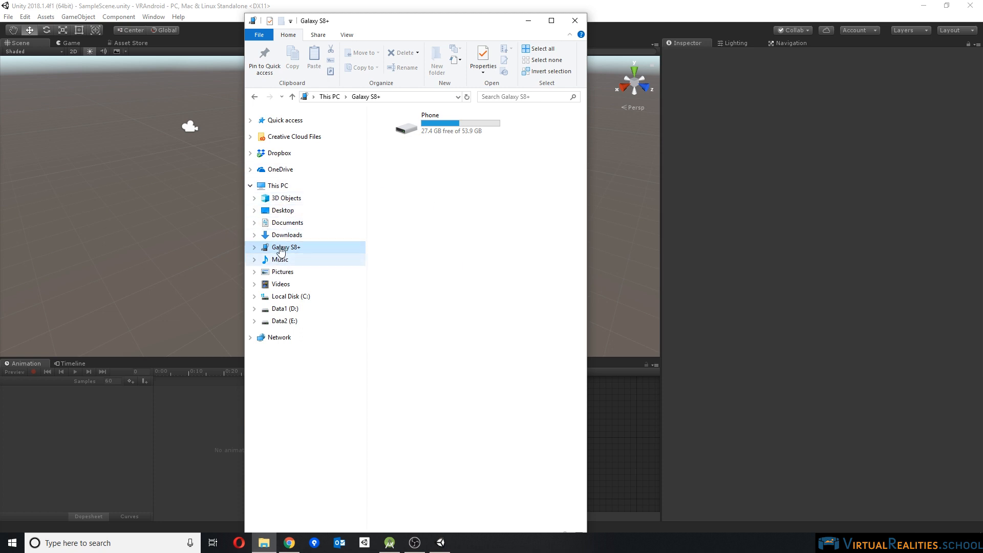
pyautogui.click(285, 247)
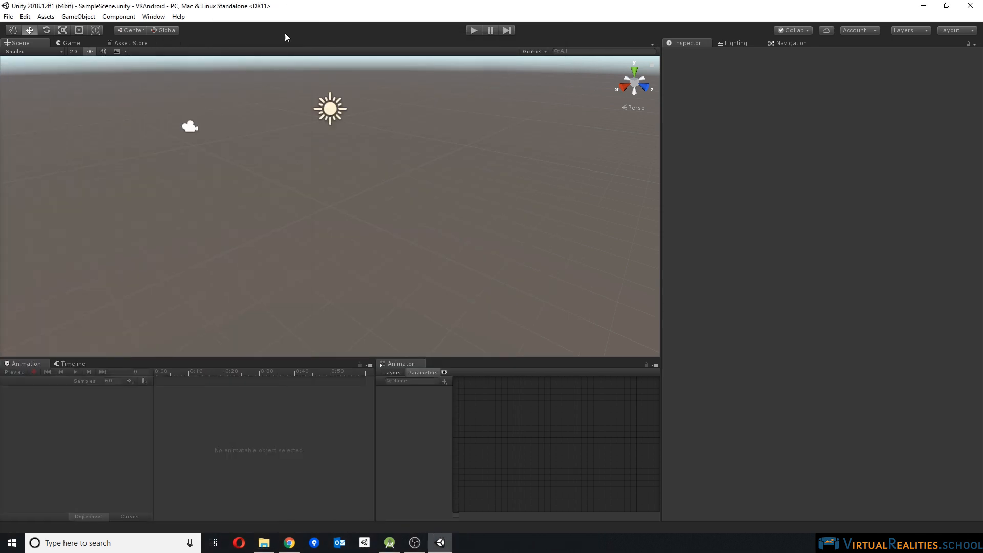
pyautogui.click(8, 17)
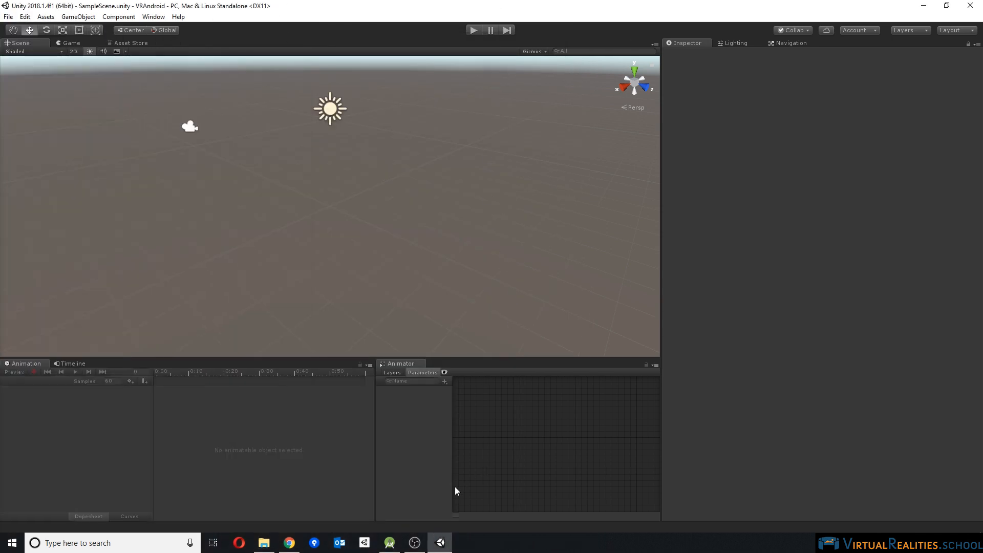
pyautogui.moveTo(387, 416)
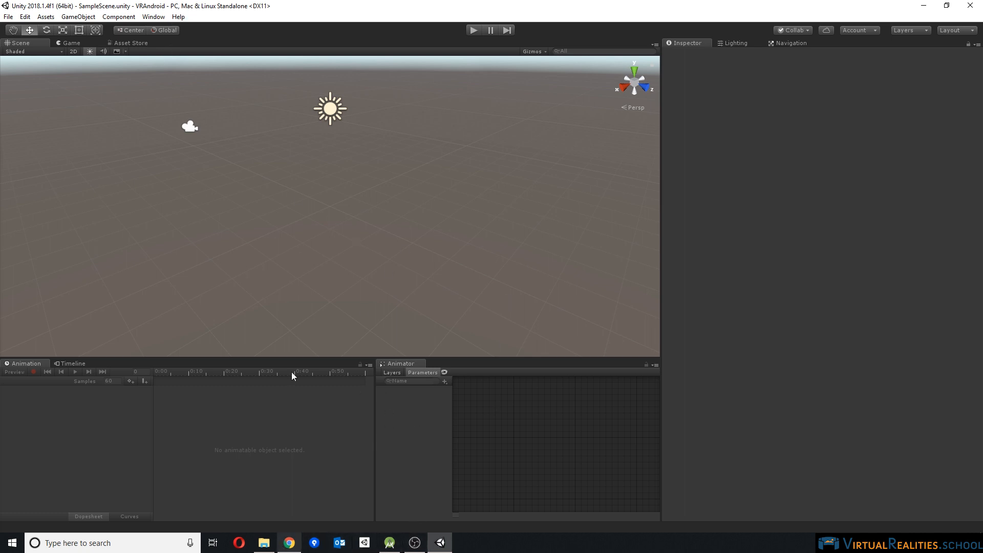
# - Switch the project's build platform to Android in Build Settings
pyautogui.click(8, 17)
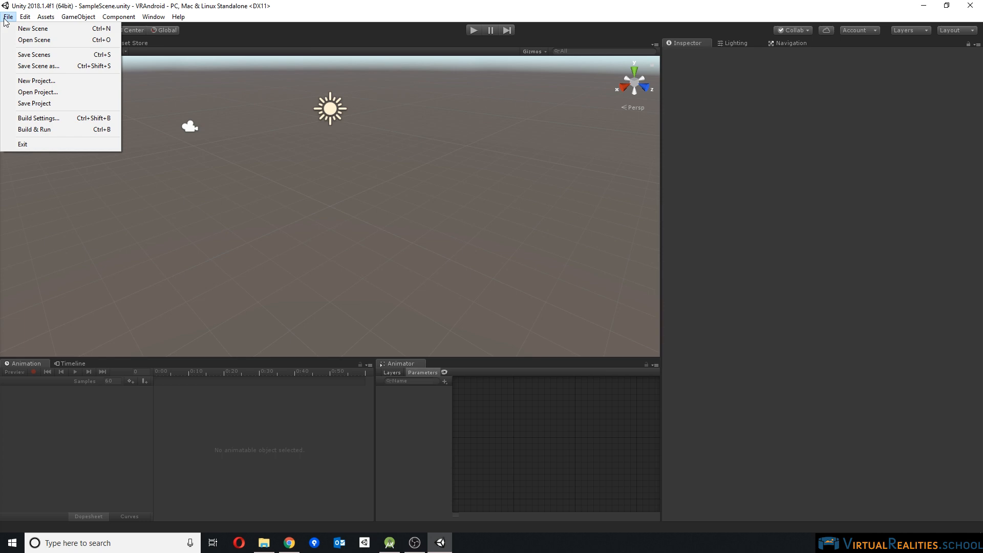
pyautogui.moveTo(38, 119)
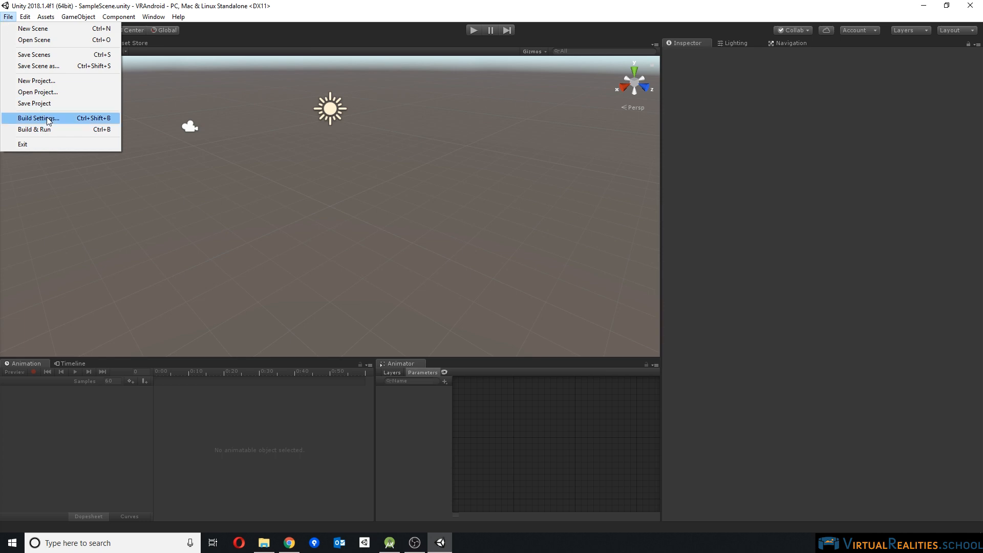
pyautogui.click(38, 118)
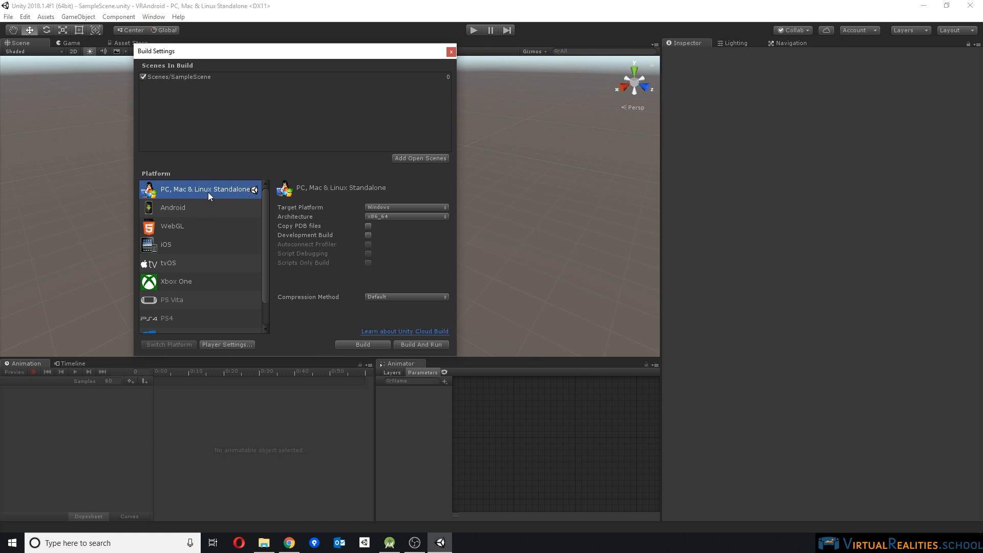
pyautogui.click(172, 206)
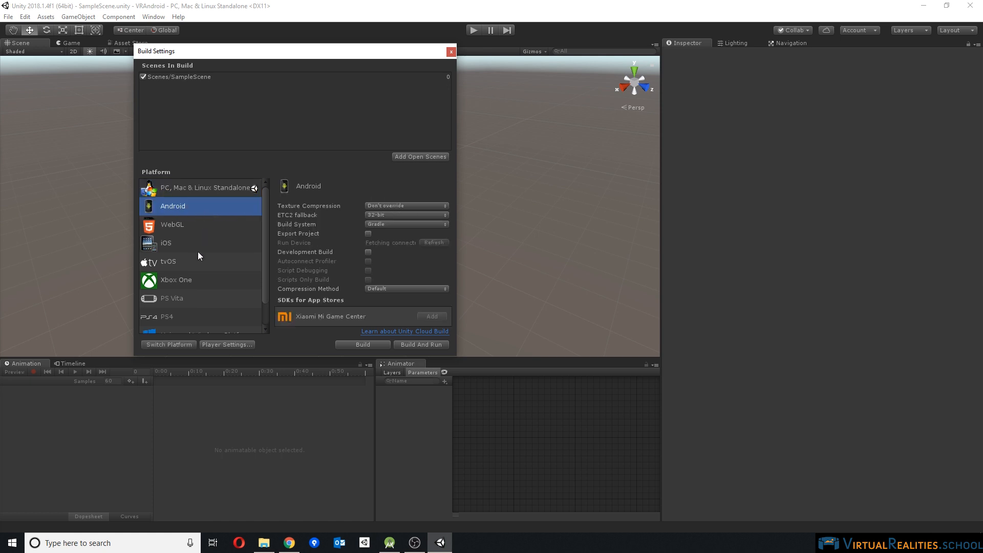
pyautogui.click(168, 344)
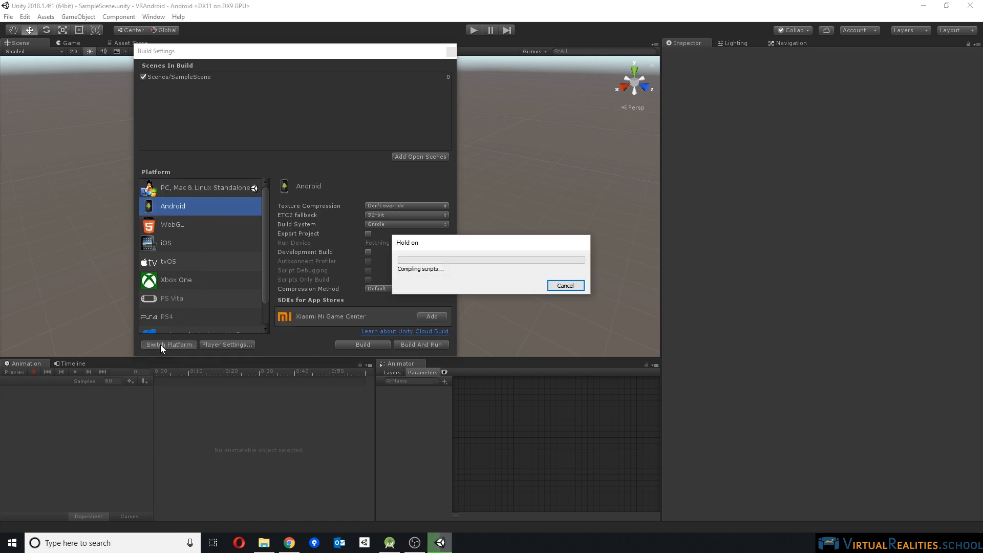
pyautogui.click(168, 344)
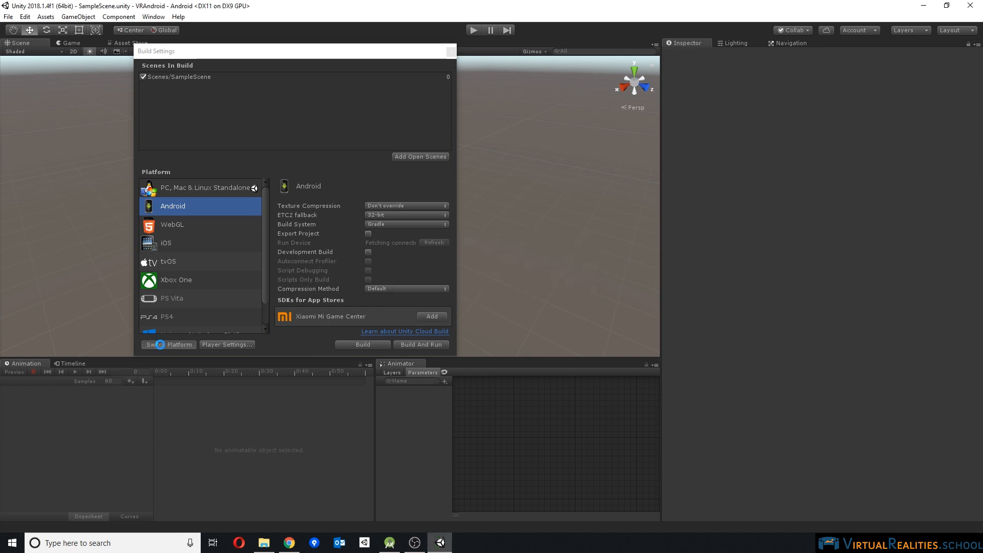
pyautogui.click(168, 344)
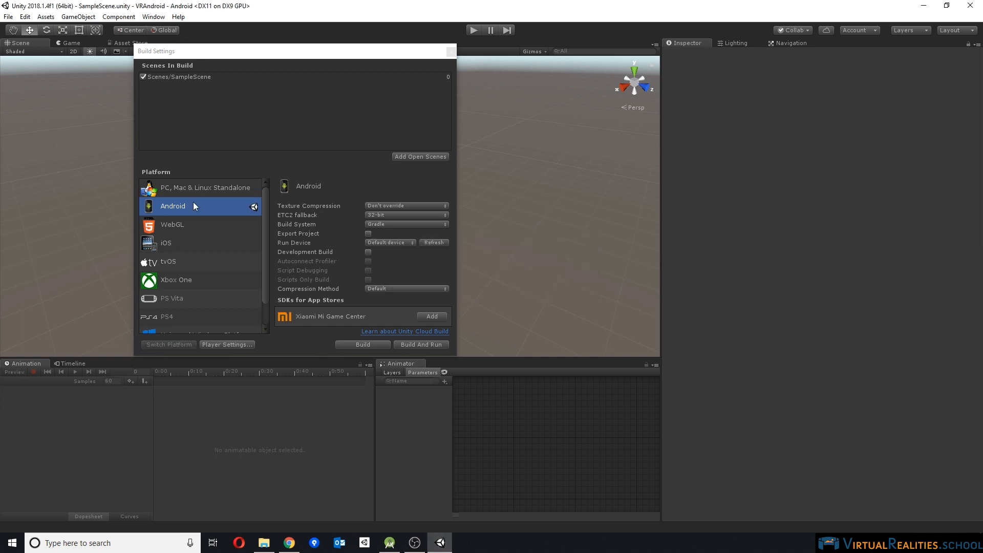
pyautogui.moveTo(427, 237)
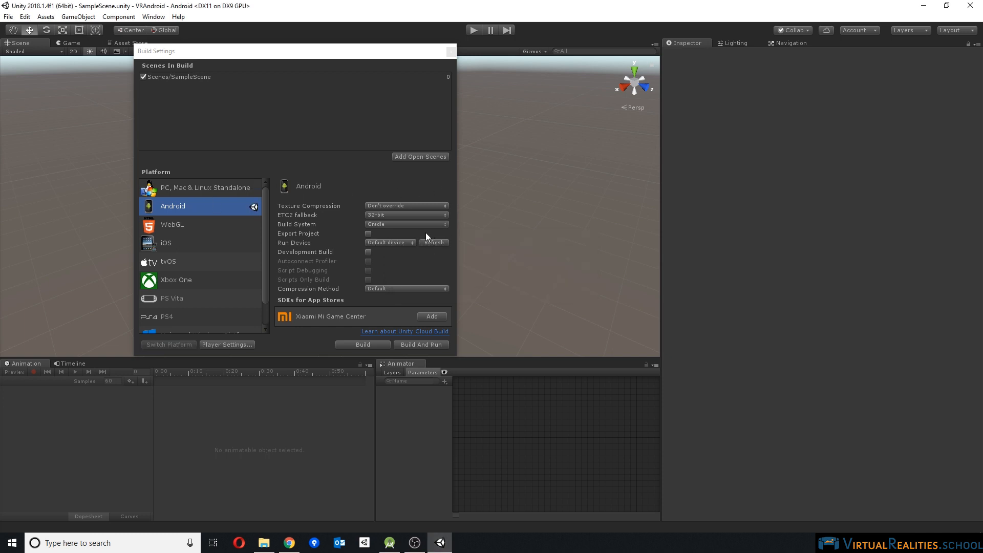
# - Check the Run Device list for the Samsung phone without changing it
pyautogui.click(389, 242)
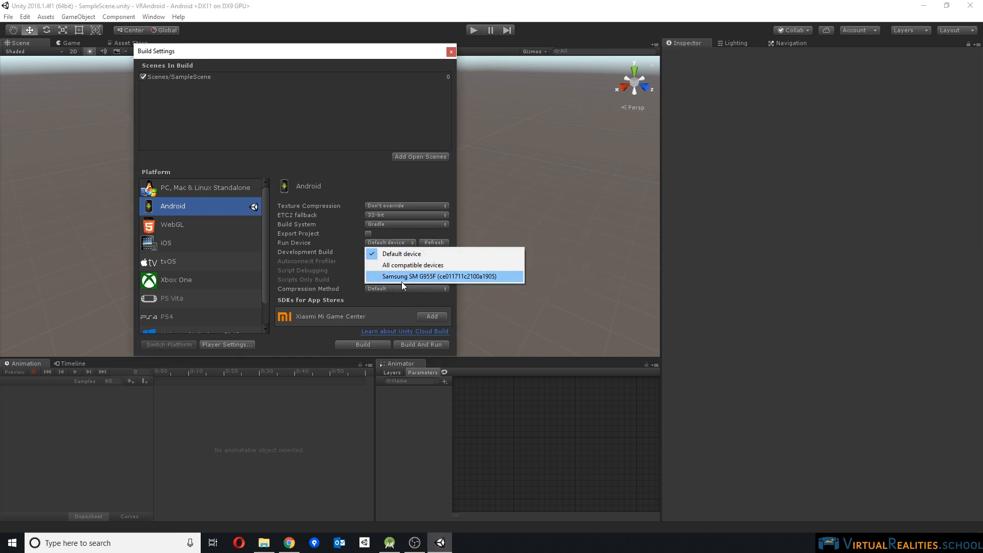
pyautogui.moveTo(307, 242)
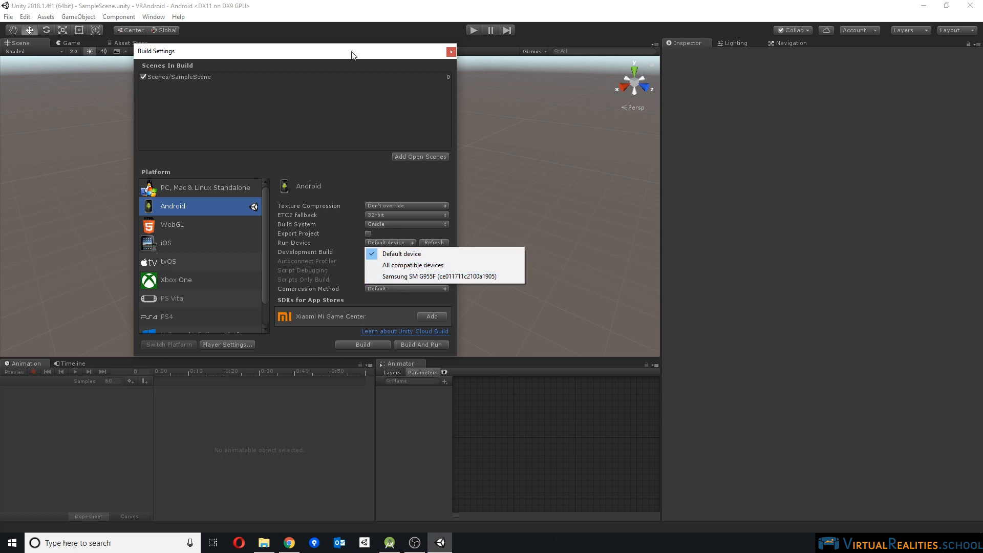
pyautogui.click(402, 253)
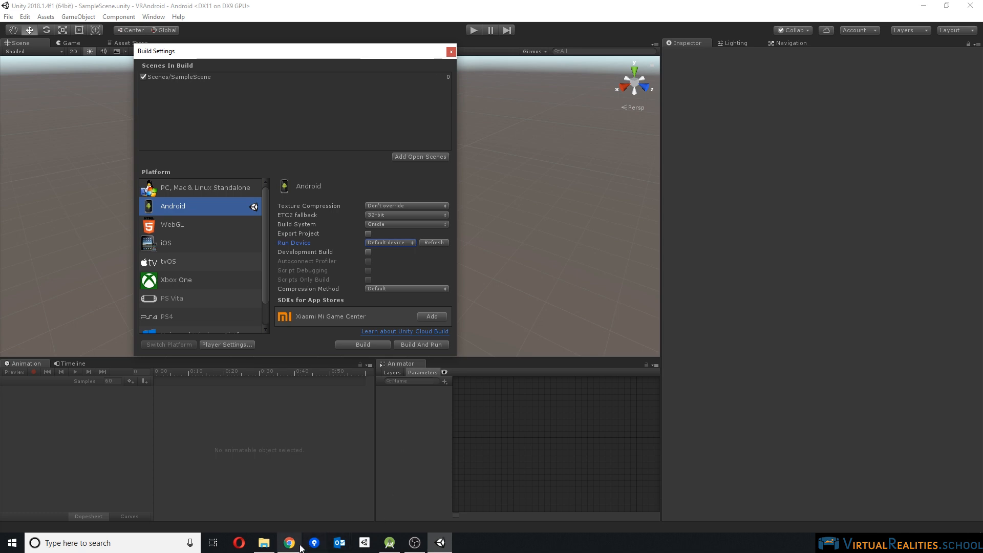
pyautogui.click(287, 542)
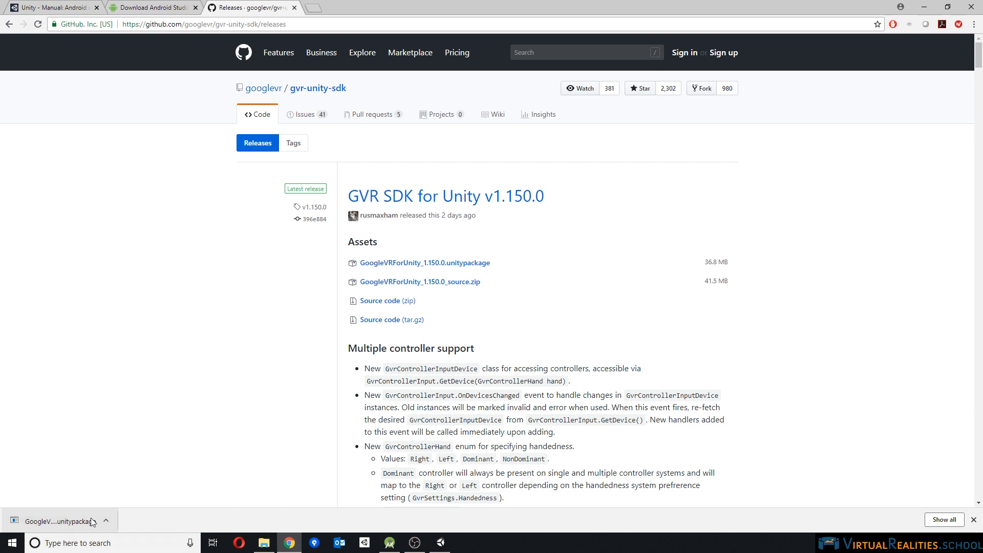
pyautogui.moveTo(44, 525)
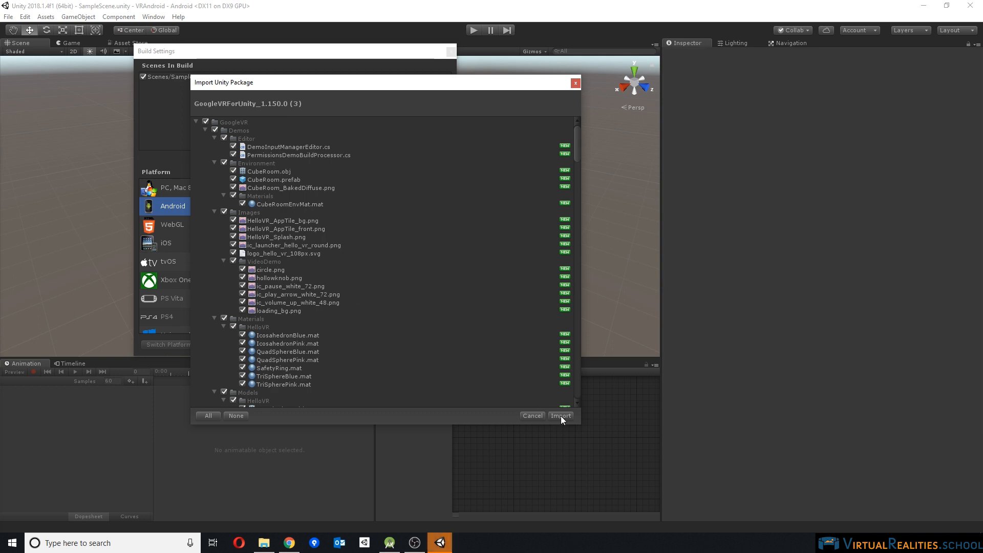
# - Import all assets of the GoogleVRForUnity 1.150.0 package into the project
pyautogui.click(560, 414)
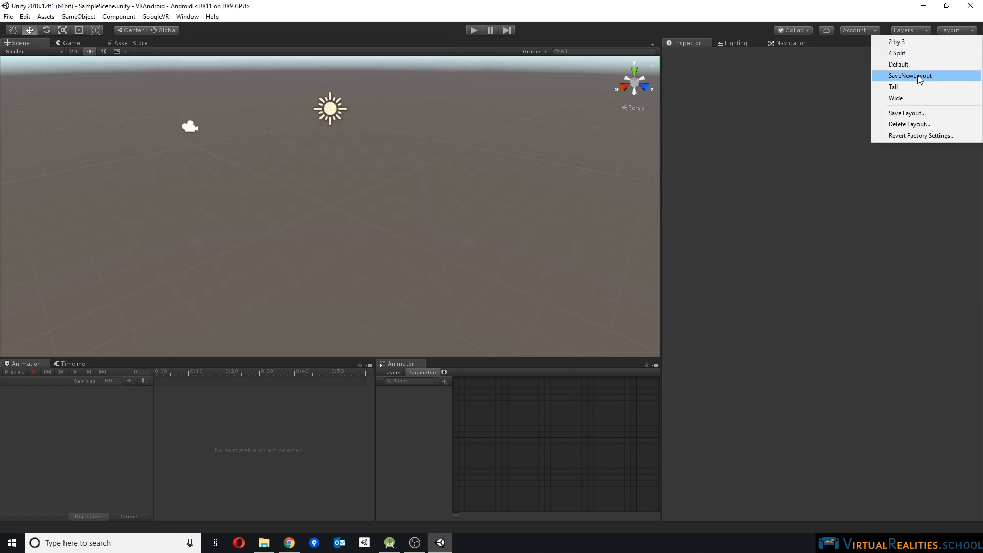
# - Use the Default layout and load the HelloVR scene from Assets/GoogleVR/Demos/Scenes
pyautogui.click(897, 63)
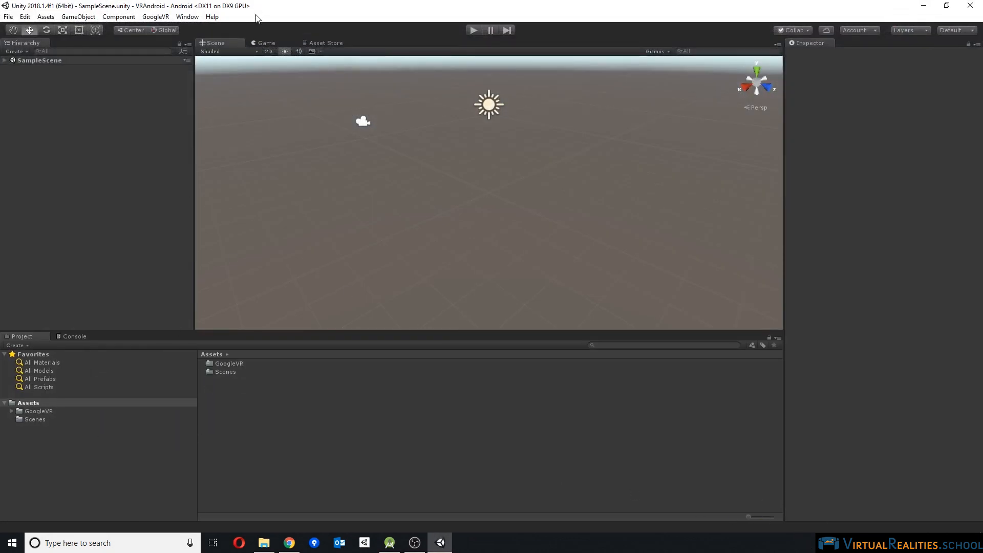
pyautogui.click(38, 411)
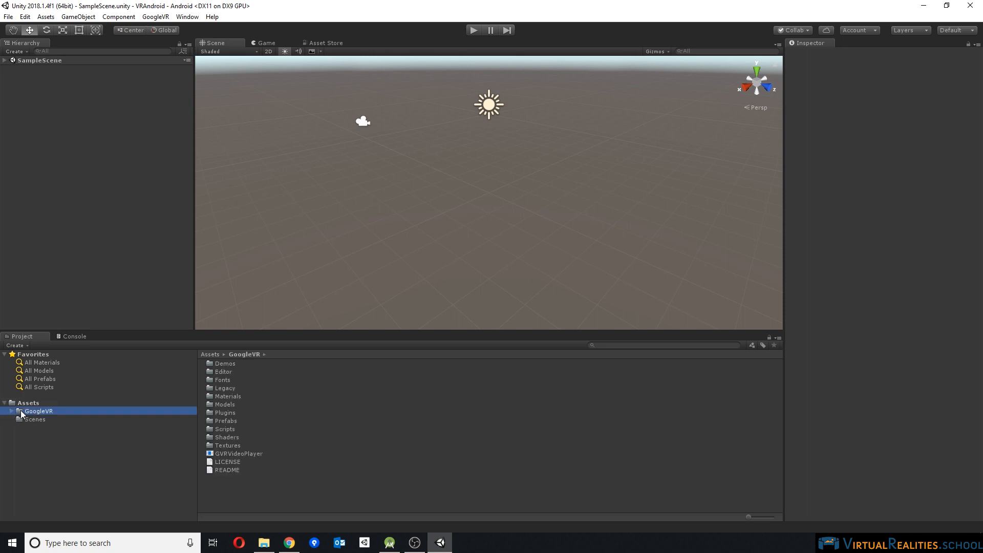
pyautogui.click(224, 363)
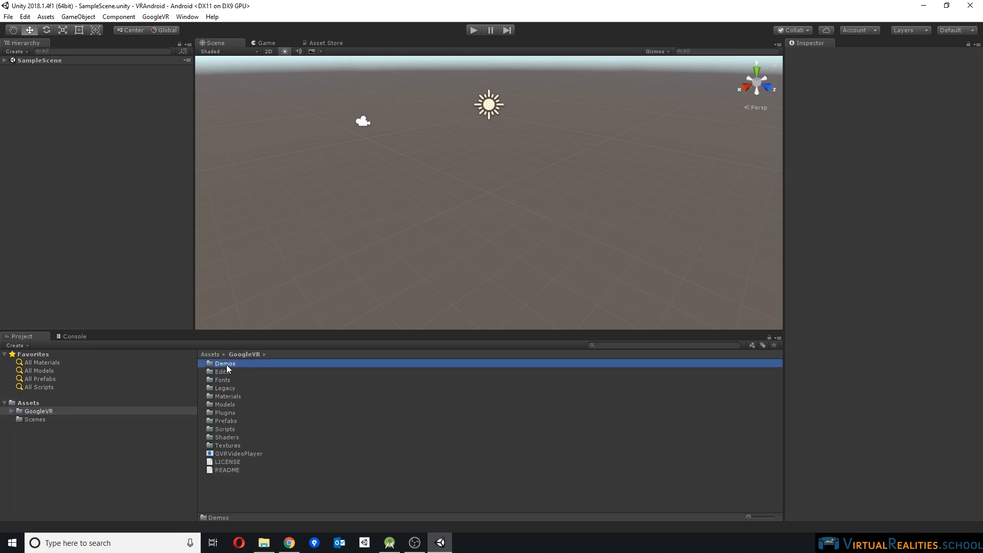
pyautogui.doubleClick(224, 363)
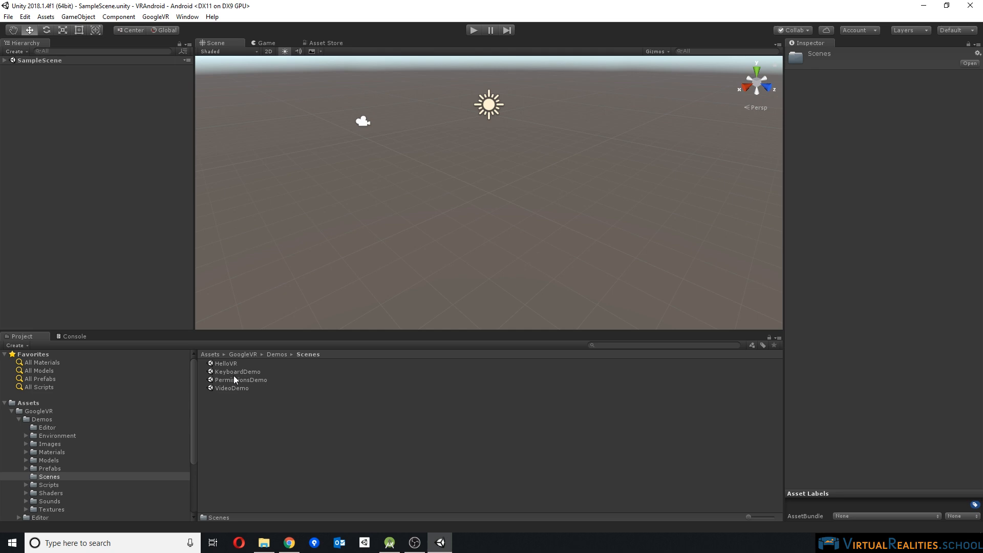
pyautogui.click(226, 362)
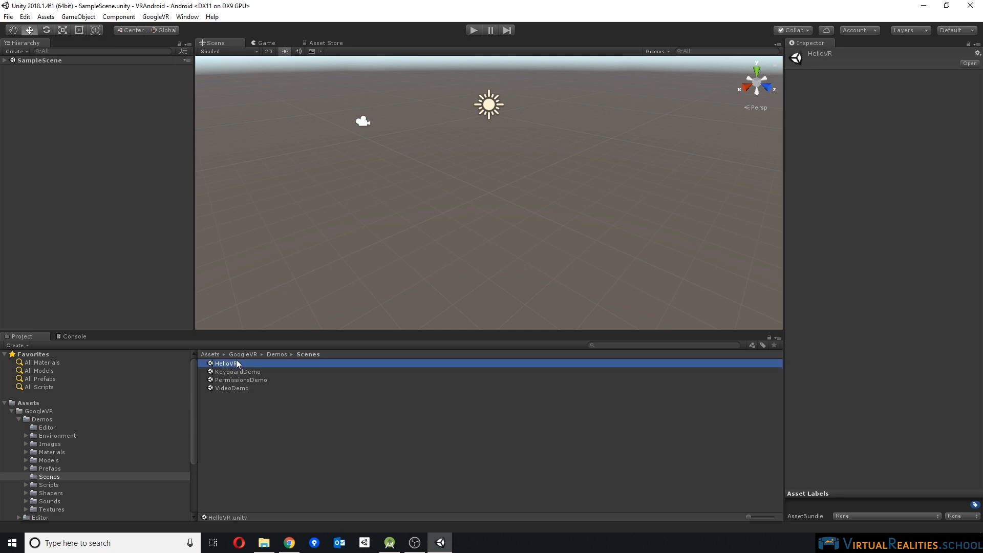
pyautogui.doubleClick(228, 362)
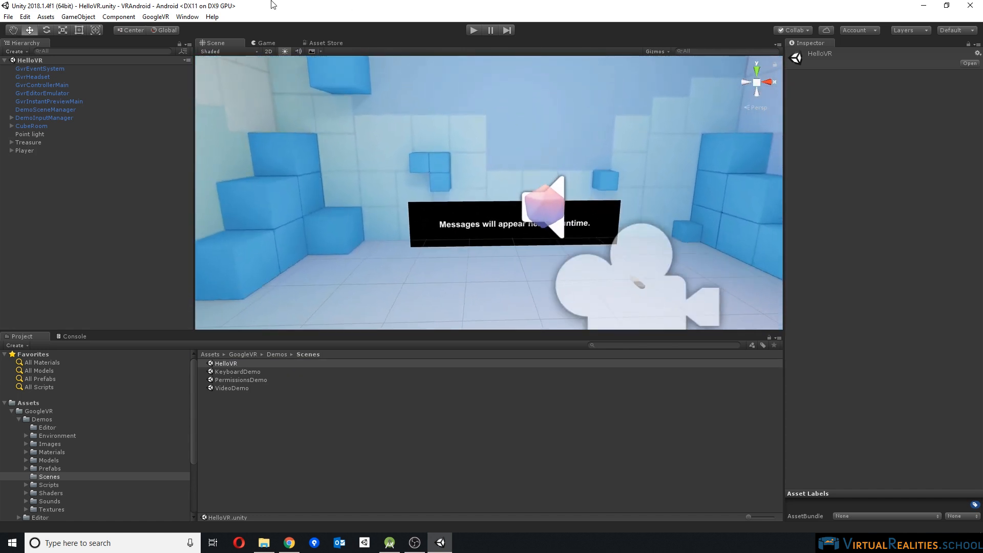
pyautogui.click(24, 17)
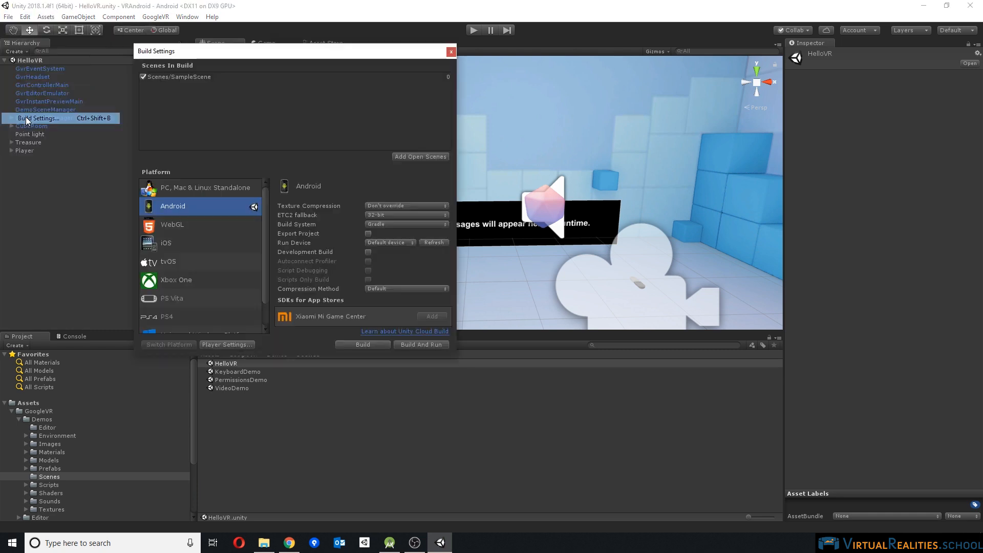
# - Reach the Android player settings from Build Settings
pyautogui.click(226, 344)
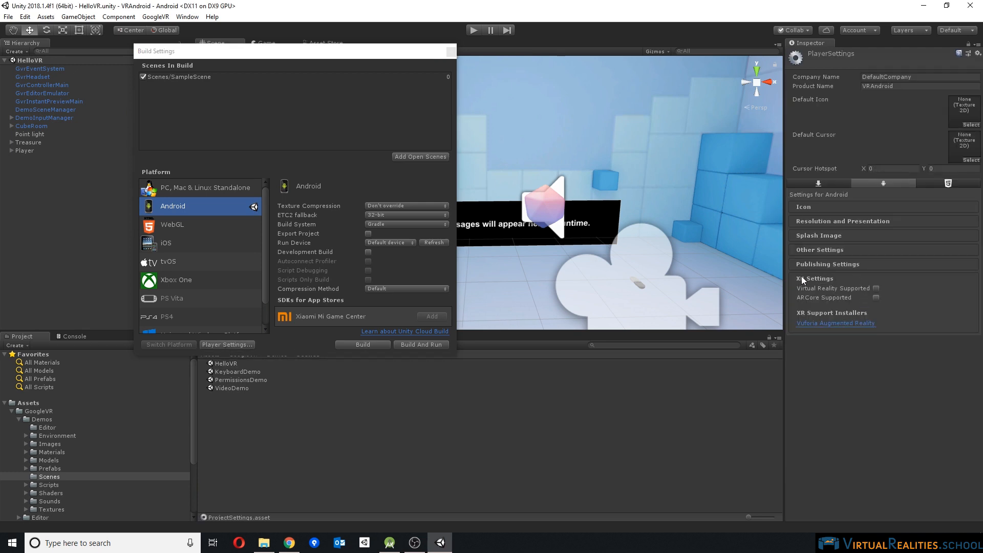
pyautogui.click(205, 187)
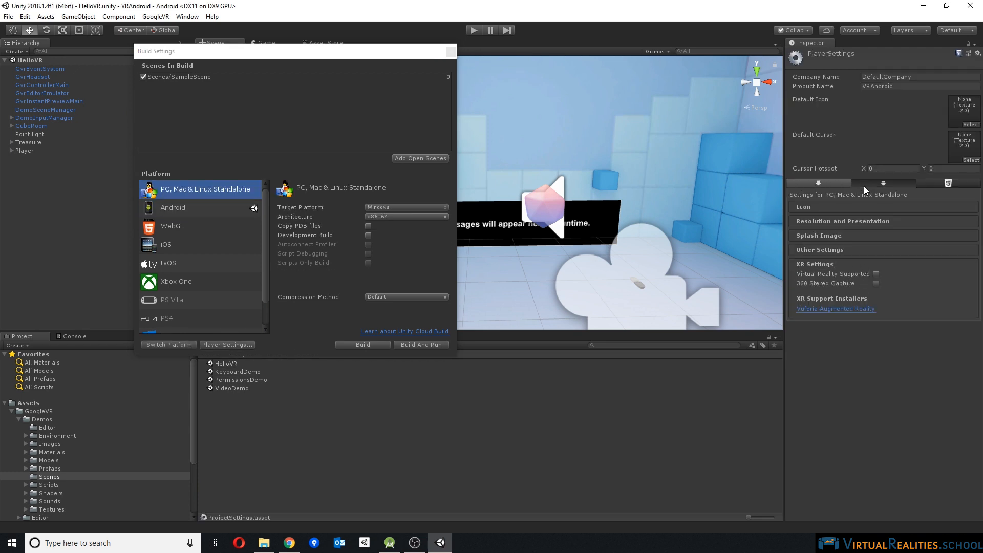
pyautogui.click(172, 207)
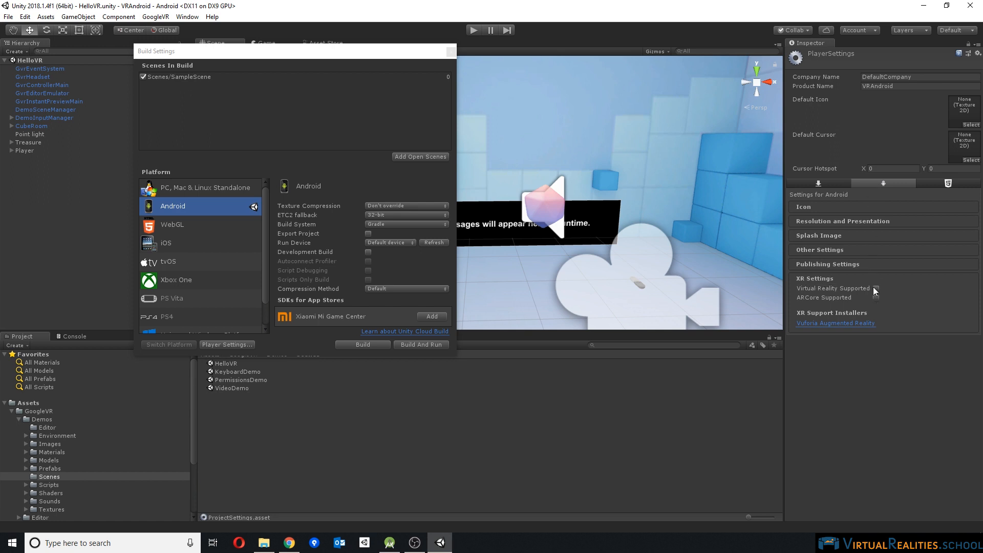
# - Enable Virtual Reality Supported with Daydream as the VR SDK and expand Other Settings
pyautogui.click(877, 289)
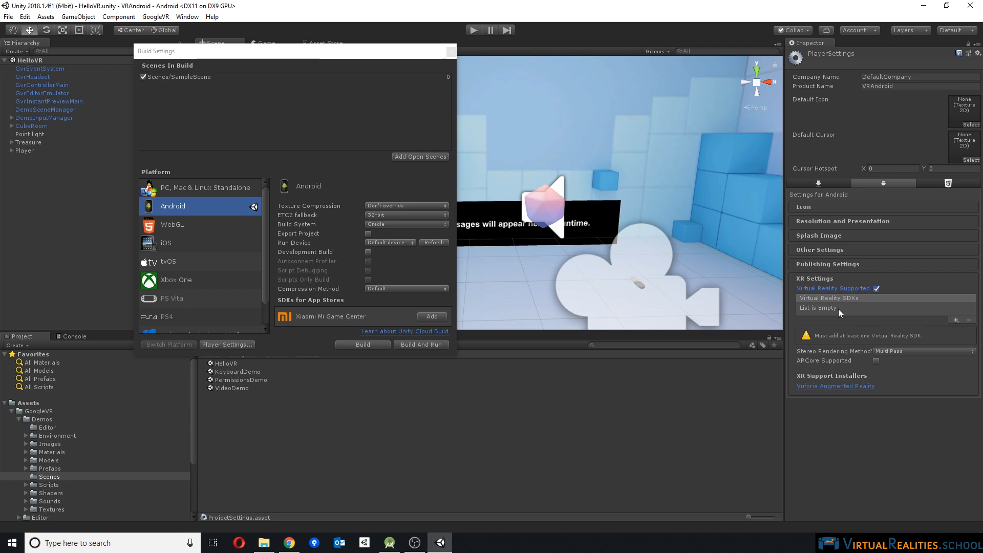
pyautogui.click(955, 319)
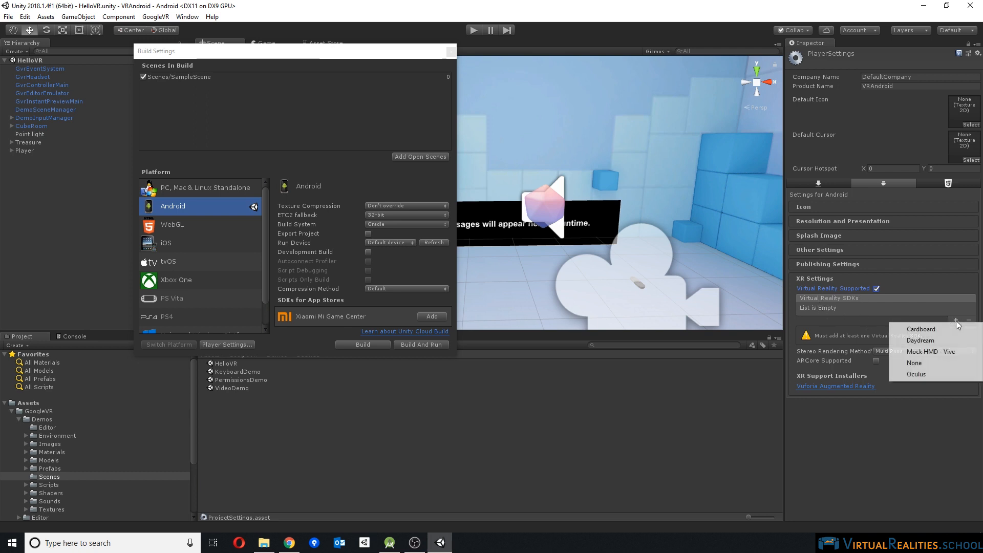
pyautogui.moveTo(921, 340)
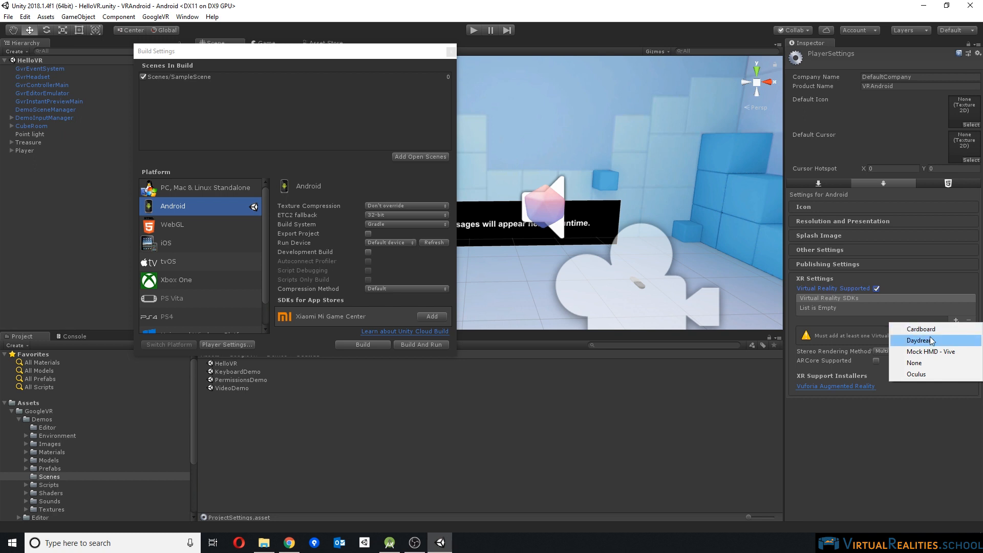
pyautogui.click(917, 340)
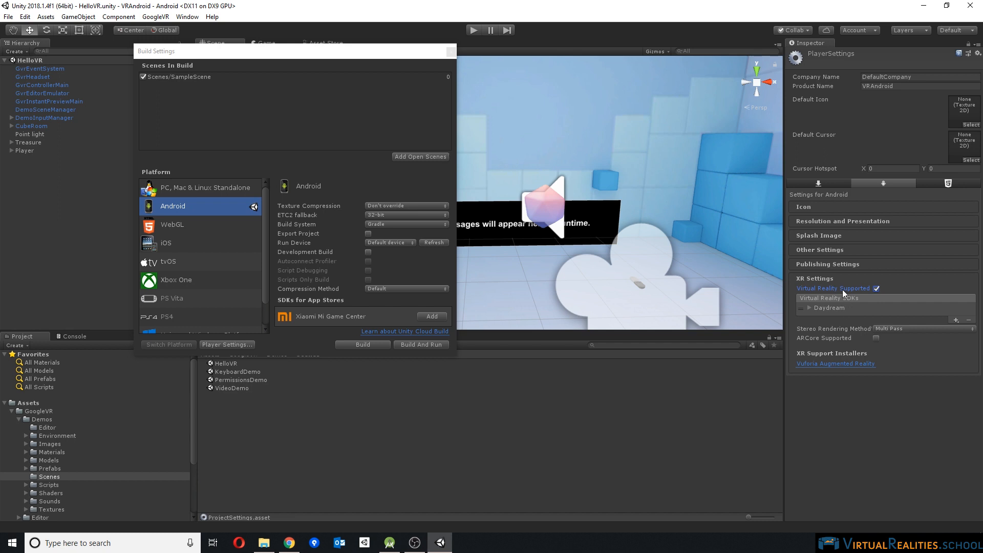
pyautogui.click(819, 250)
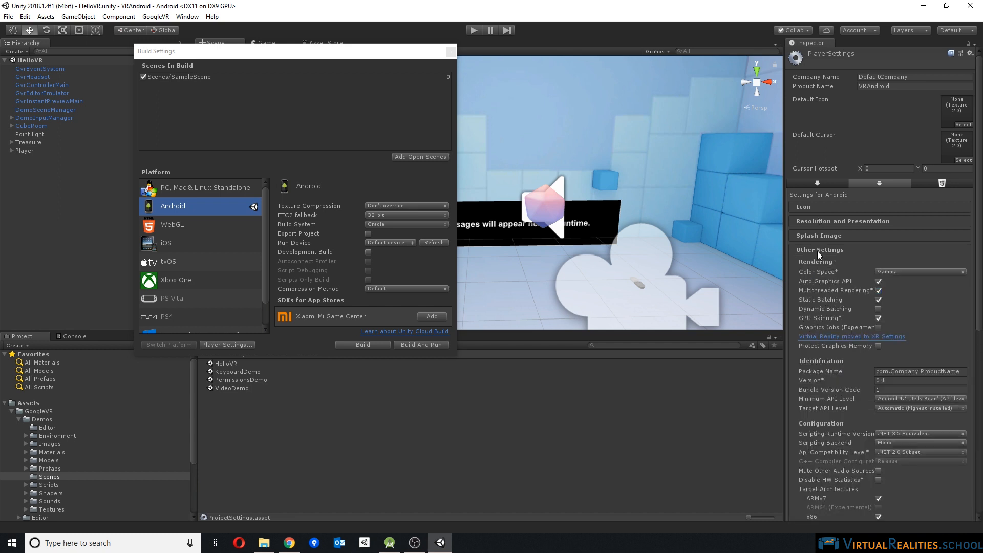
# - Set the package name to com.Katana.VRAndroid and minimum API level to Android 7.0 Nougat
pyautogui.scroll(-3)
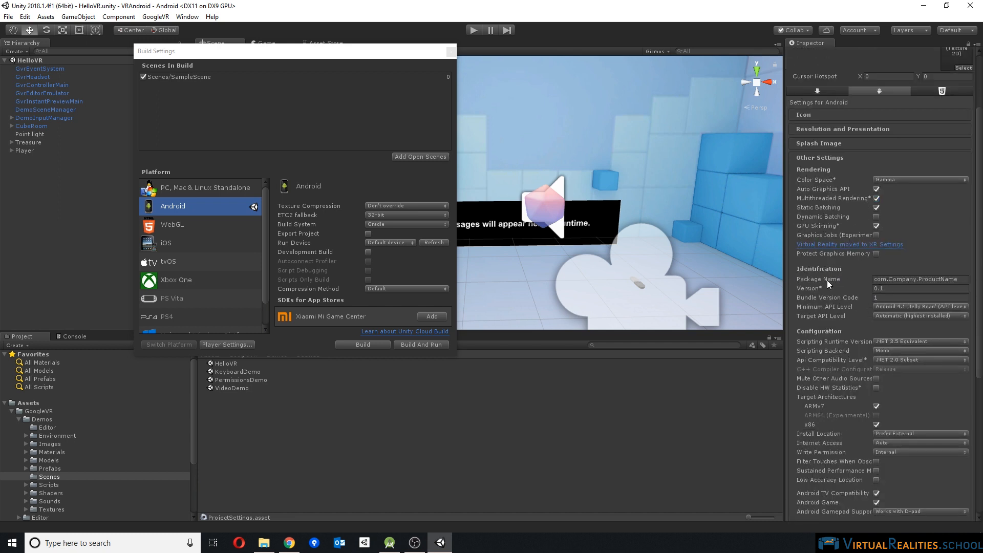
pyautogui.moveTo(817, 152)
pyautogui.write('Katana')
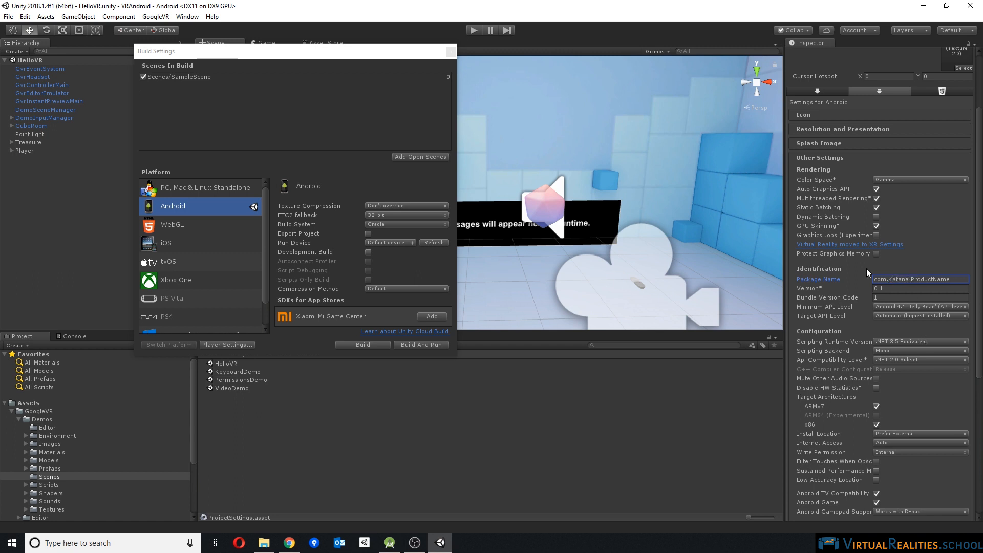
pyautogui.click(918, 279)
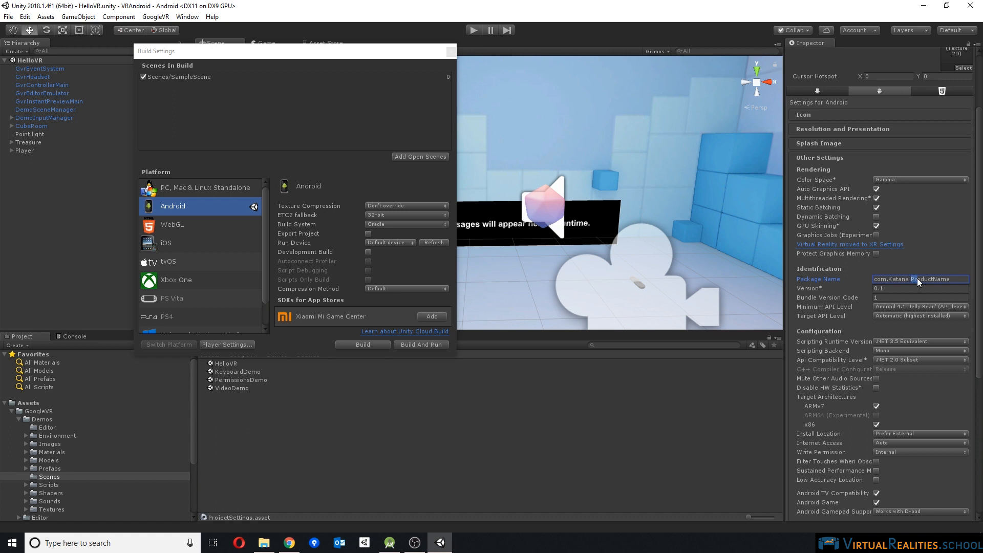
pyautogui.doubleClick(934, 279)
pyautogui.write('VRAndroi')
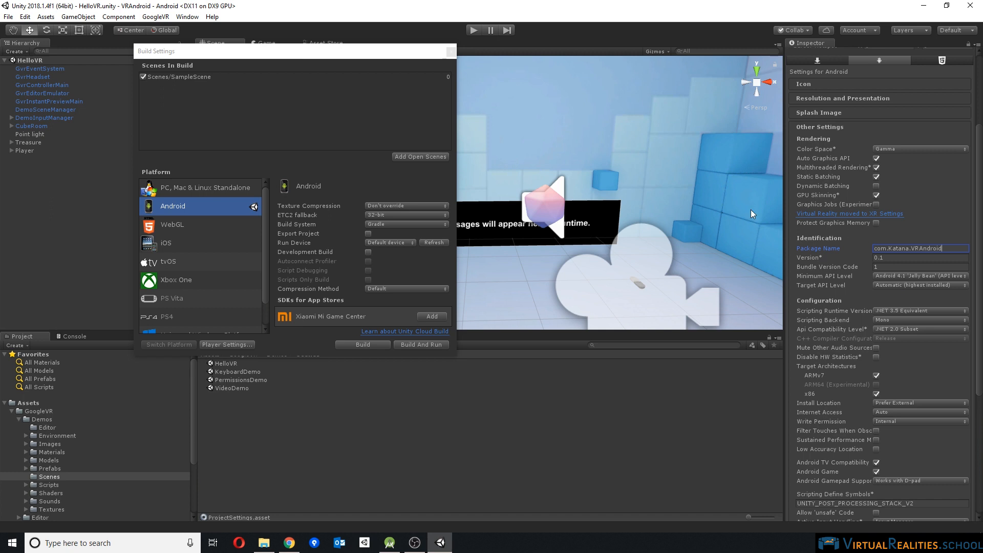
pyautogui.moveTo(892, 351)
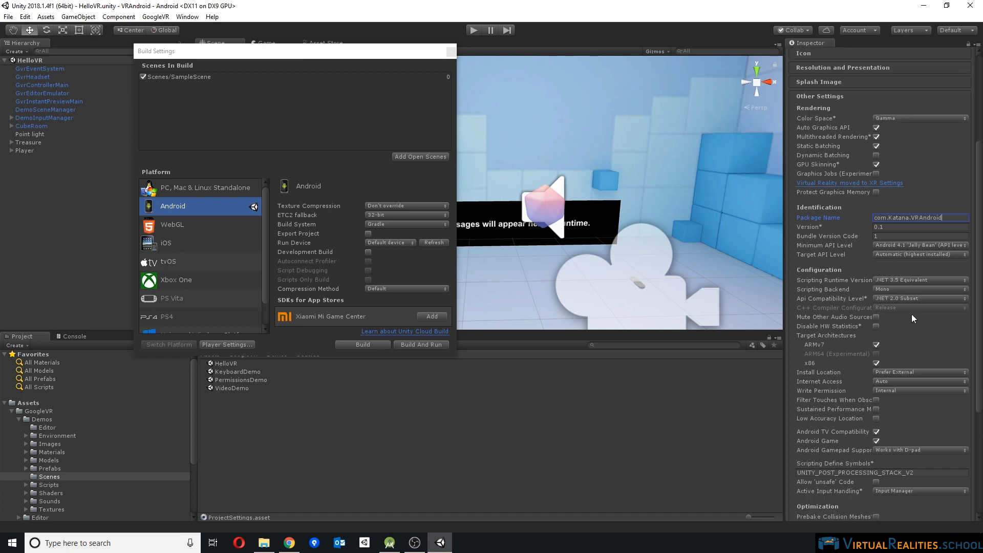
pyautogui.click(919, 244)
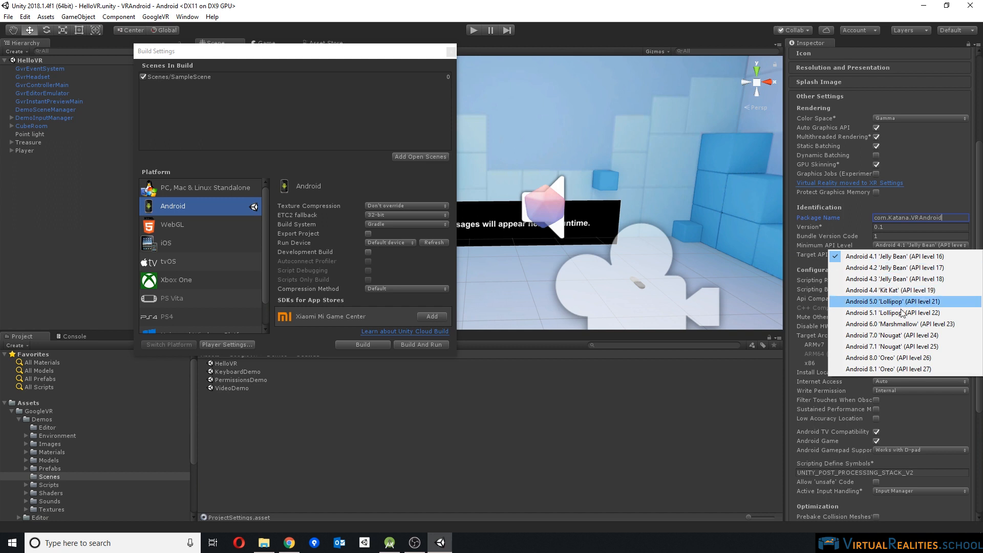
pyautogui.moveTo(890, 336)
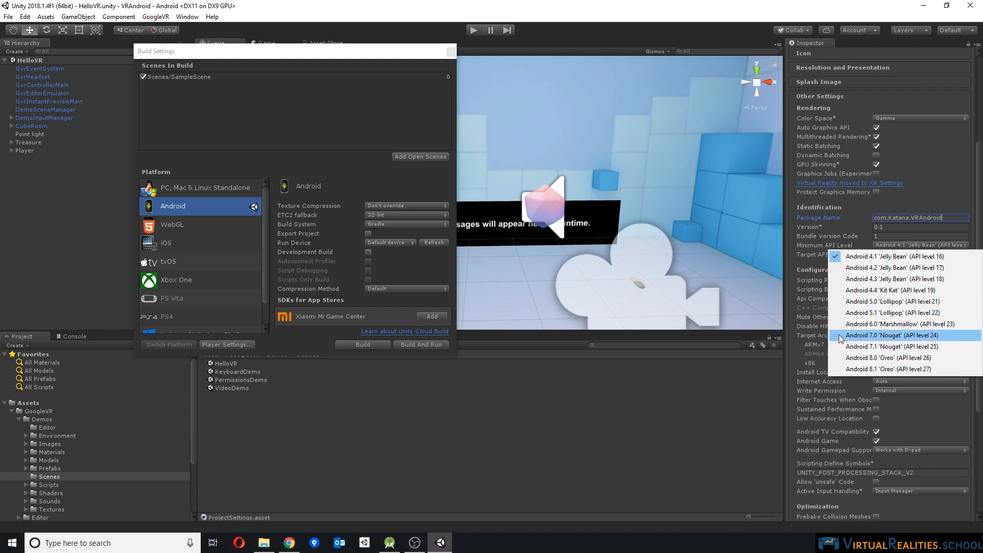
pyautogui.moveTo(897, 347)
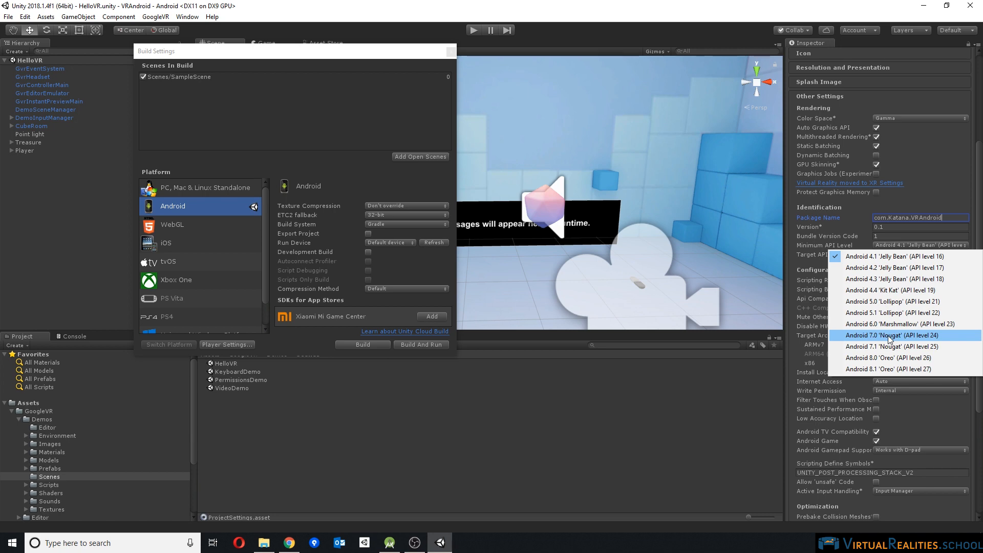
pyautogui.click(888, 335)
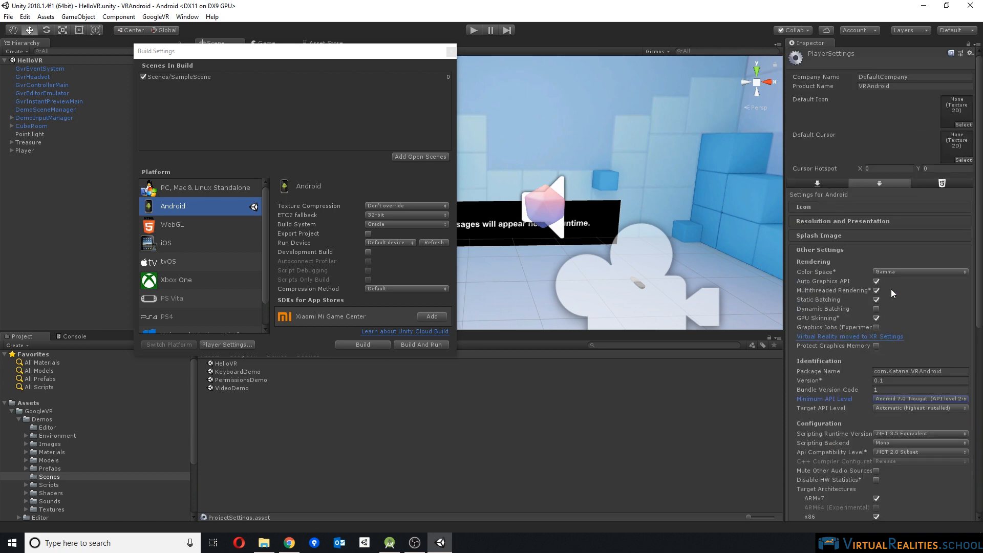
pyautogui.scroll(-3)
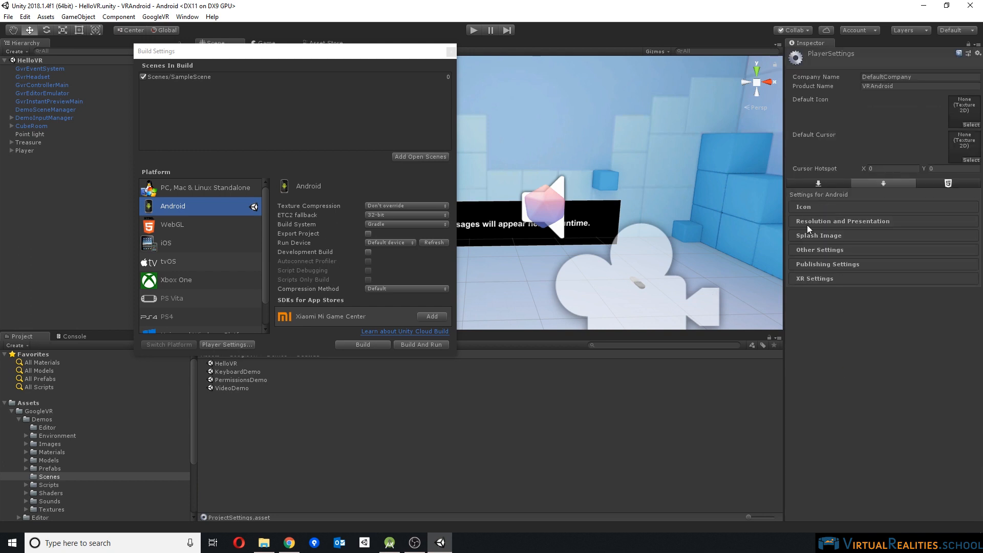
# - Close Build Settings, select GvrEditorEmulator and GvrInstantPreviewMain, and run the scene
pyautogui.click(452, 52)
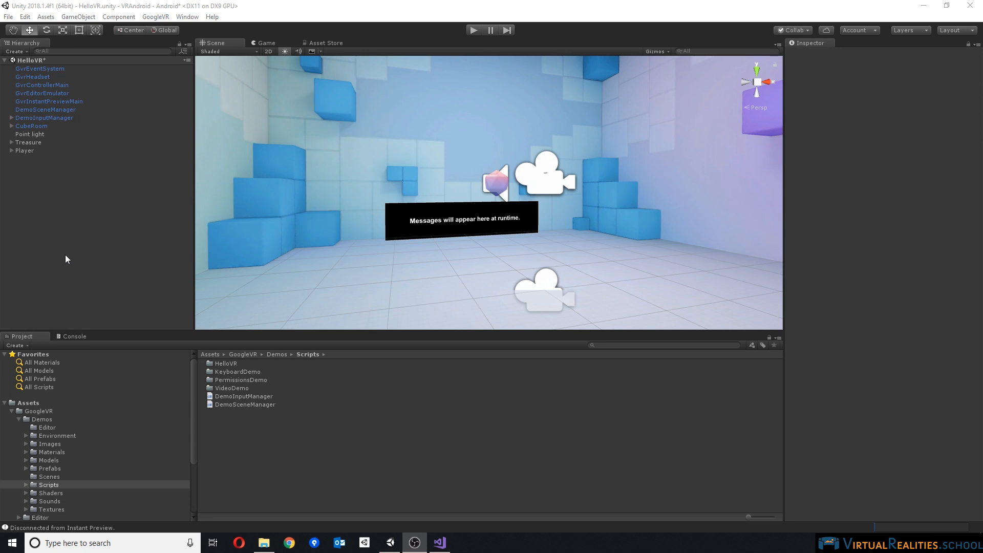
pyautogui.click(42, 94)
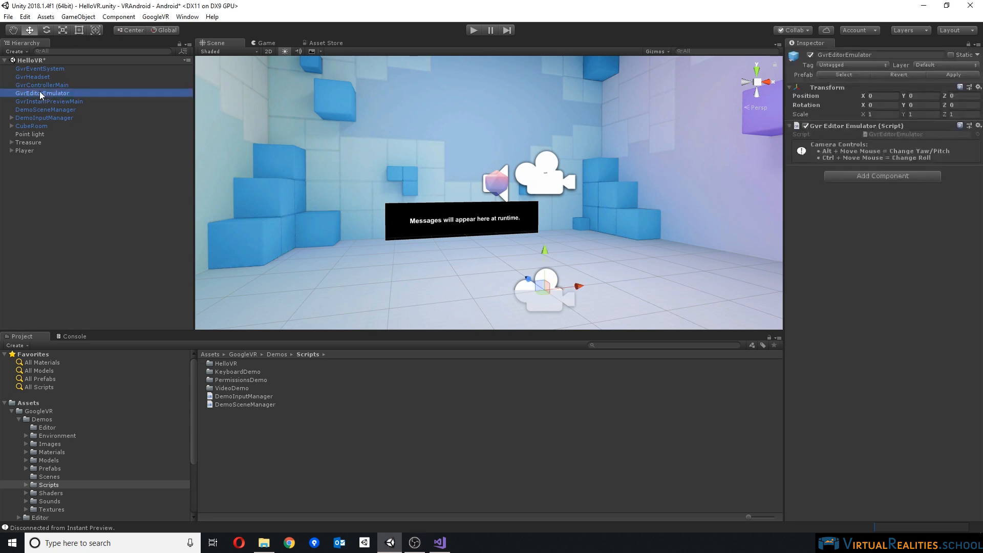
pyautogui.click(49, 102)
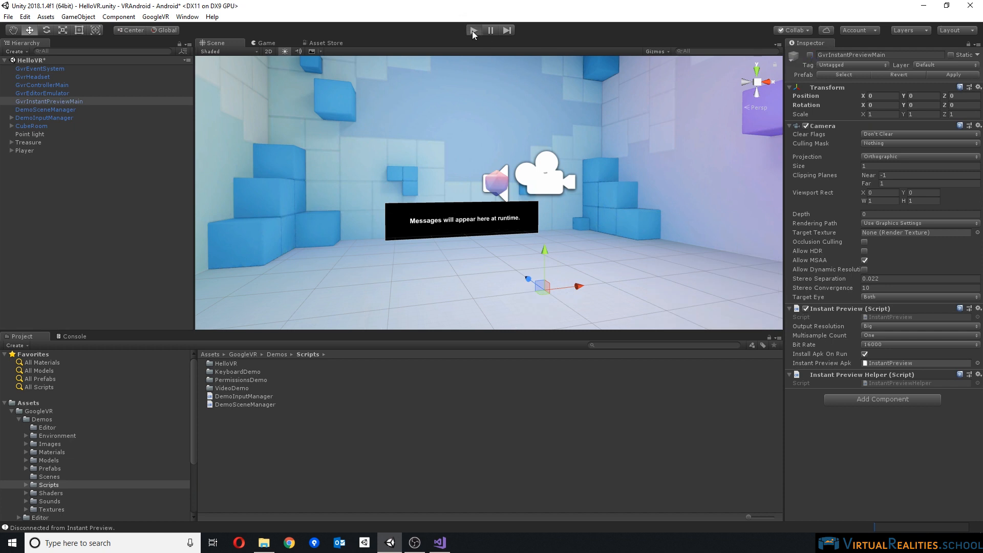
pyautogui.click(473, 30)
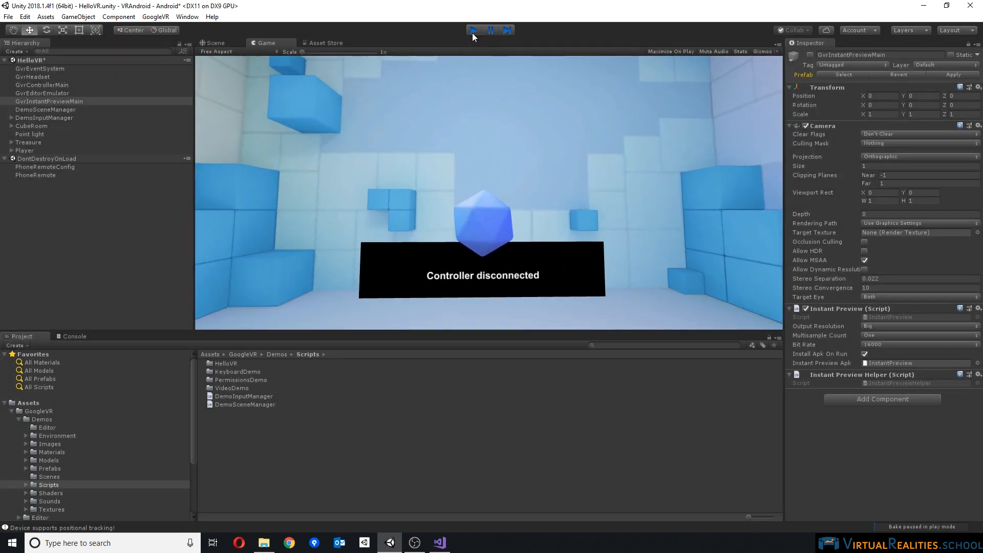
# - Stop play mode and reselect the GvrEditorEmulator and GvrInstantPreviewMain objects
pyautogui.click(216, 43)
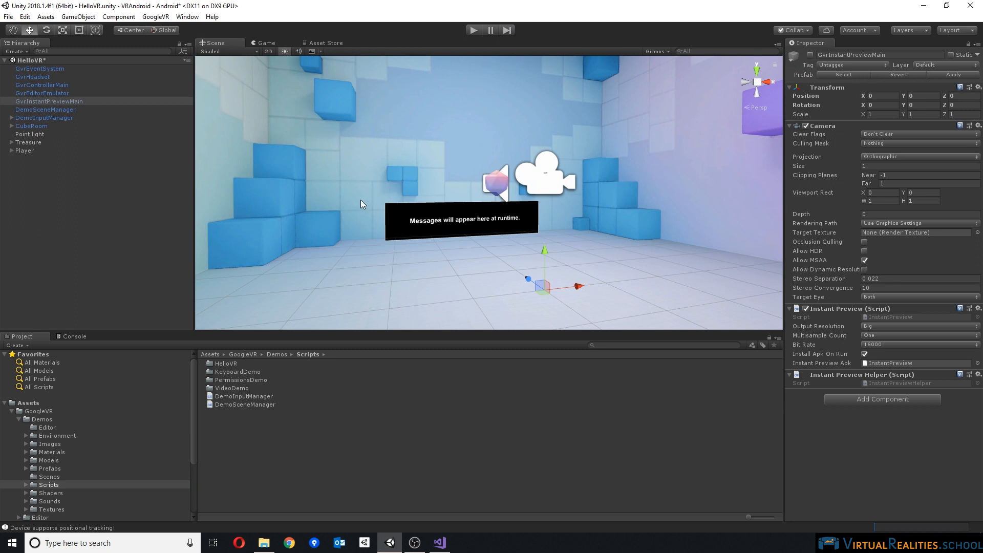
pyautogui.click(43, 93)
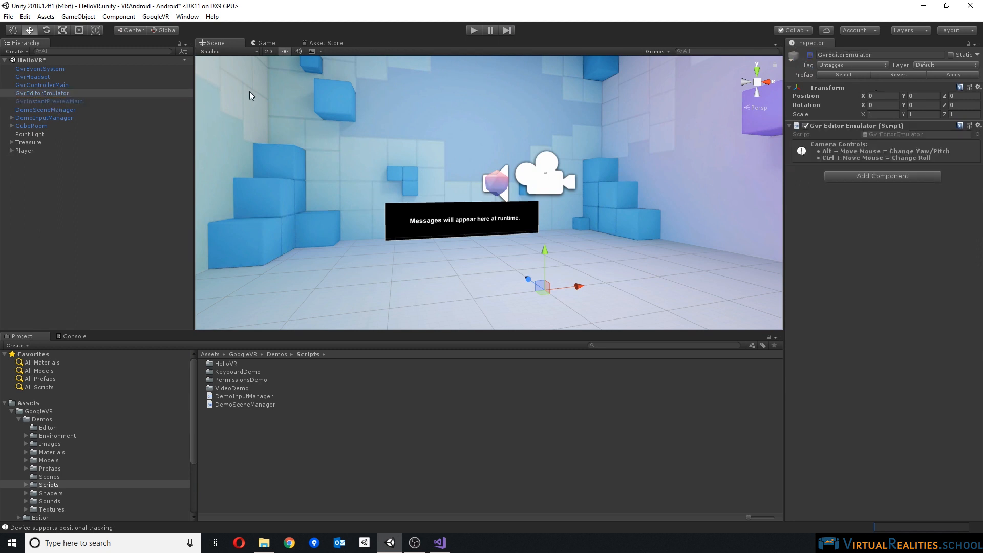
pyautogui.click(48, 102)
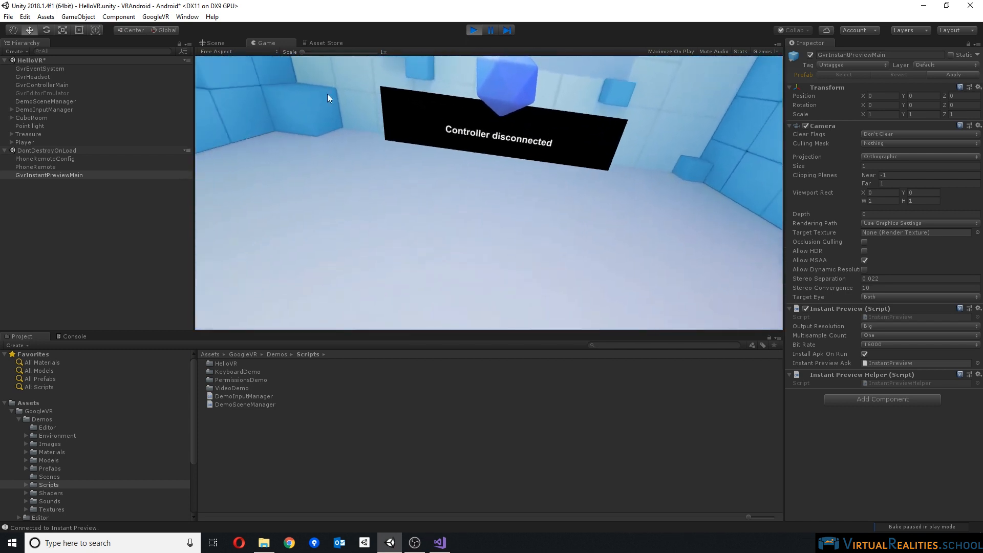
# - Stop the Instant Preview play test and check Install Apk On Run
pyautogui.click(214, 43)
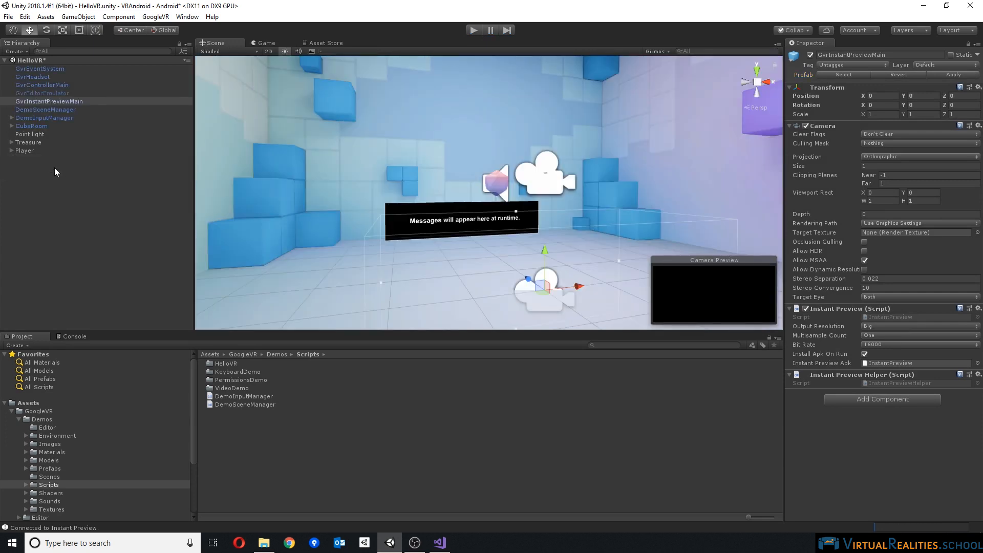
pyautogui.moveTo(864, 356)
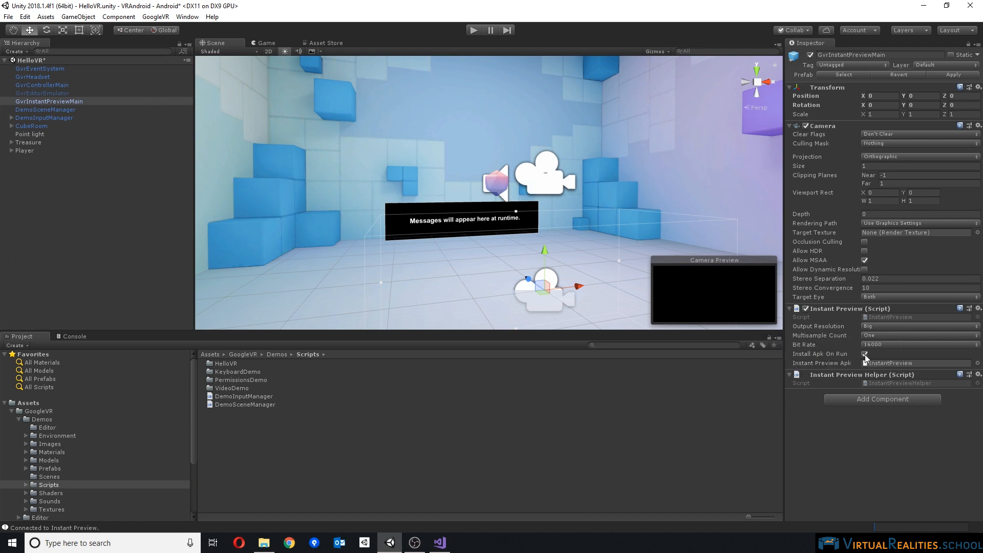
pyautogui.click(865, 353)
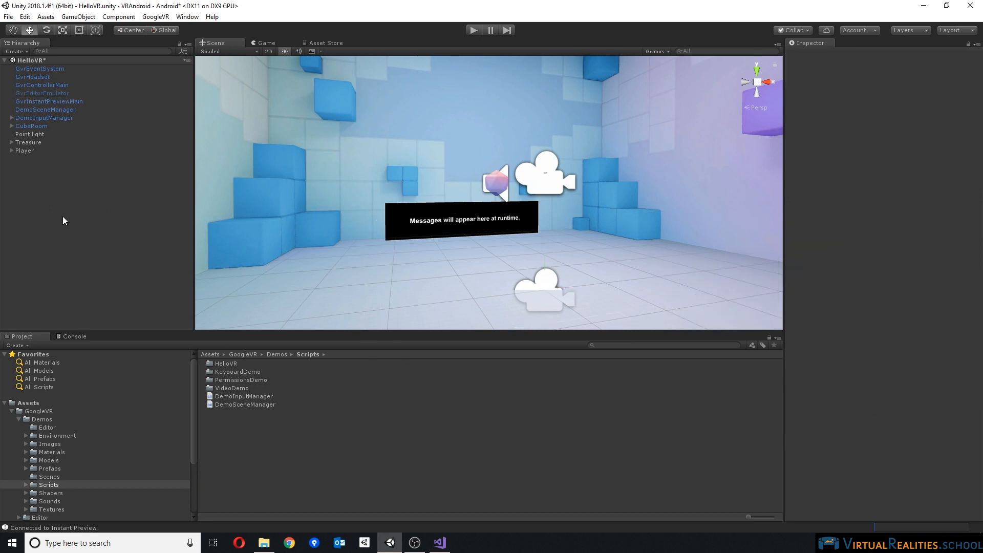
pyautogui.moveTo(349, 171)
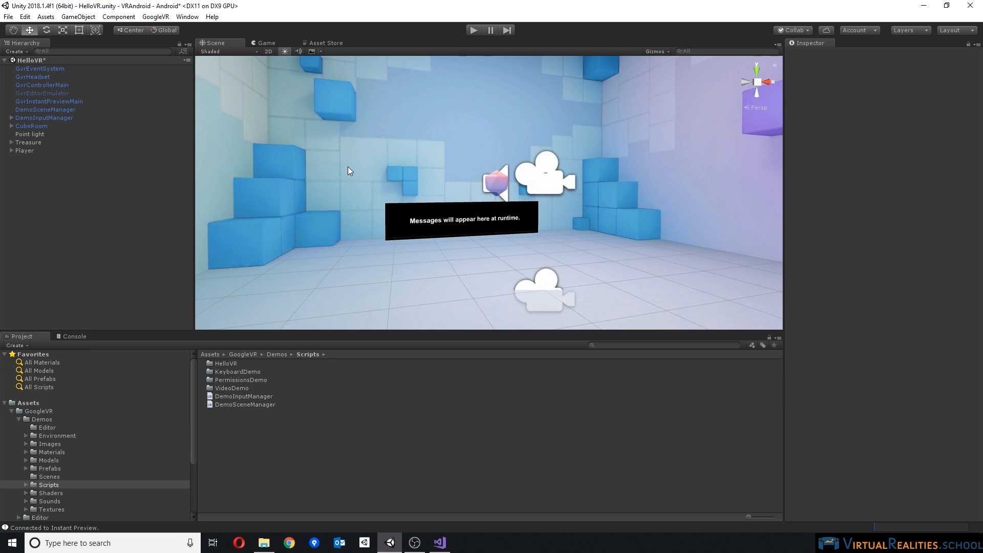
pyautogui.moveTo(567, 5)
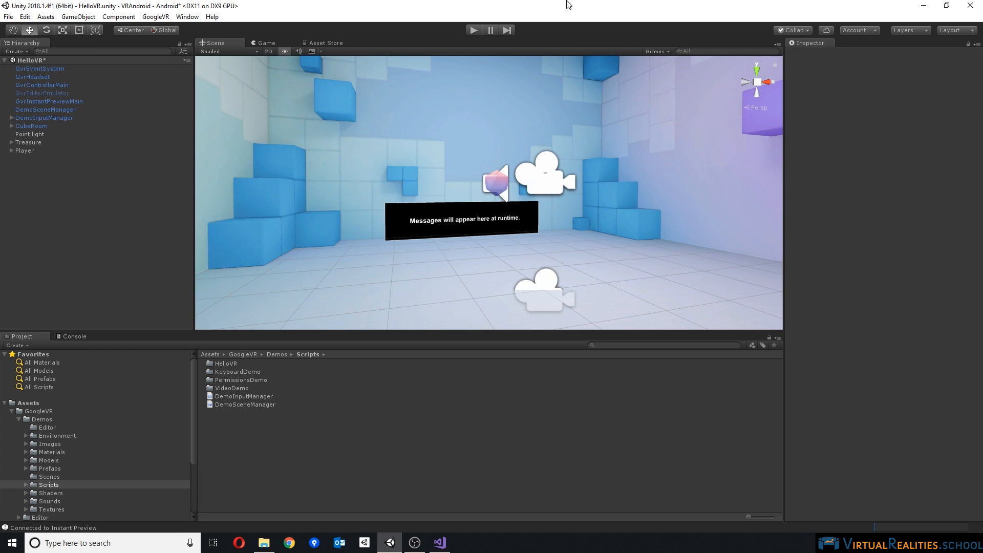
pyautogui.click(74, 336)
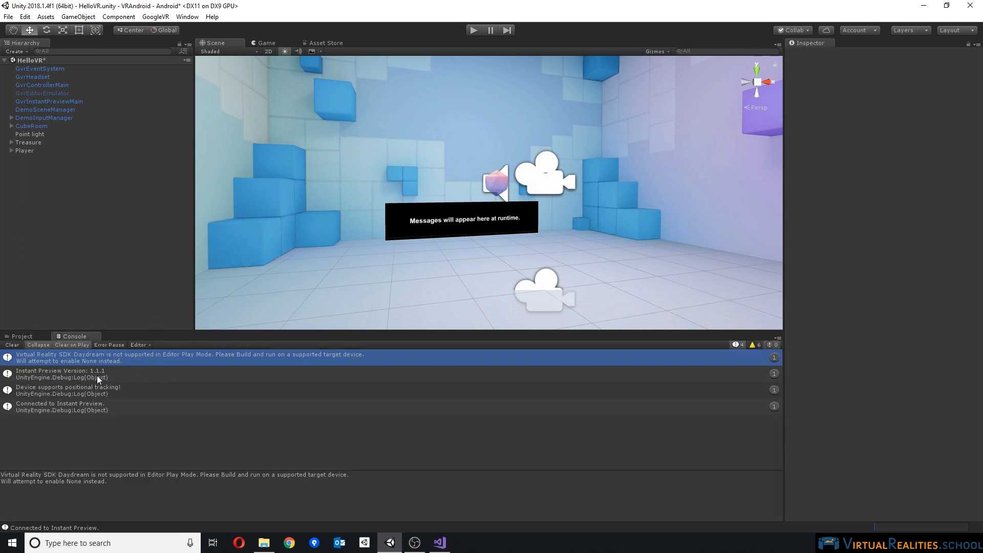
pyautogui.moveTo(80, 363)
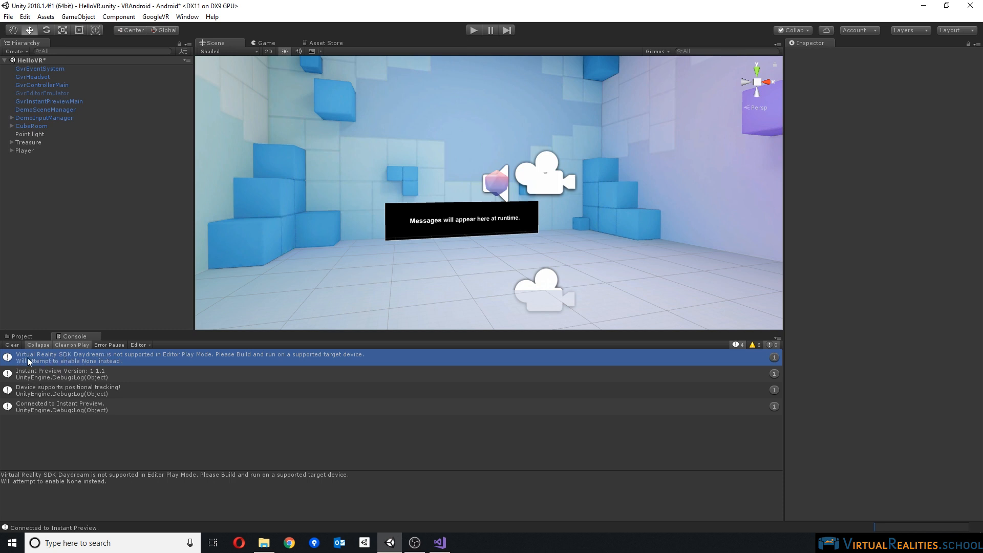
pyautogui.moveTo(70, 363)
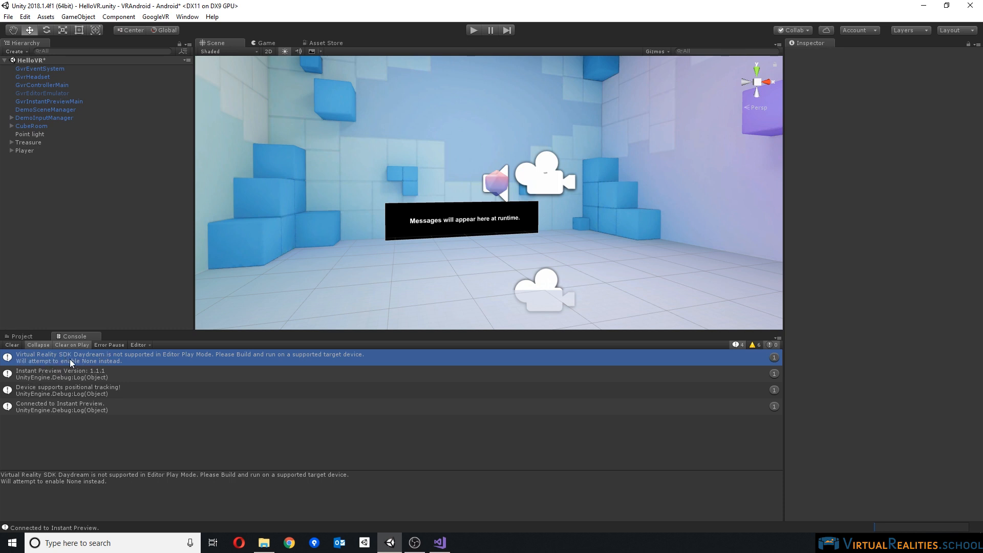
pyautogui.click(9, 16)
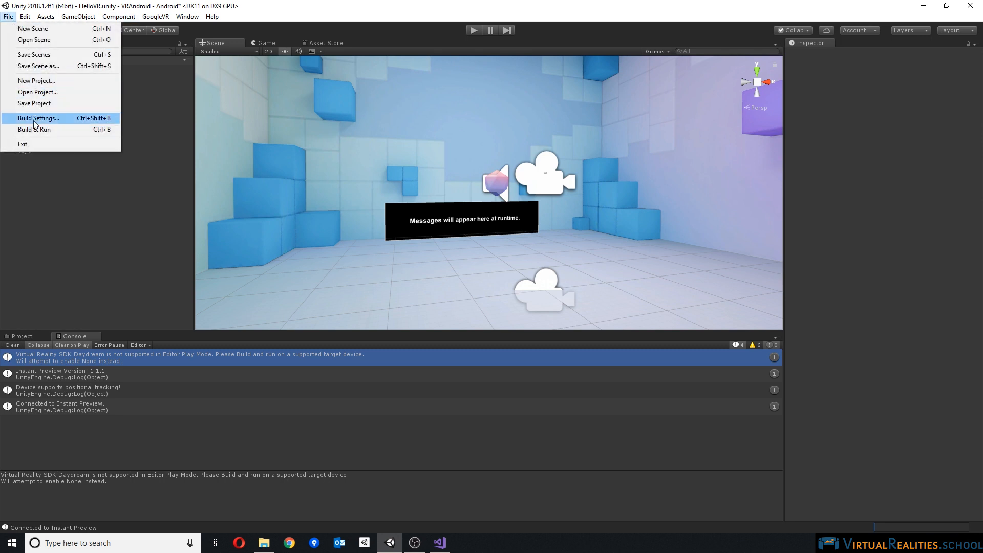
pyautogui.click(38, 117)
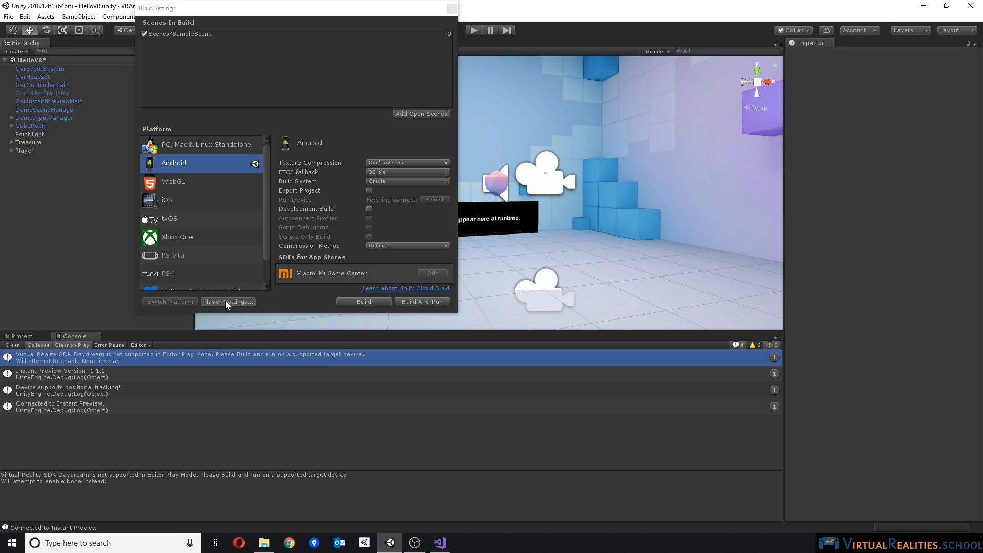
pyautogui.click(227, 301)
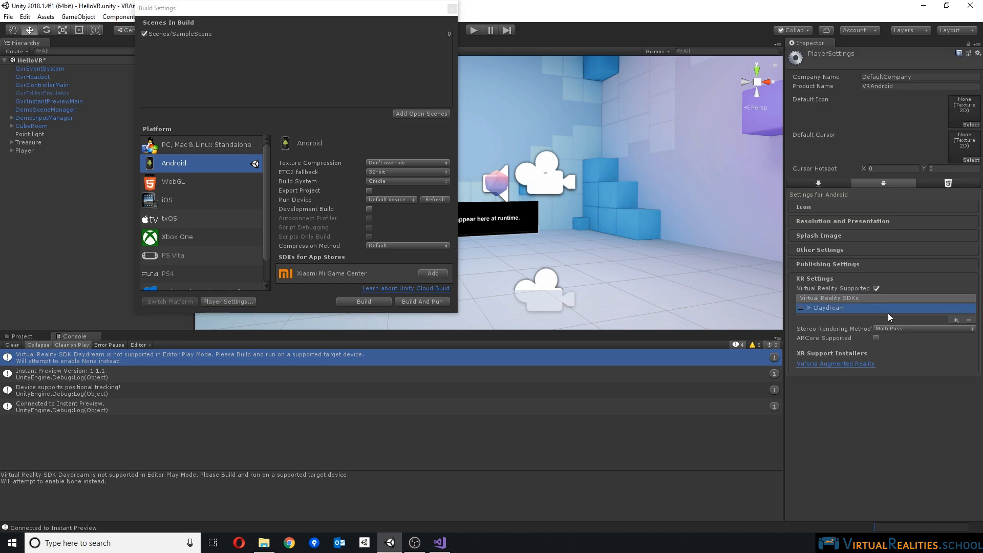
pyautogui.click(452, 7)
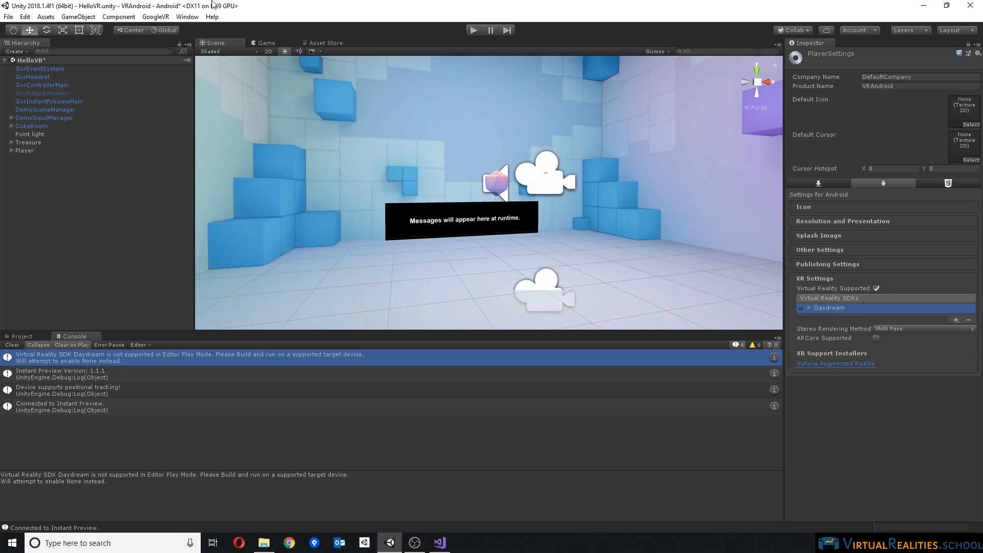
pyautogui.moveTo(590, 414)
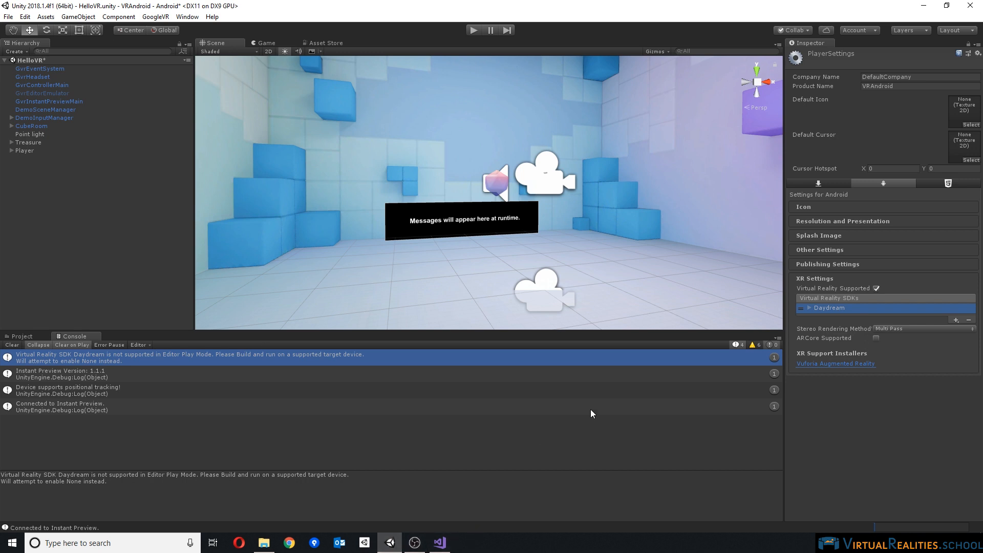
pyautogui.moveTo(680, 374)
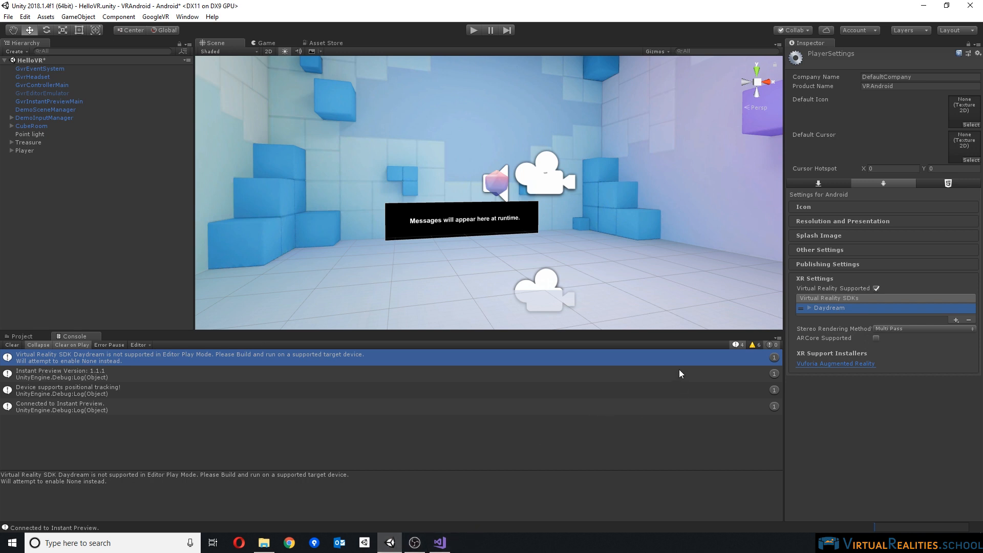
pyautogui.moveTo(102, 355)
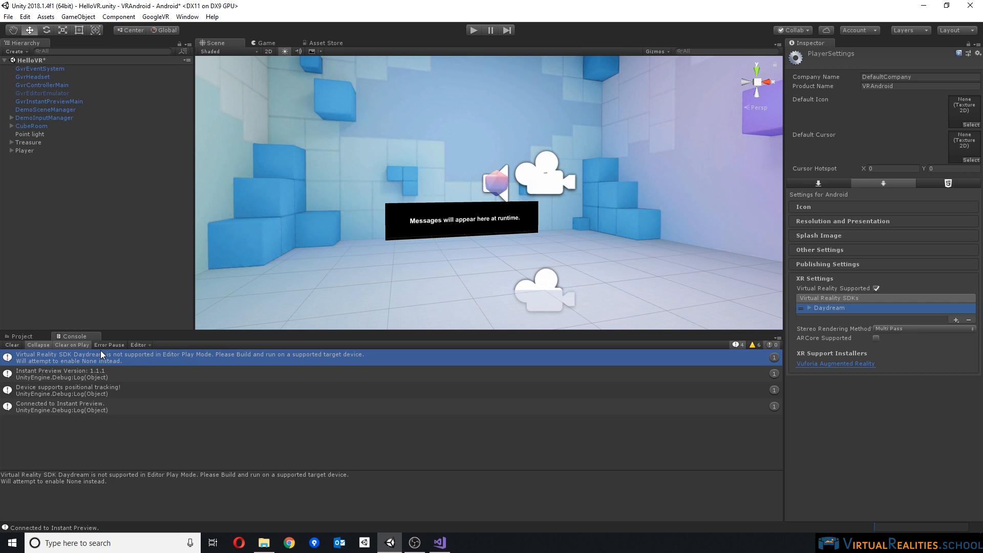
pyautogui.moveTo(965, 316)
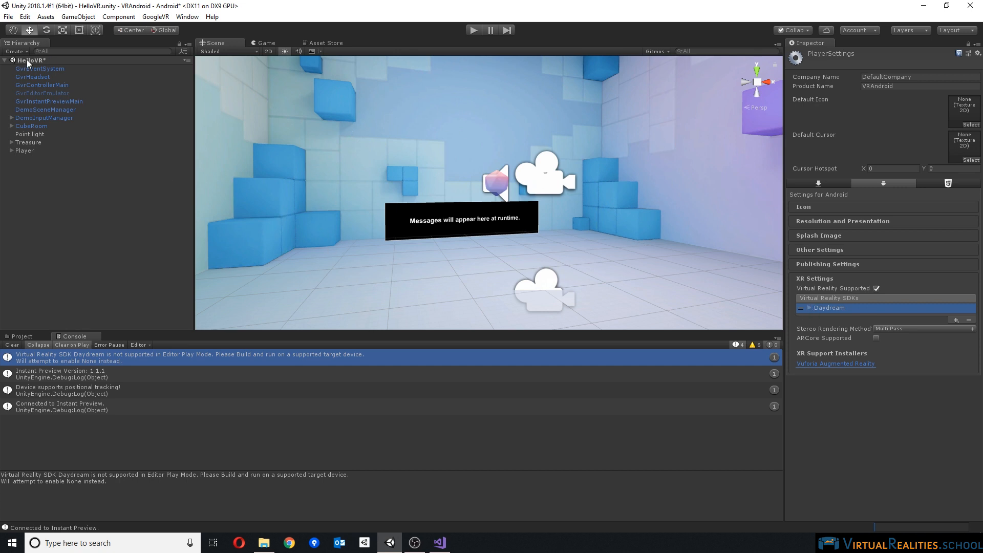
pyautogui.moveTo(932, 343)
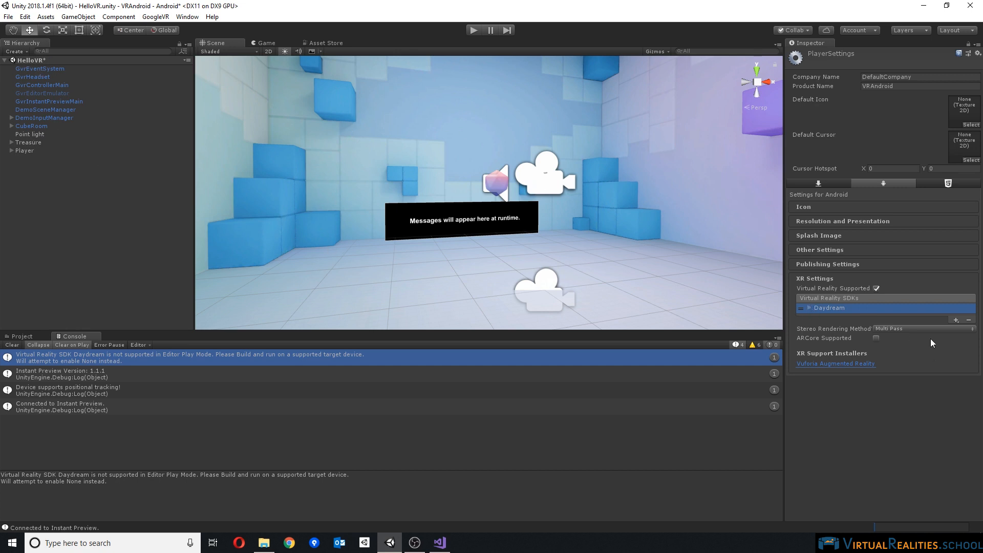
pyautogui.moveTo(407, 299)
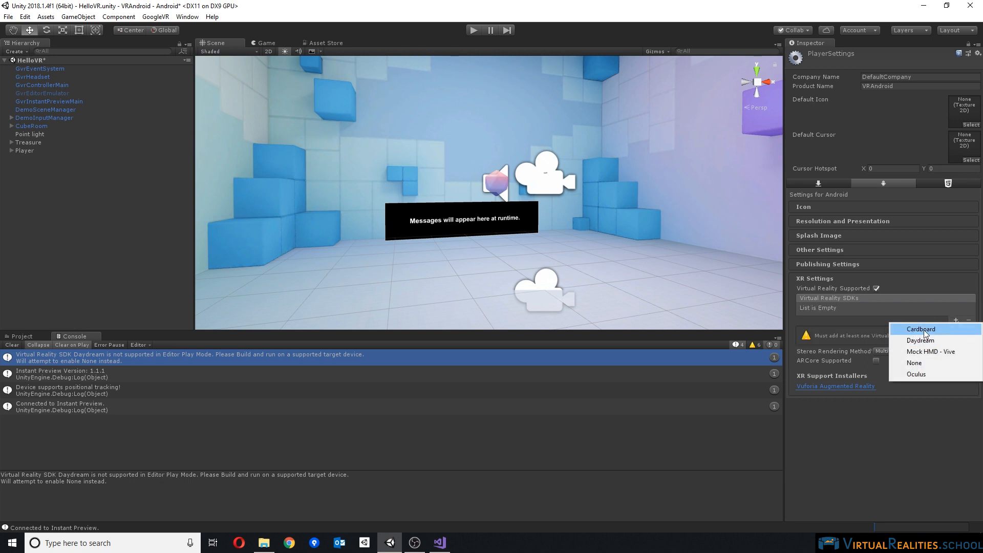
# - Make Cardboard the Android VR SDK and expand CubeRoom in the Hierarchy
pyautogui.click(920, 328)
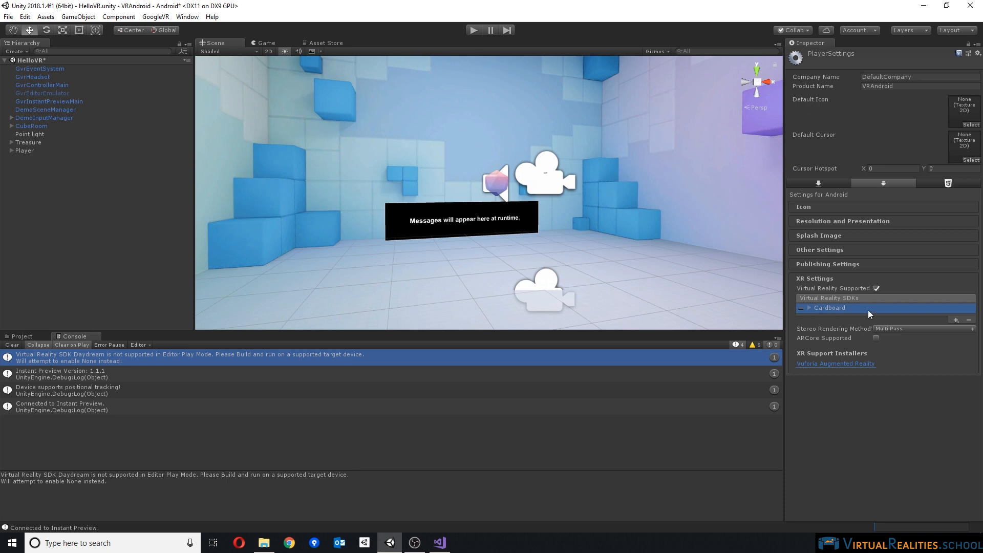
pyautogui.moveTo(873, 312)
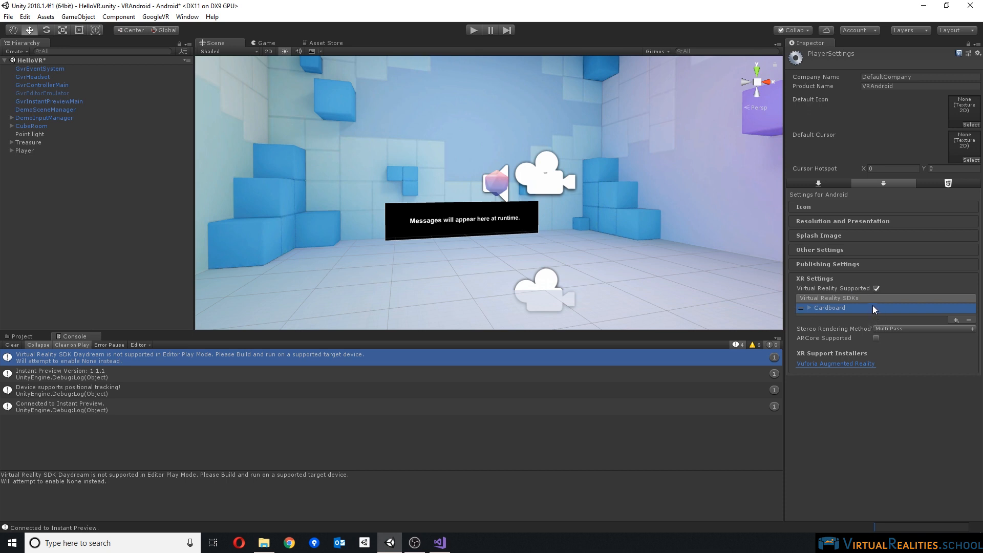
pyautogui.moveTo(873, 307)
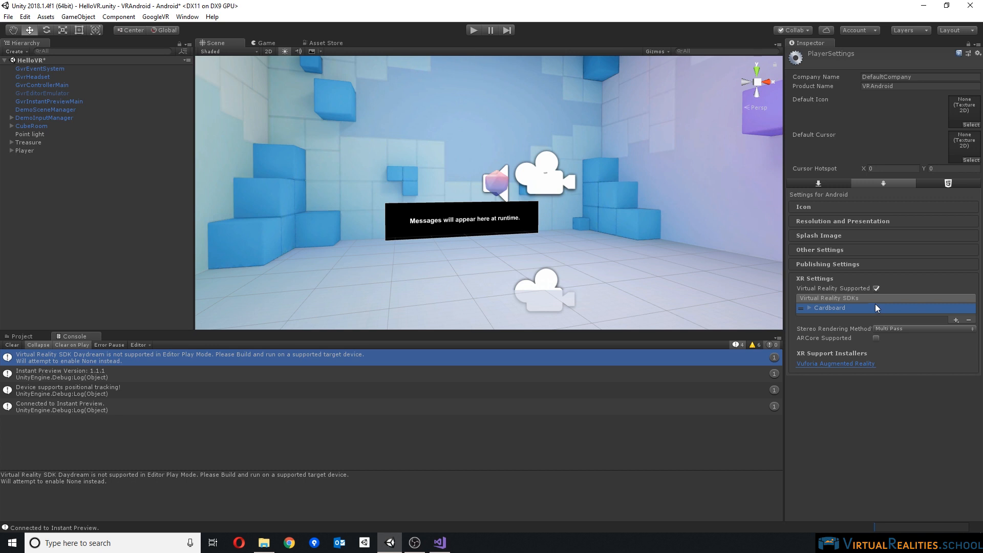
pyautogui.moveTo(877, 306)
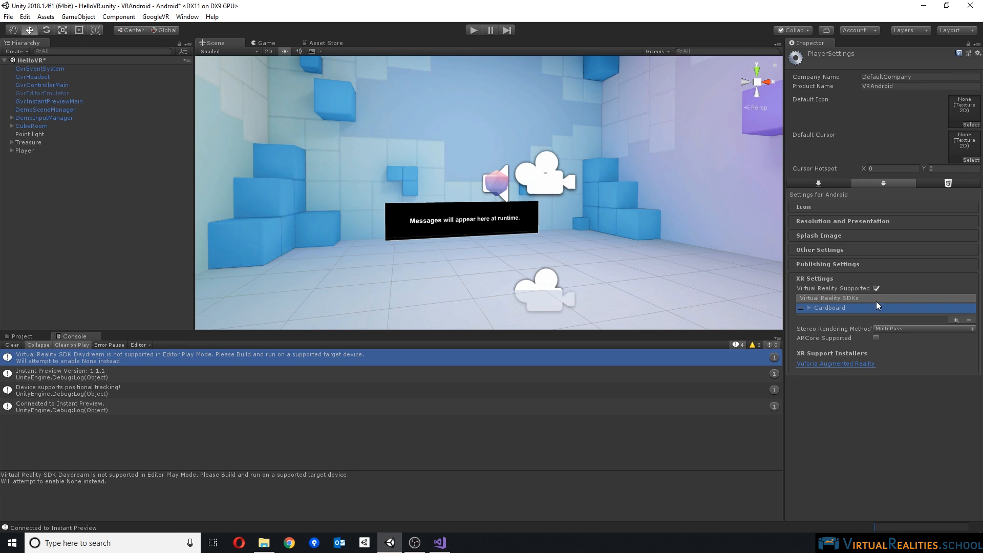
pyautogui.moveTo(842, 317)
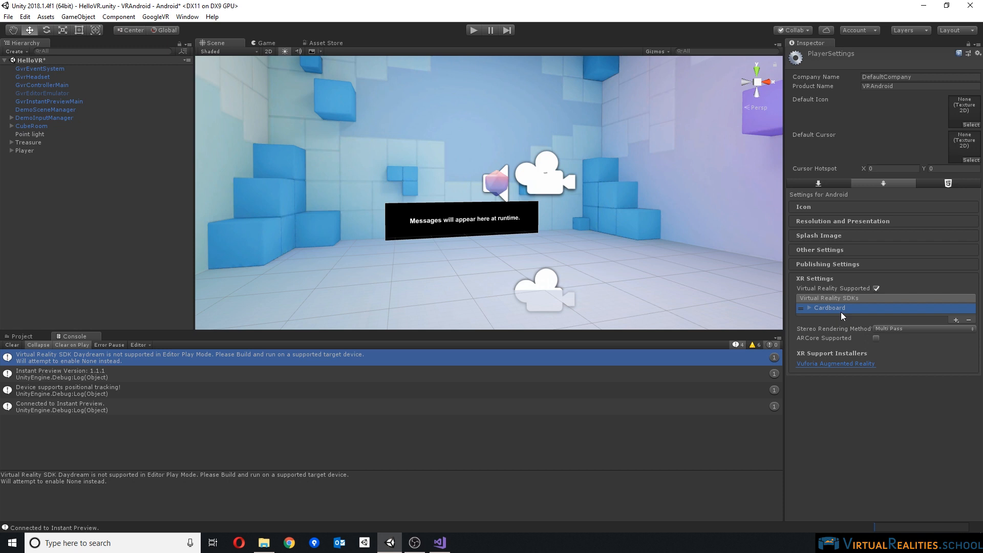
pyautogui.moveTo(853, 316)
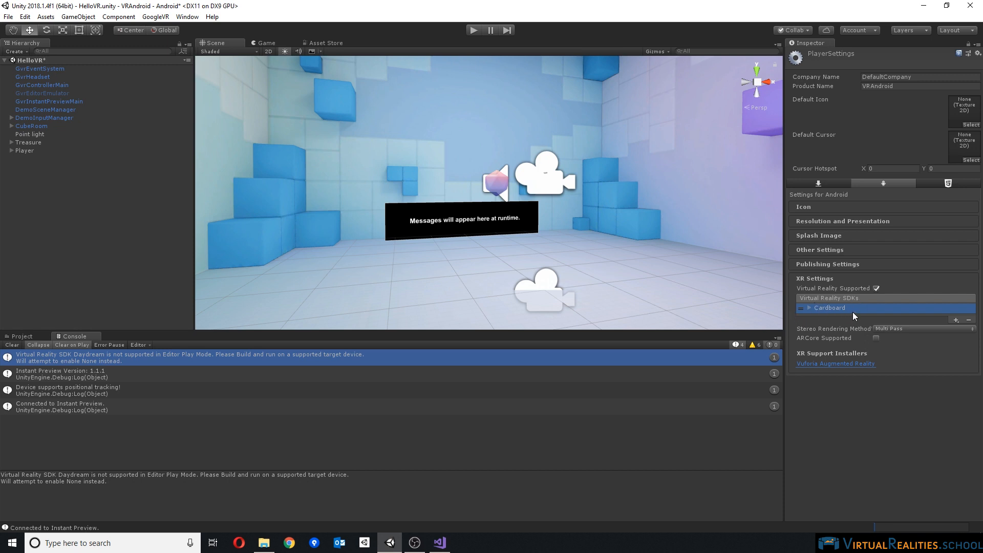
pyautogui.moveTo(781, 244)
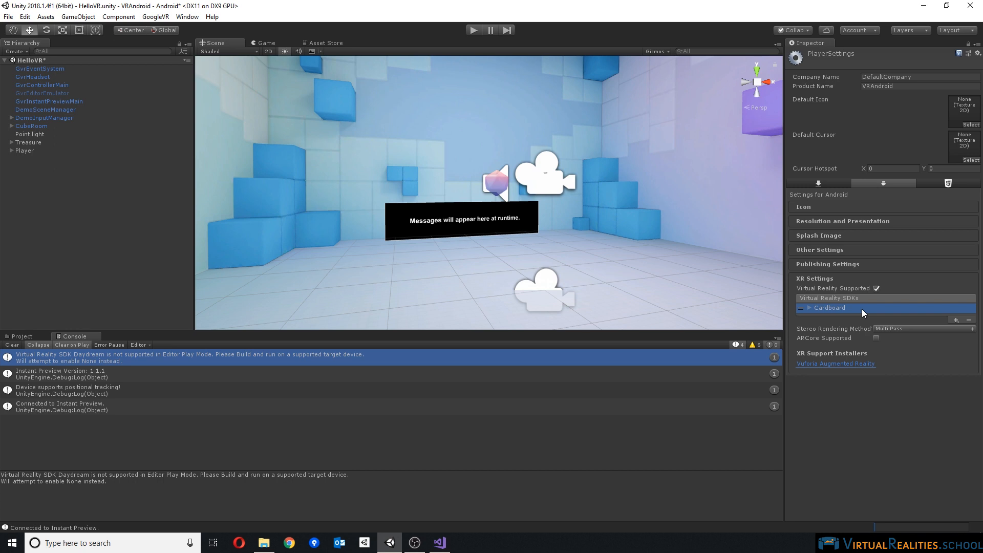
pyautogui.moveTo(186, 16)
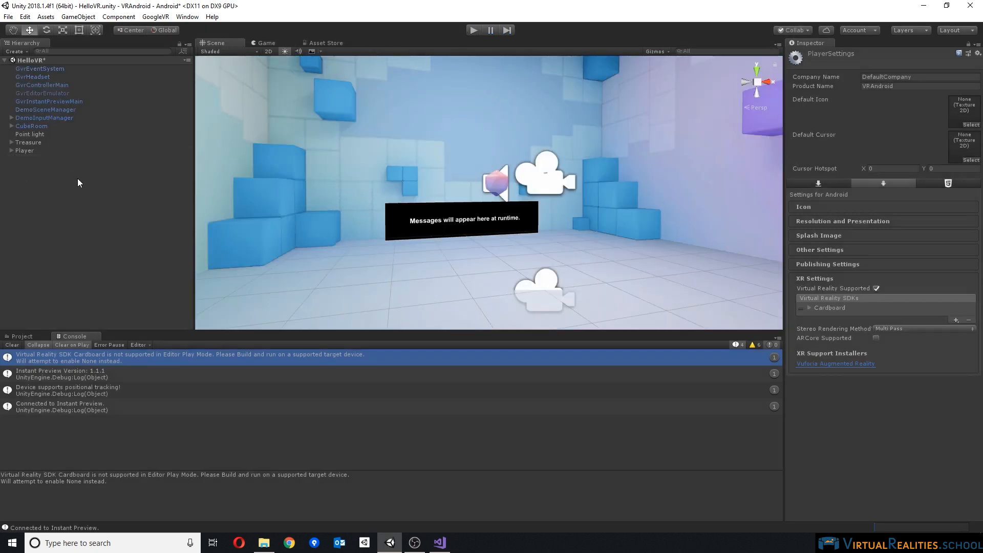
pyautogui.click(31, 125)
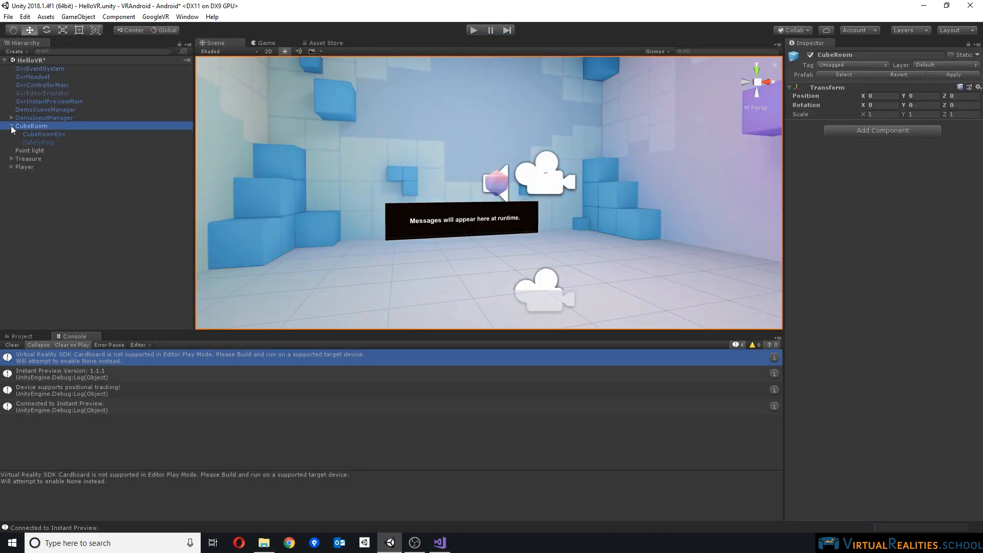
# - Review the Treasure Icosahedron's Event Trigger, then inspect GvrEventSystem's components
pyautogui.click(10, 125)
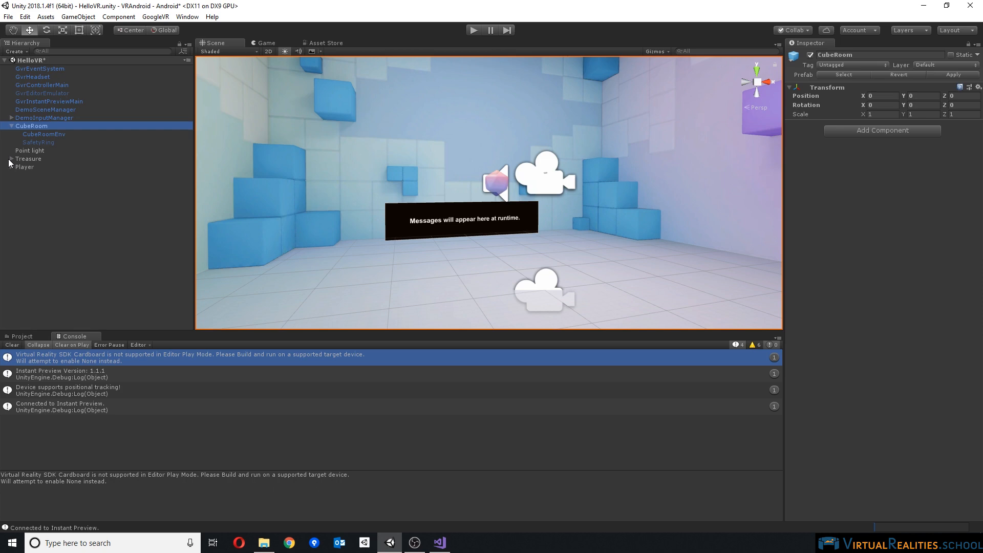
pyautogui.click(41, 182)
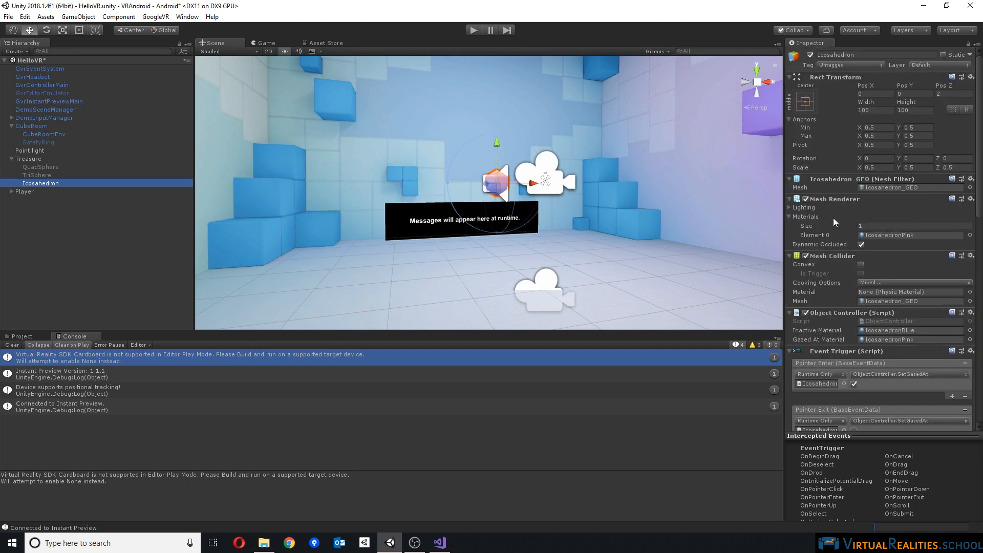
pyautogui.click(11, 158)
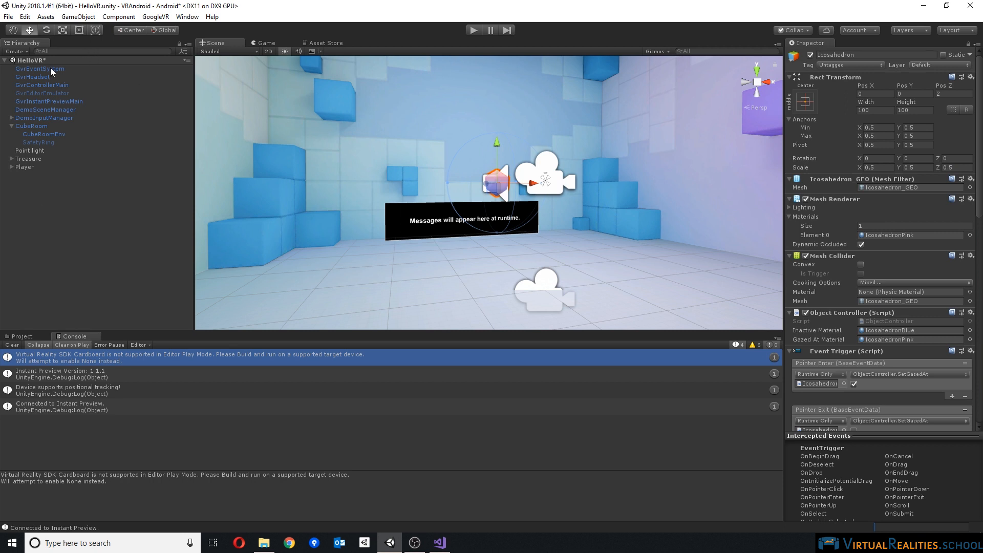
pyautogui.click(39, 68)
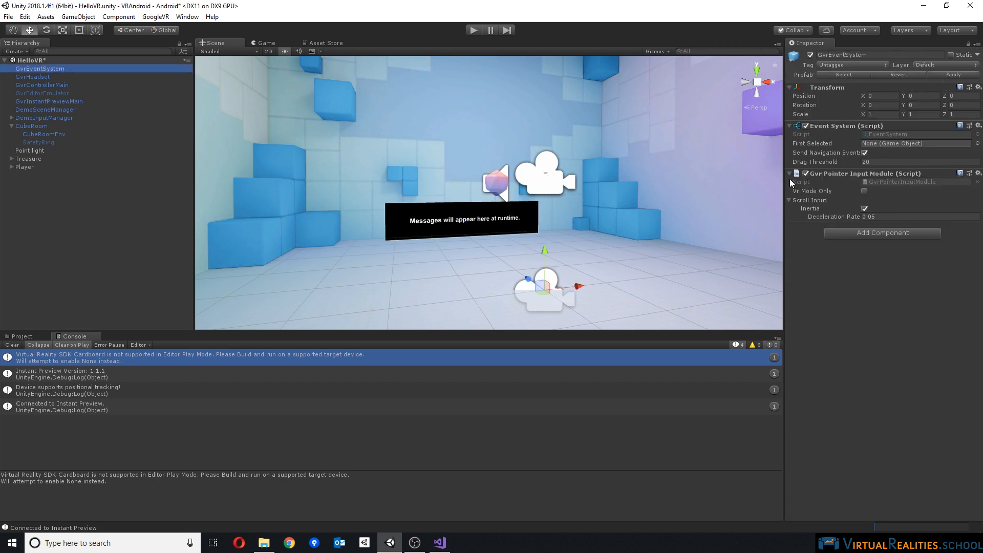
pyautogui.moveTo(33, 204)
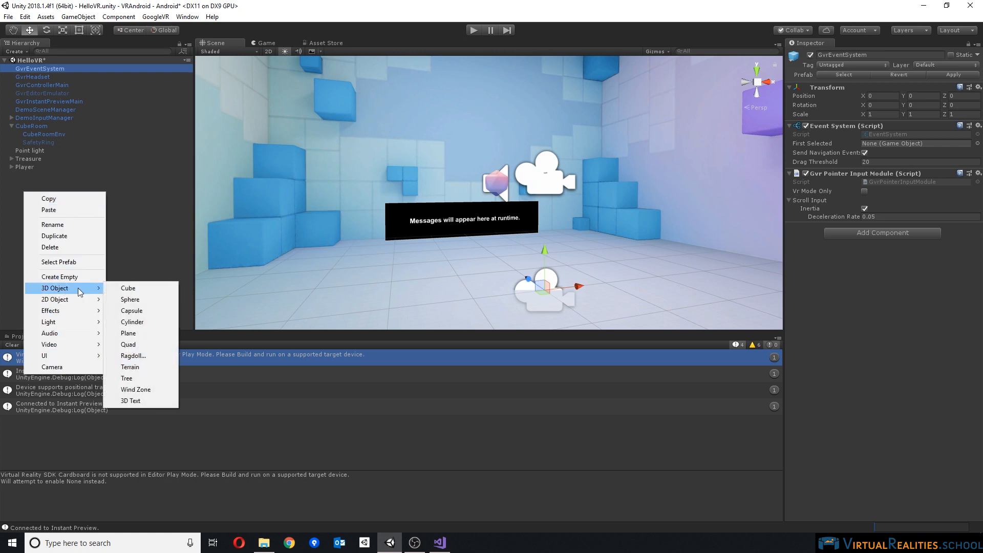
# - Create a new Cube and move it up near the room's ceiling
pyautogui.click(128, 287)
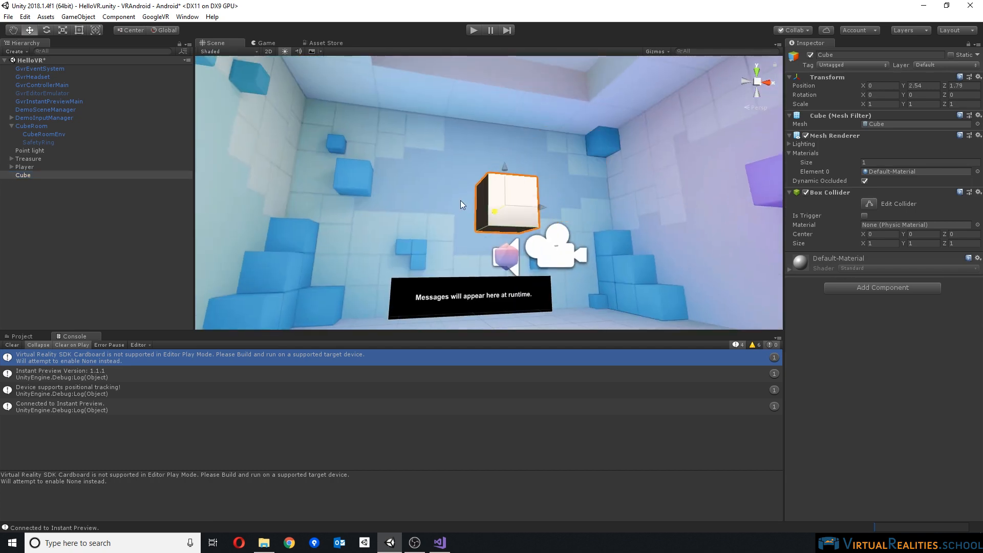
pyautogui.moveTo(507, 201); pyautogui.dragTo(582, 157)
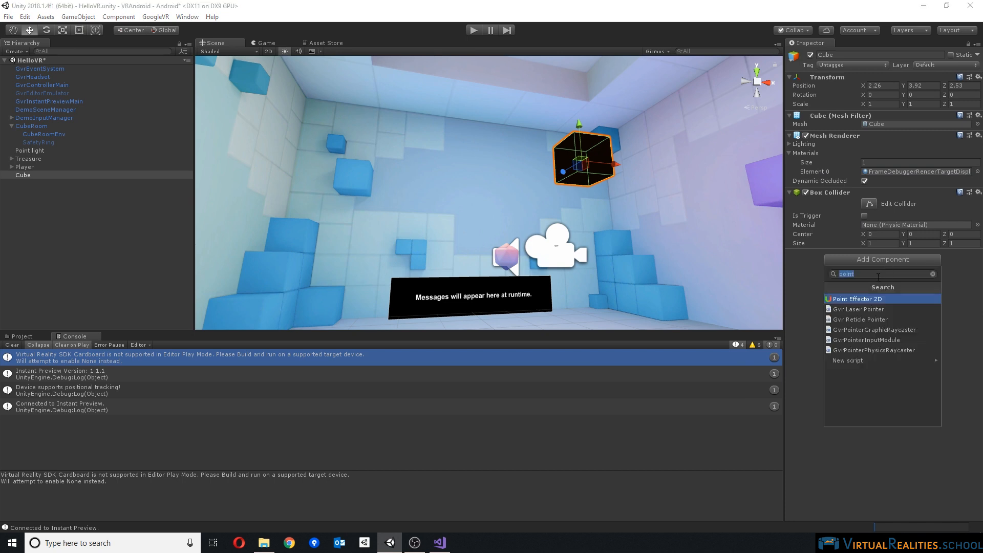
# - Add an Event Trigger component to the cube, reviewing its available event types
pyautogui.write('eve')
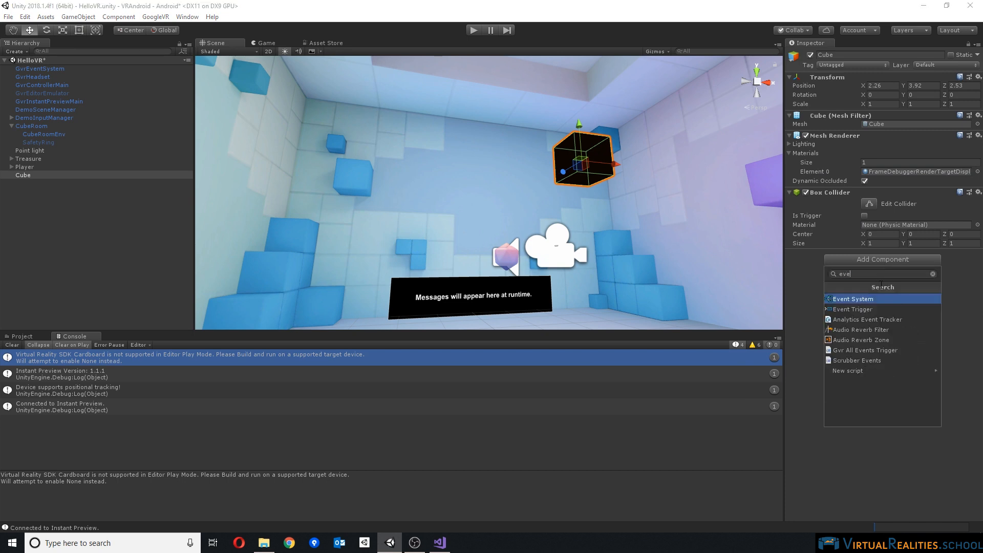
pyautogui.click(852, 309)
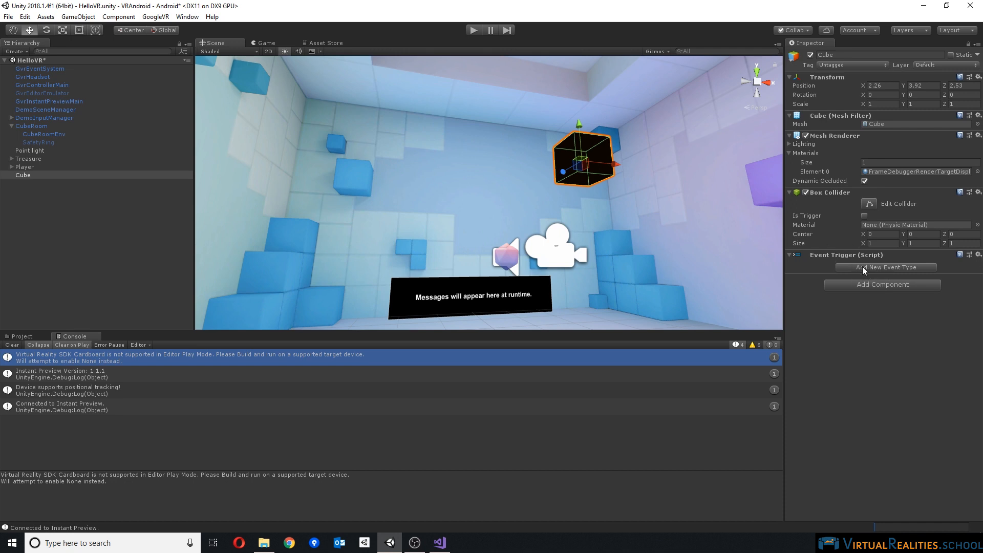
pyautogui.click(883, 267)
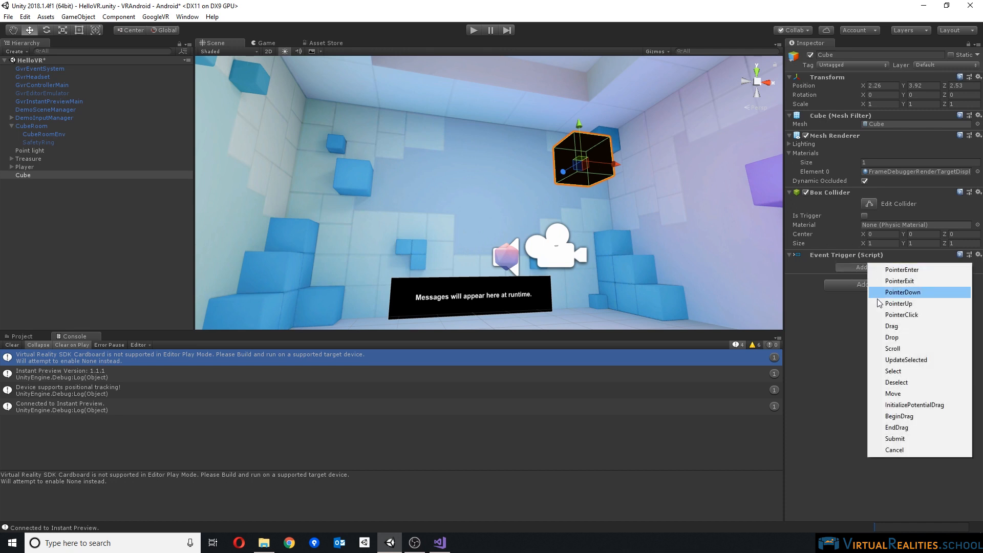
pyautogui.moveTo(899, 281)
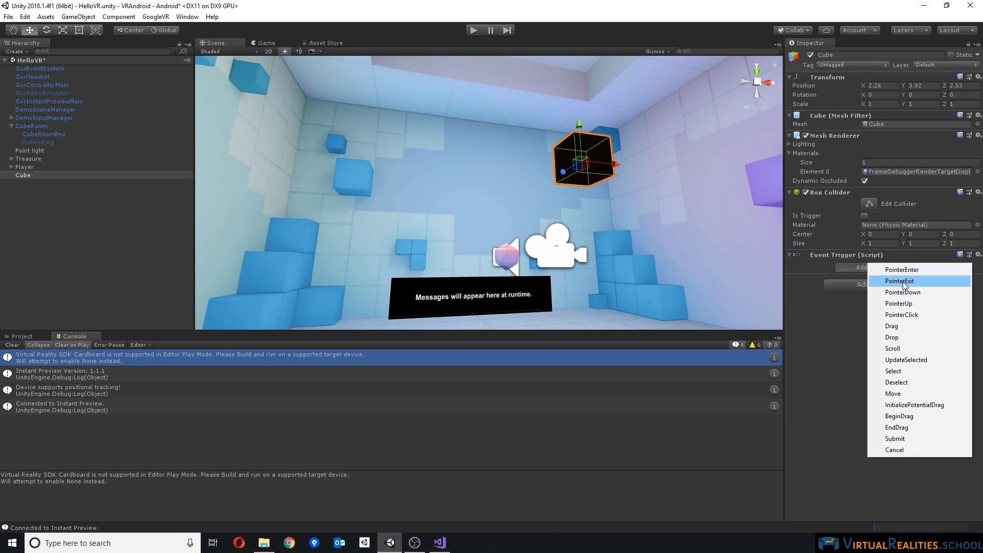
pyautogui.moveTo(901, 314)
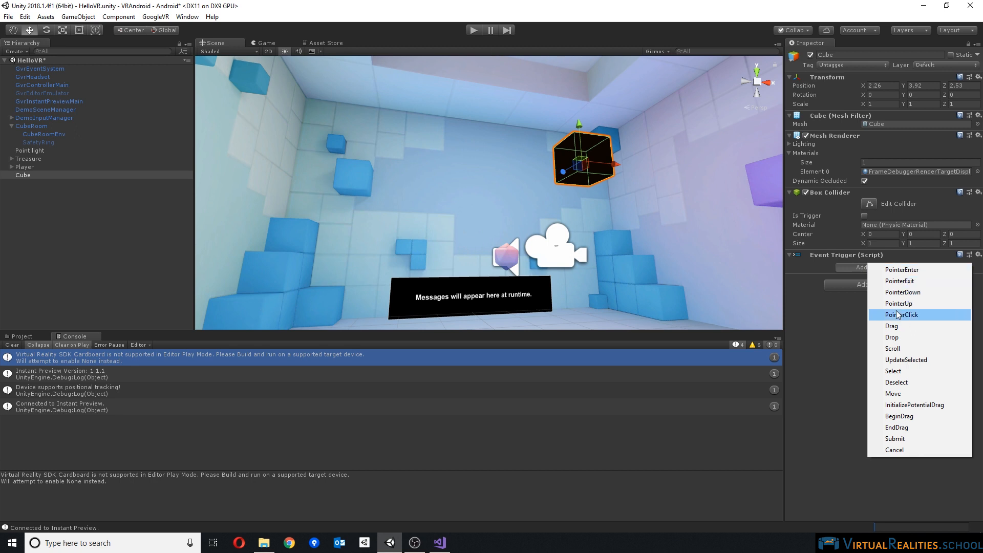
pyautogui.click(901, 314)
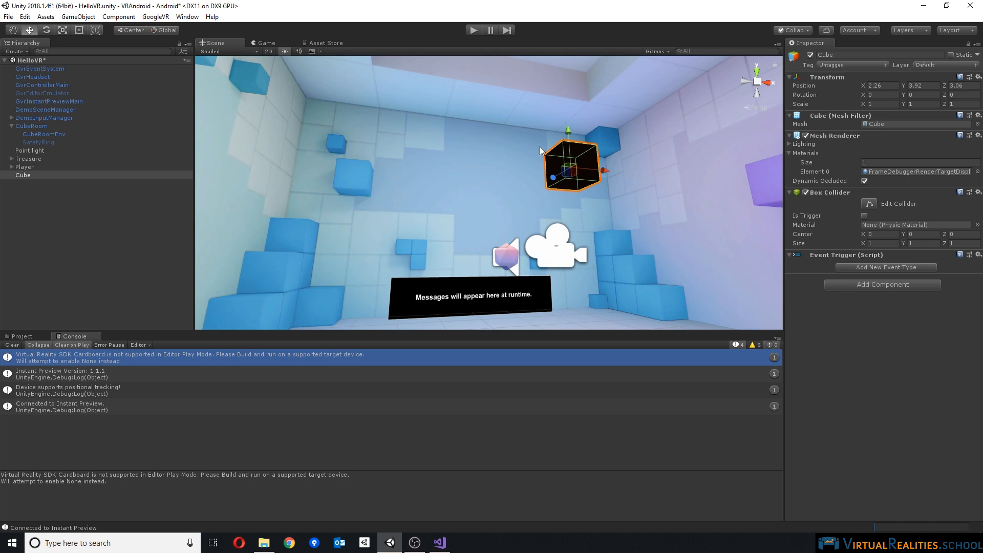
pyautogui.moveTo(554, 158)
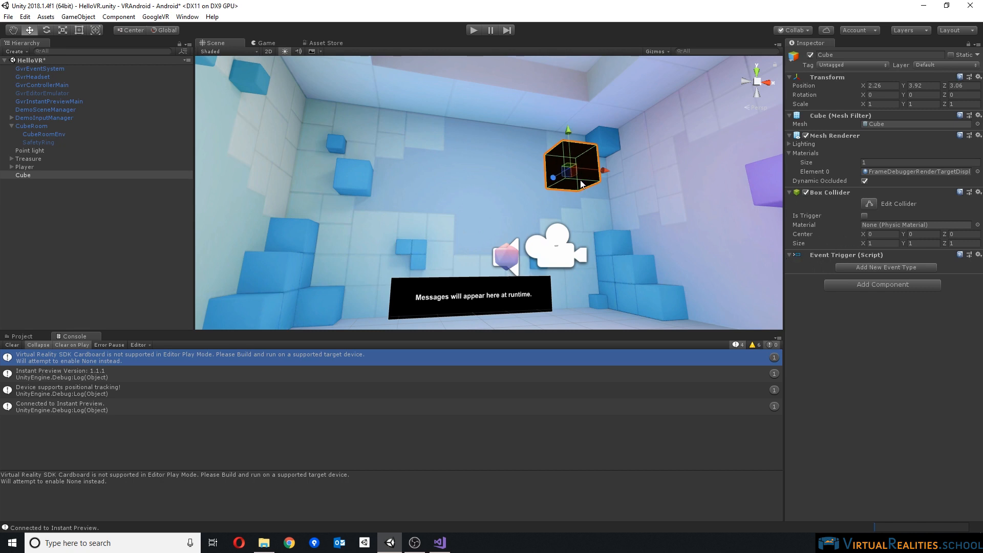
pyautogui.click(492, 269)
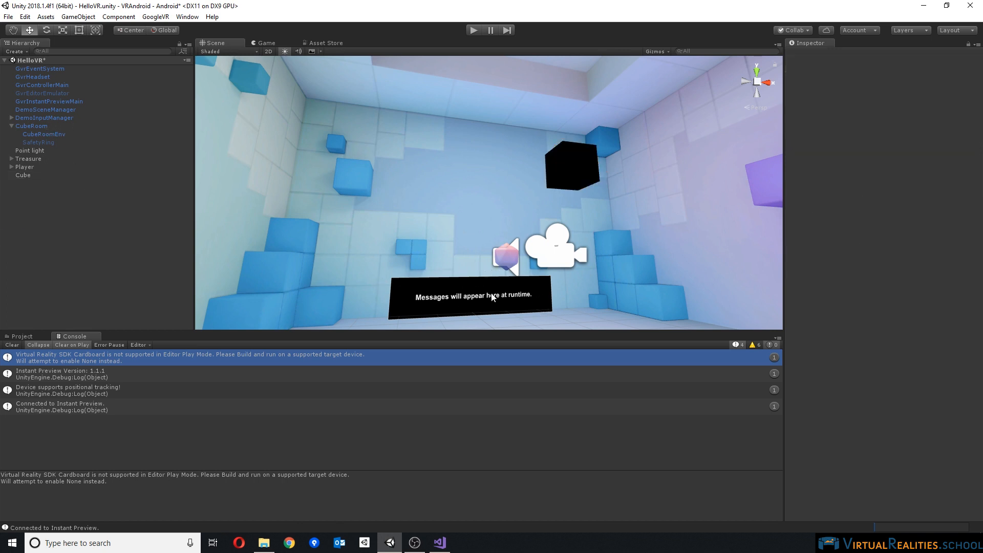
# - Duplicate MessageCanvas with Ctrl+D to create MessageCanvas (1)
pyautogui.rightClick(18, 168)
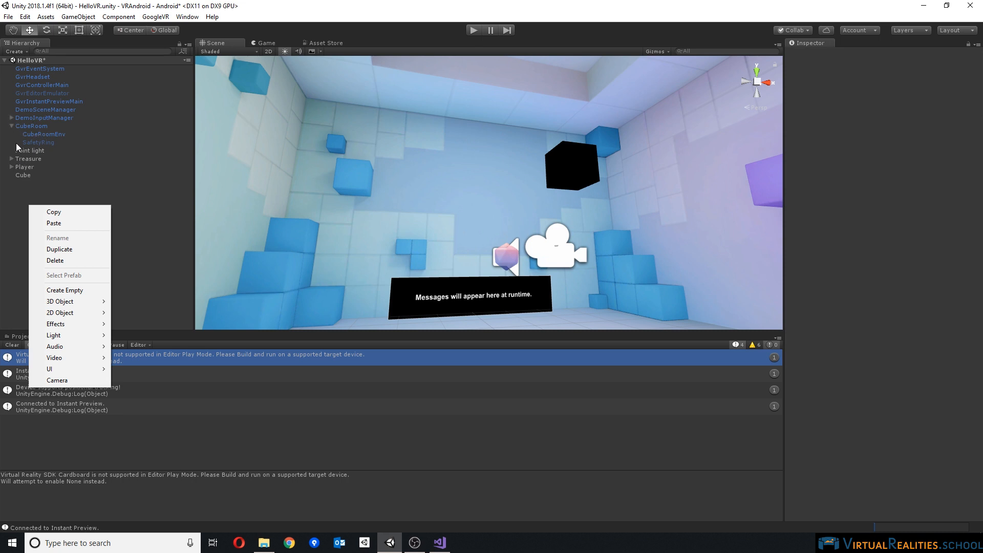
pyautogui.click(46, 125)
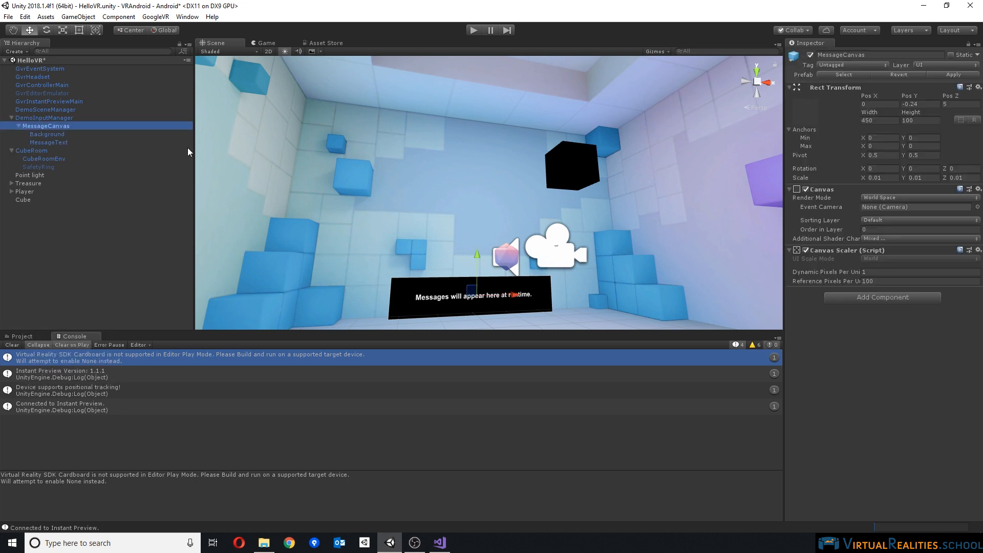
pyautogui.click(18, 125)
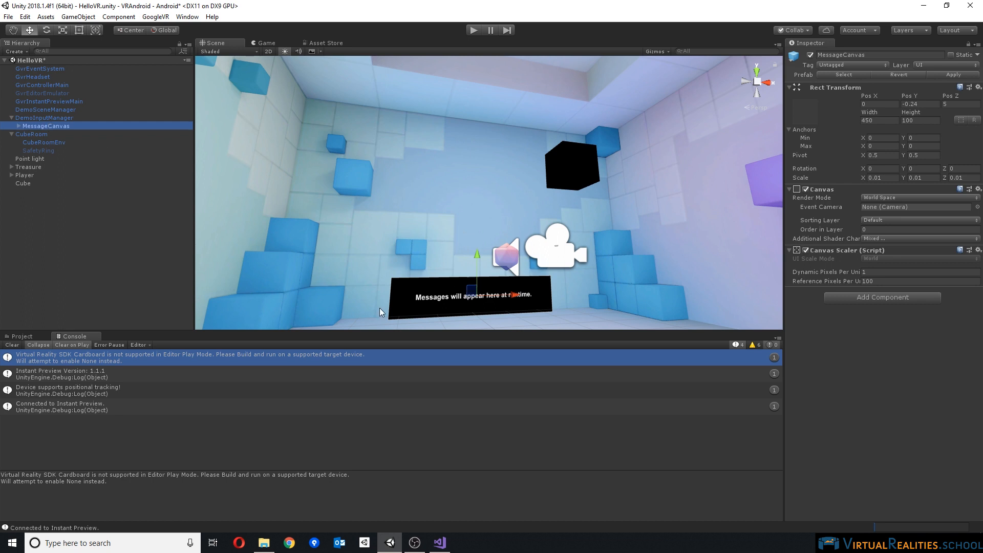
pyautogui.moveTo(521, 244)
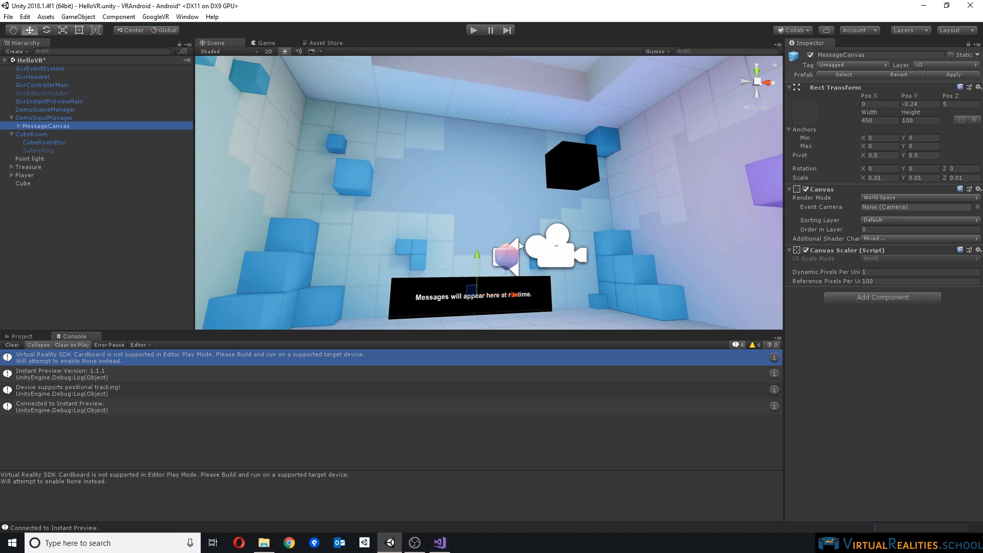
pyautogui.moveTo(127, 191)
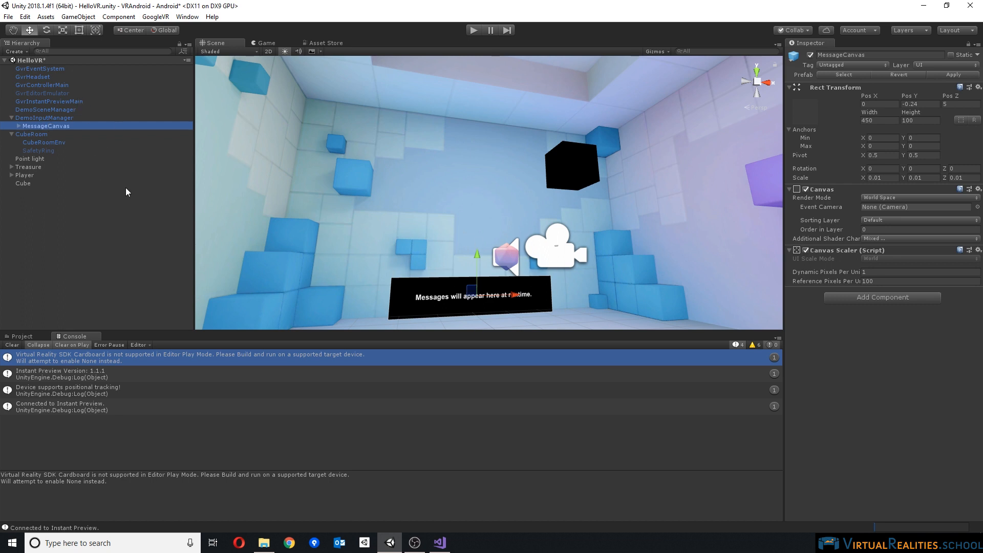
pyautogui.press('ctrl+d')
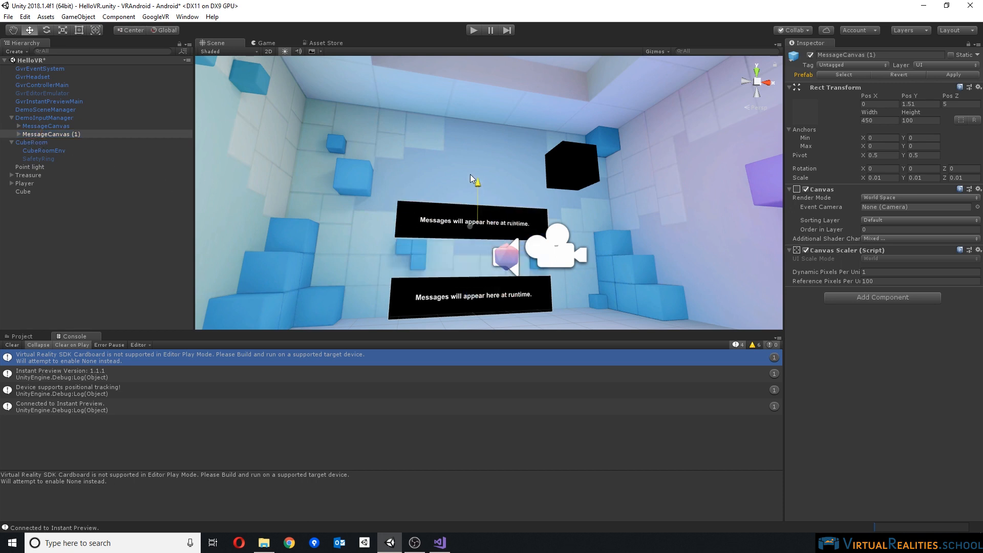
# - Add a UI Button inside the duplicated canvas with a red highlighted colour
pyautogui.rightClick(51, 134)
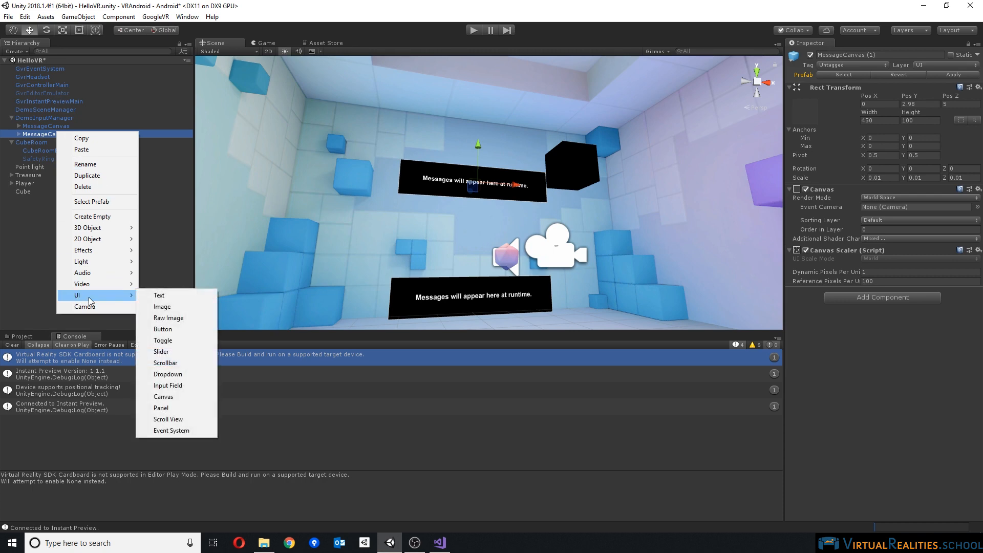
pyautogui.click(162, 328)
pyautogui.write('6')
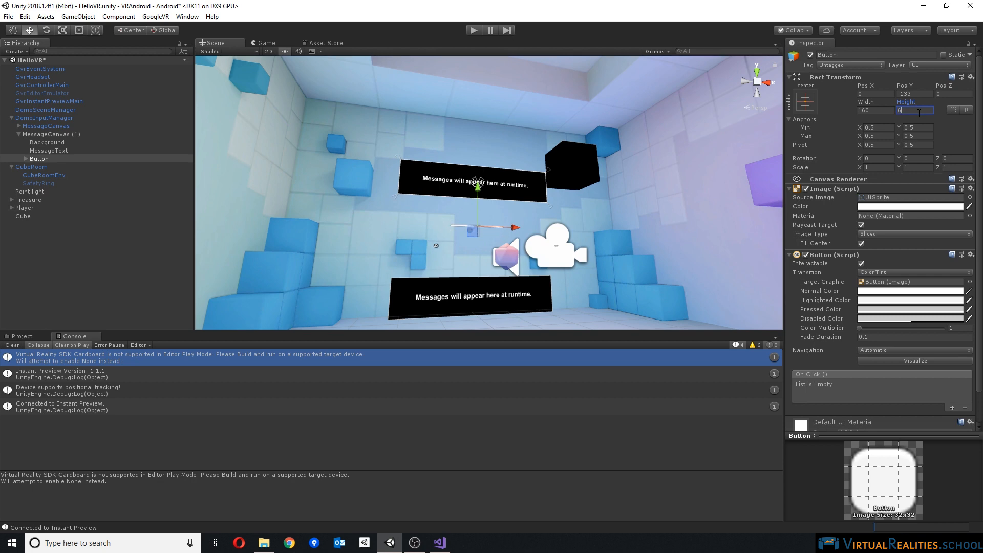
pyautogui.click(909, 299)
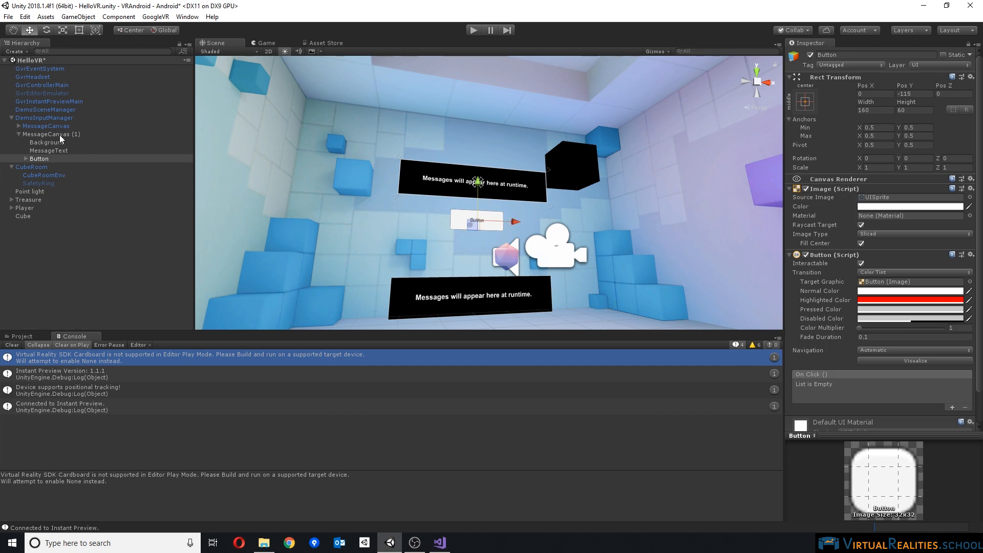
pyautogui.click(51, 133)
pyautogui.write('pointer')
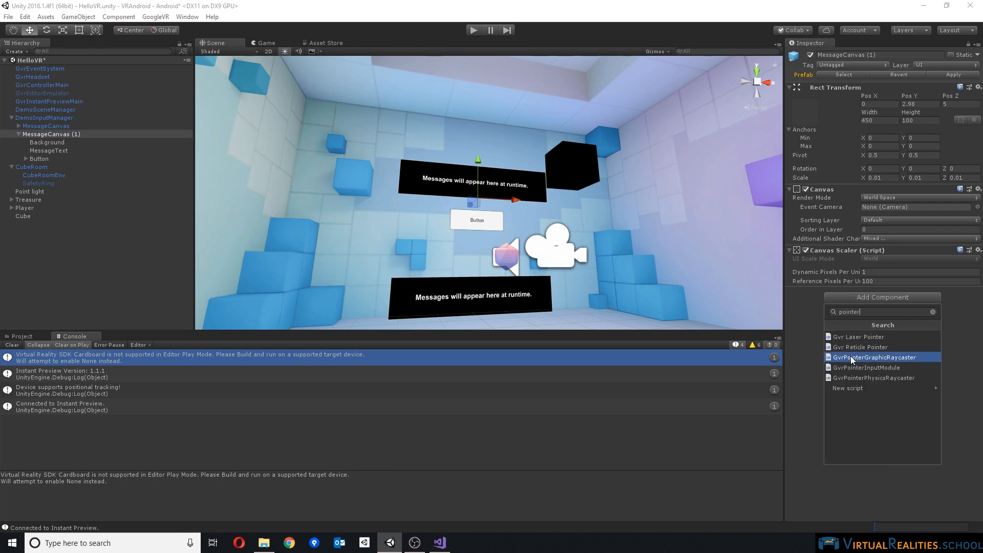
# - Attach a GvrPointerGraphicRaycaster component to MessageCanvas (1)
pyautogui.click(877, 356)
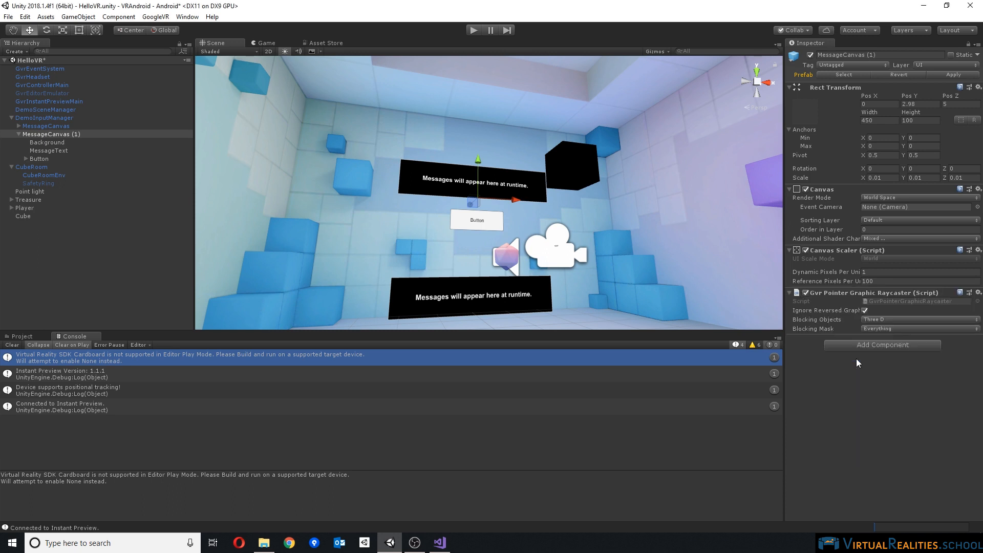
pyautogui.moveTo(39, 135)
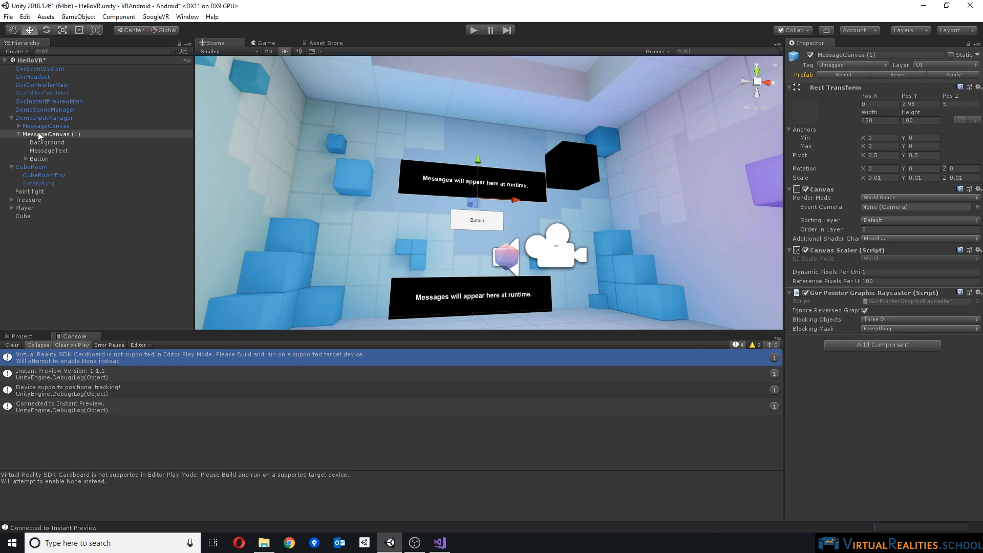
pyautogui.moveTo(366, 181)
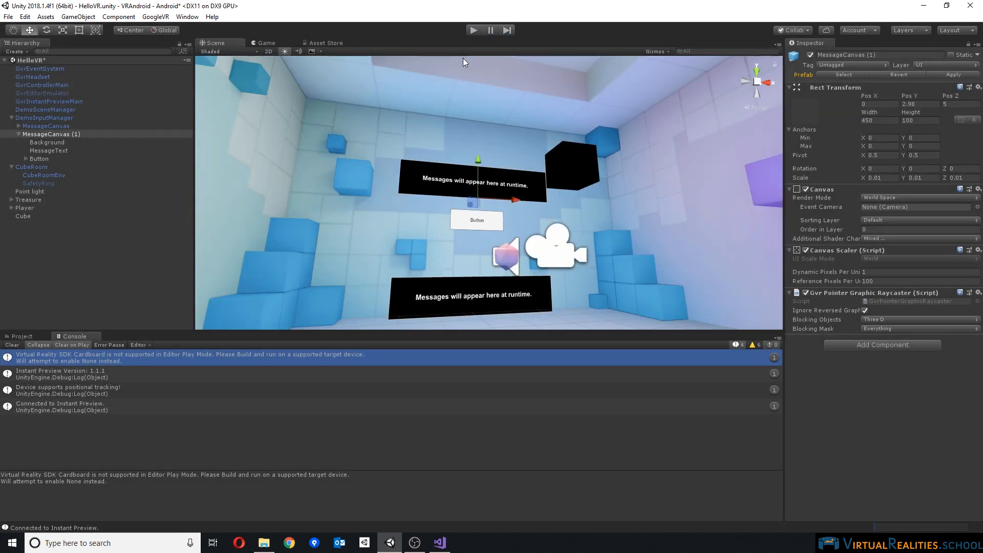
pyautogui.moveTo(154, 6)
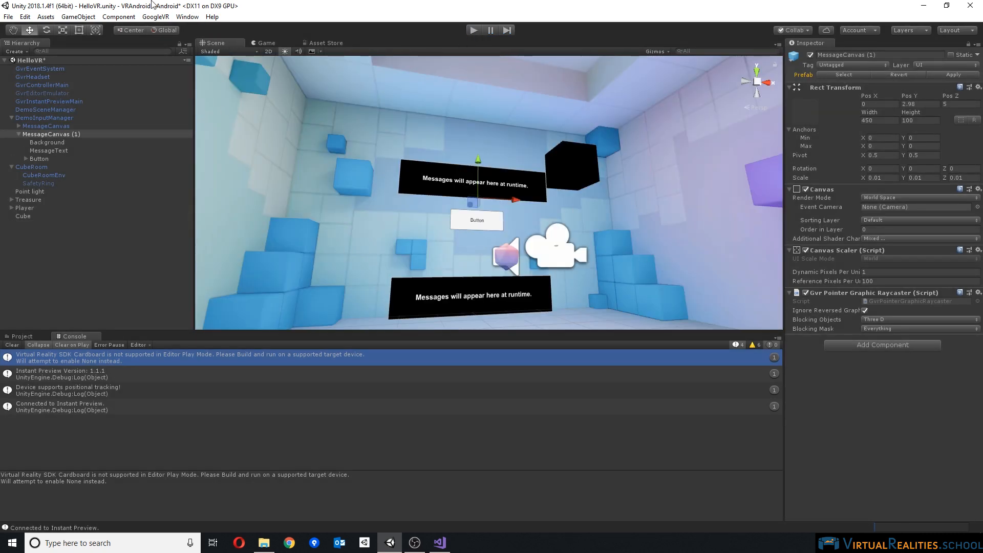
# - Open Build Settings and switch the Android VR SDK back to Daydream
pyautogui.click(7, 17)
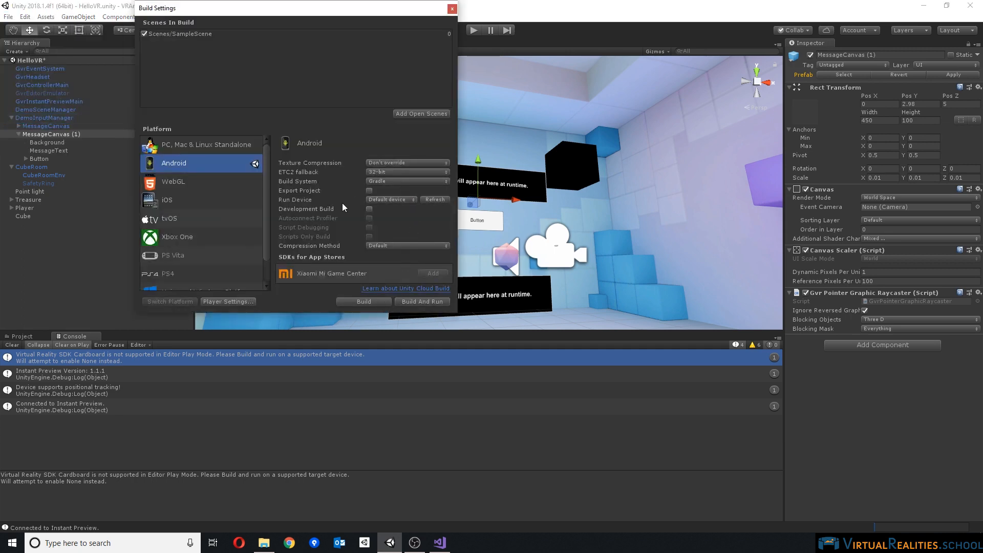
pyautogui.click(227, 301)
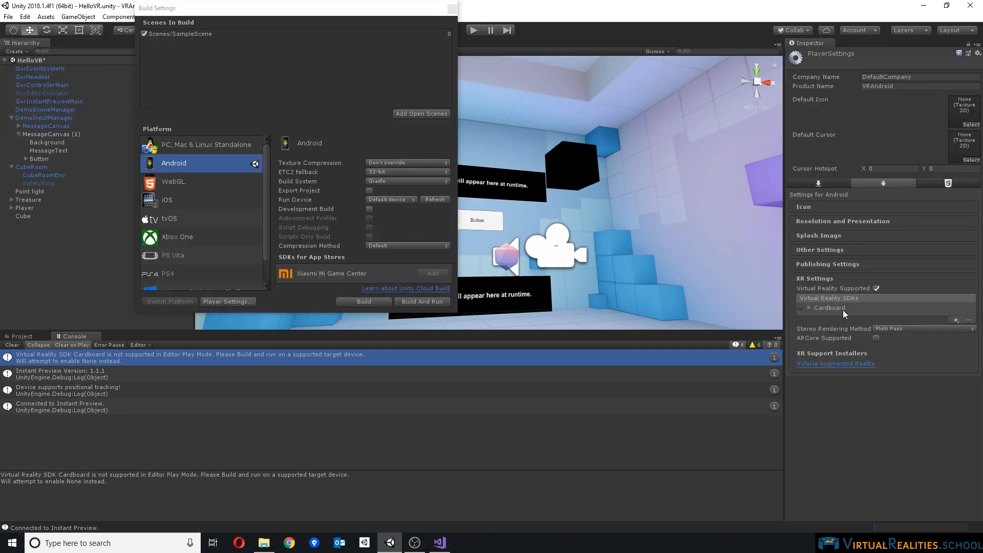
pyautogui.click(828, 308)
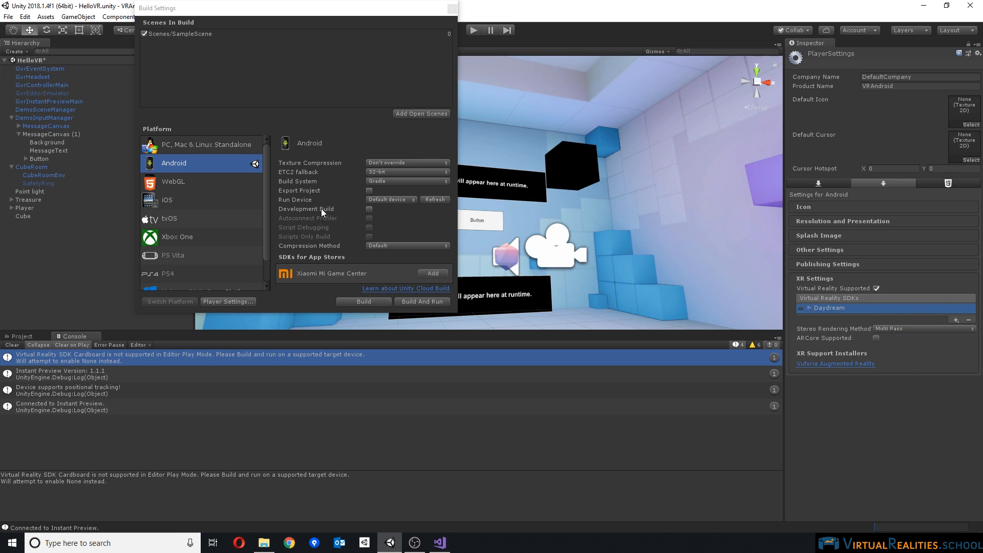
pyautogui.moveTo(322, 208)
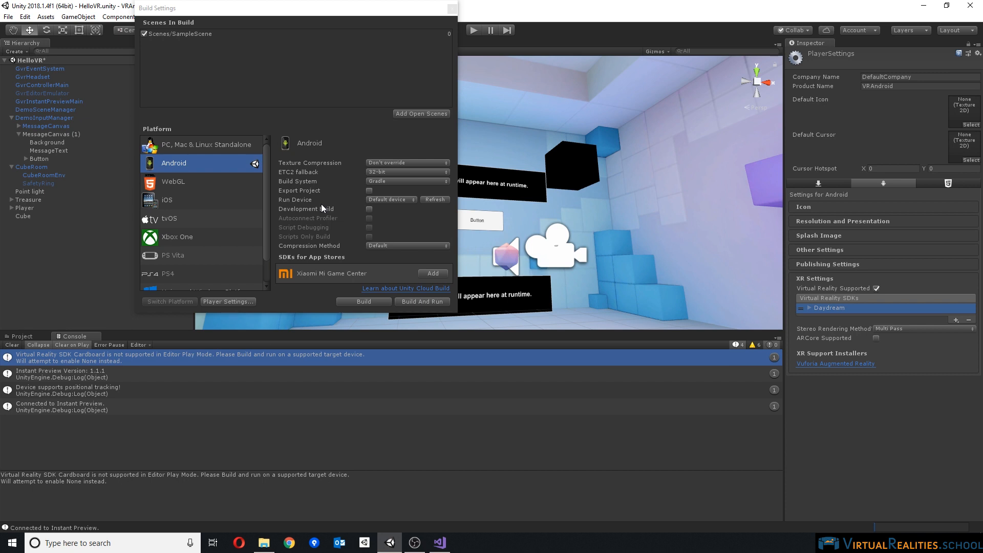
pyautogui.moveTo(373, 214)
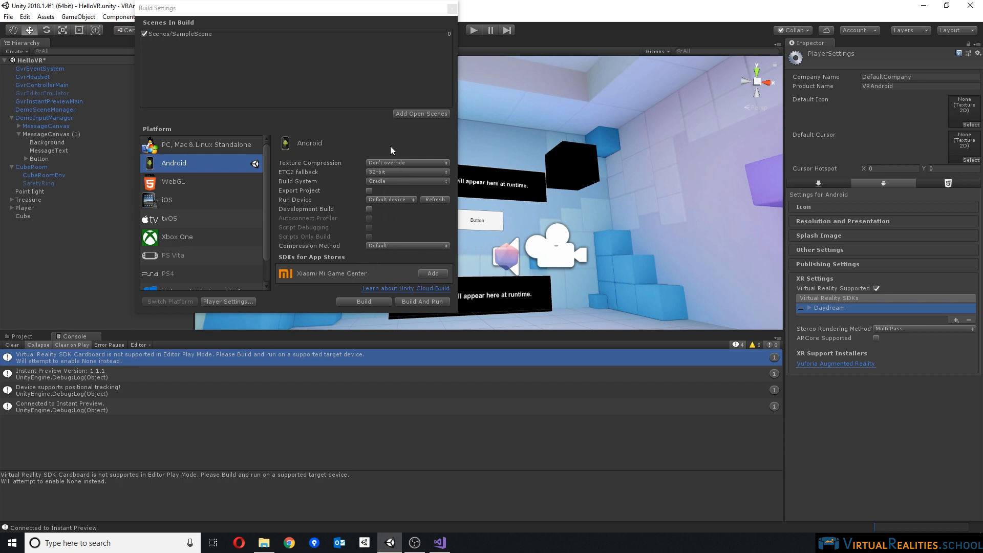
pyautogui.moveTo(421, 301)
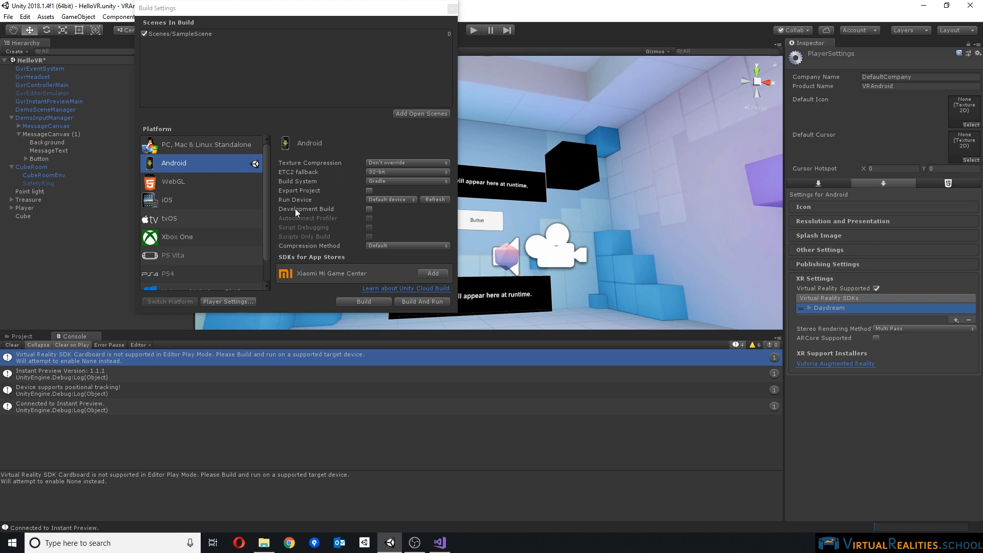
# - Toggle Development Build on and then back off
pyautogui.click(369, 209)
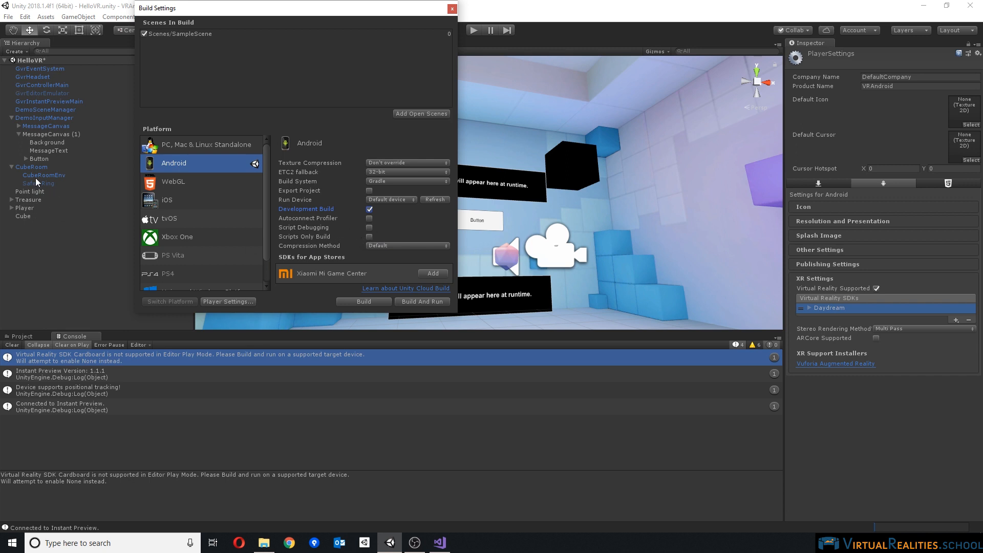
pyautogui.moveTo(395, 248)
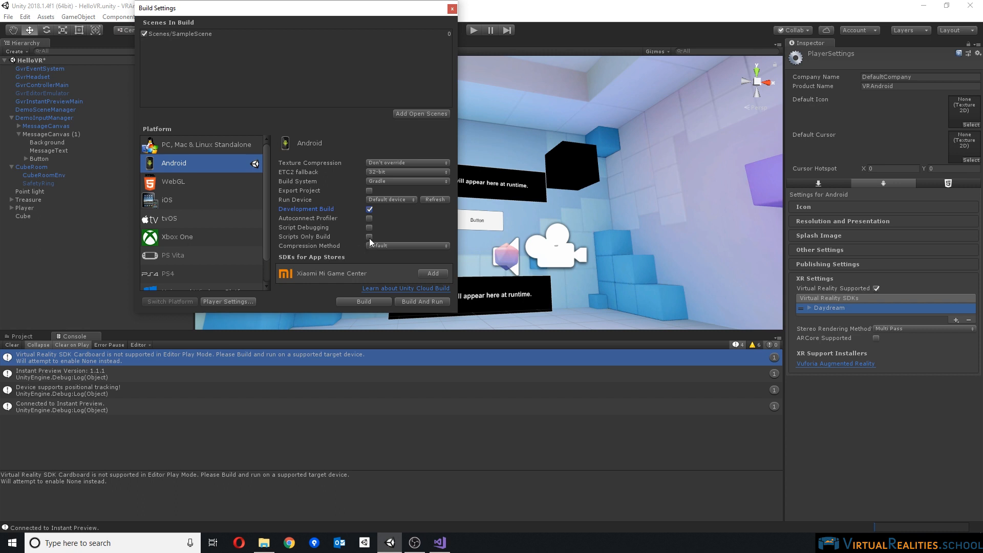
pyautogui.click(369, 209)
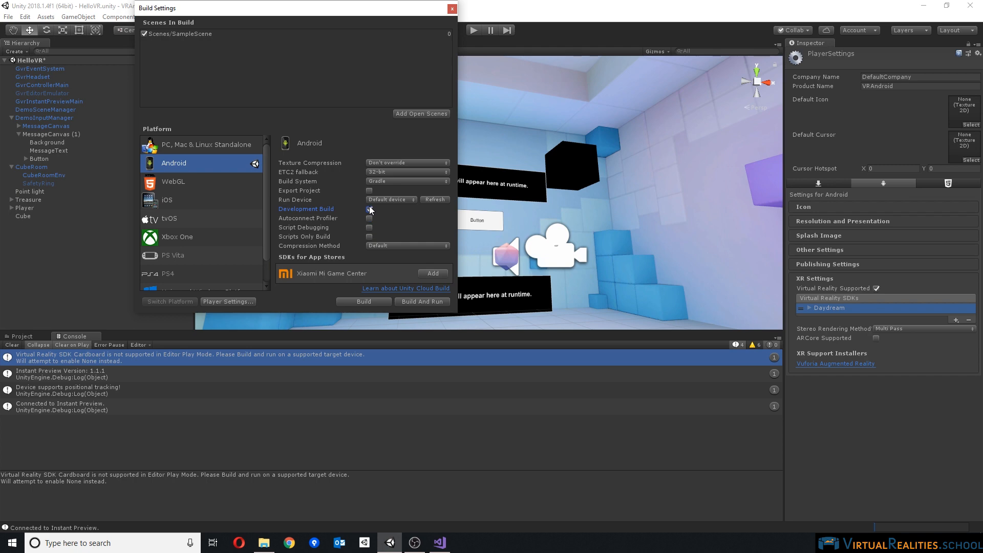
pyautogui.click(370, 209)
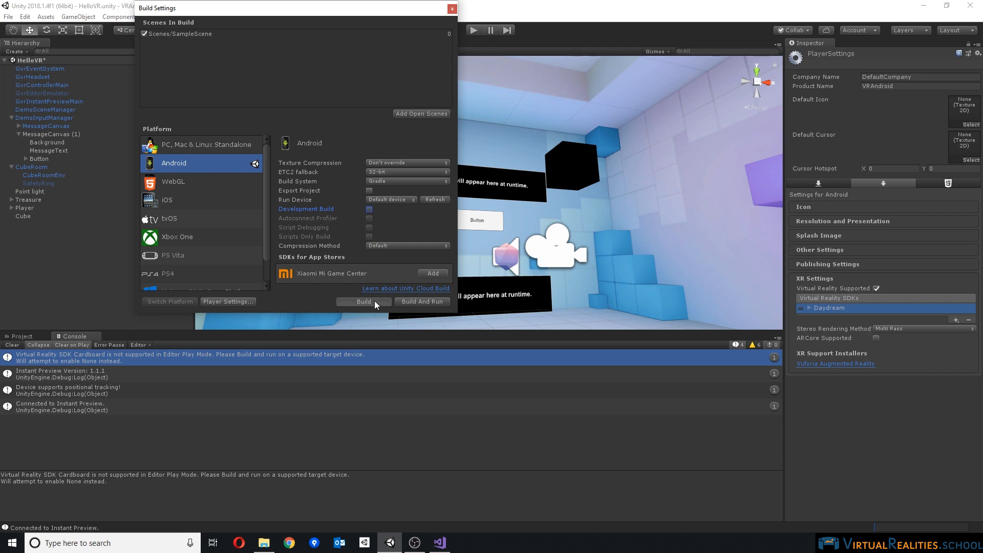
# - Build the Android app as test1.apk into a new Bin folder under VRAndroid
pyautogui.click(364, 300)
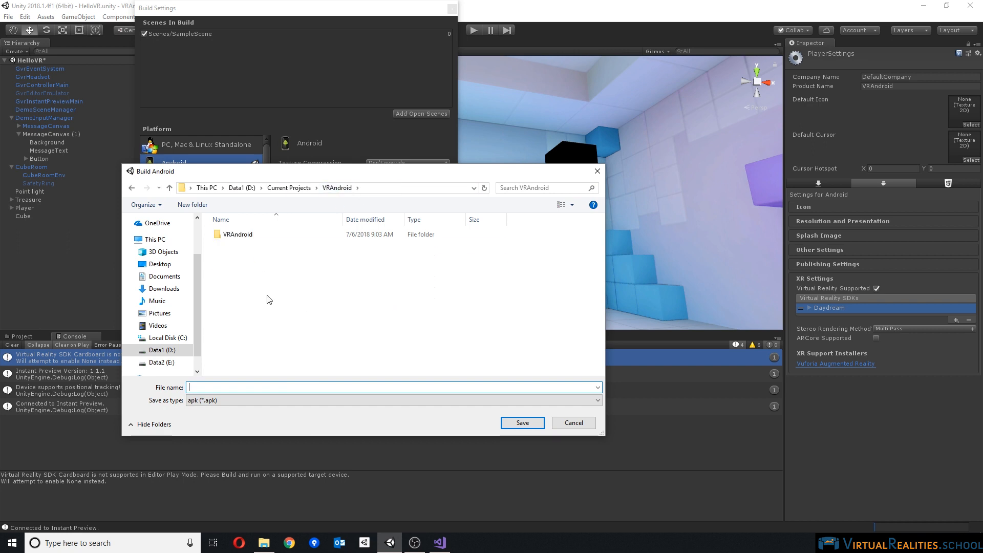
pyautogui.rightClick(270, 299)
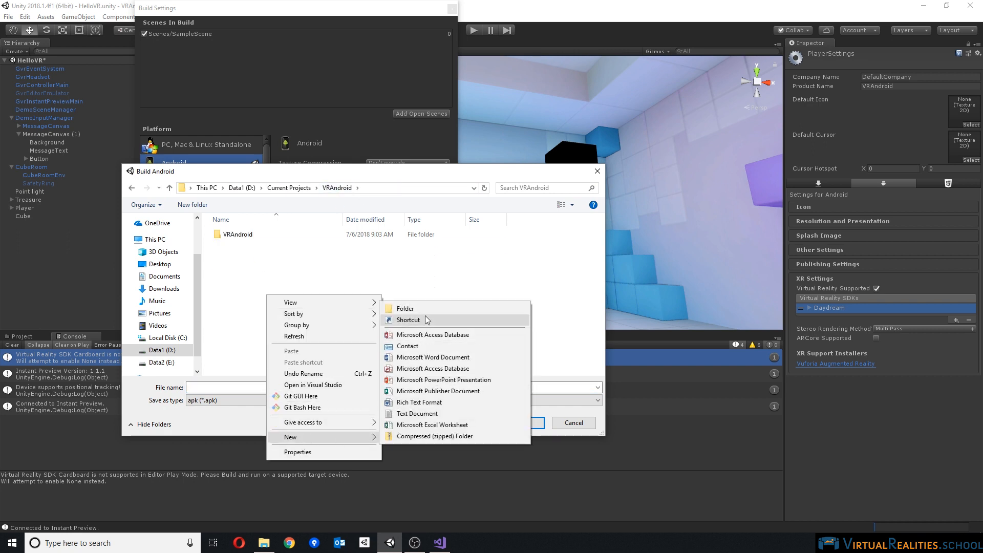
pyautogui.click(404, 309)
pyautogui.write('Bin')
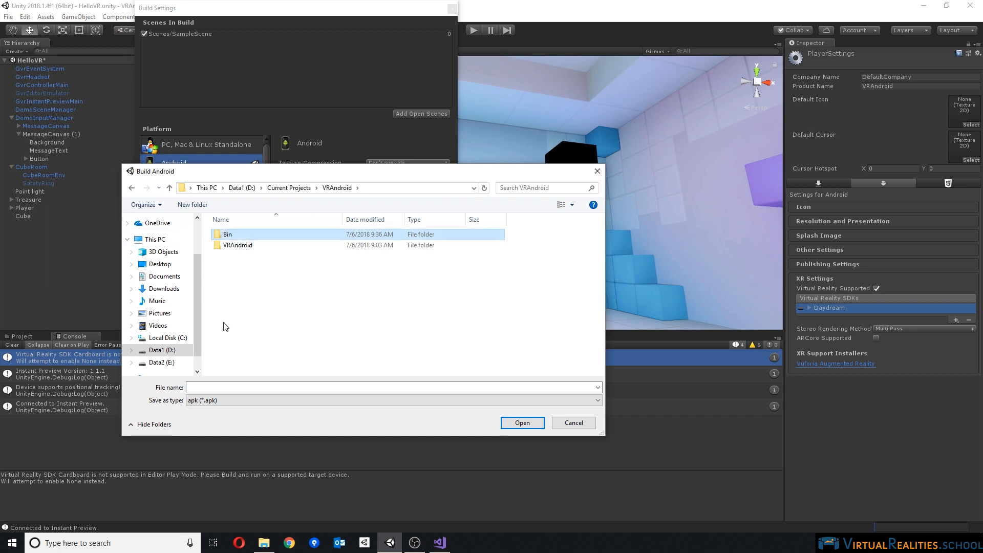
pyautogui.doubleClick(227, 233)
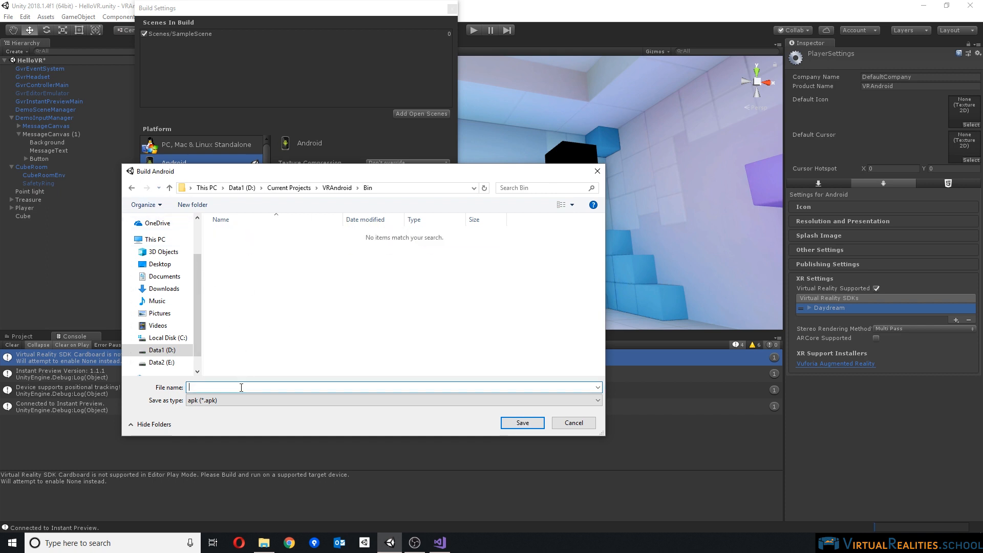
pyautogui.write('test1')
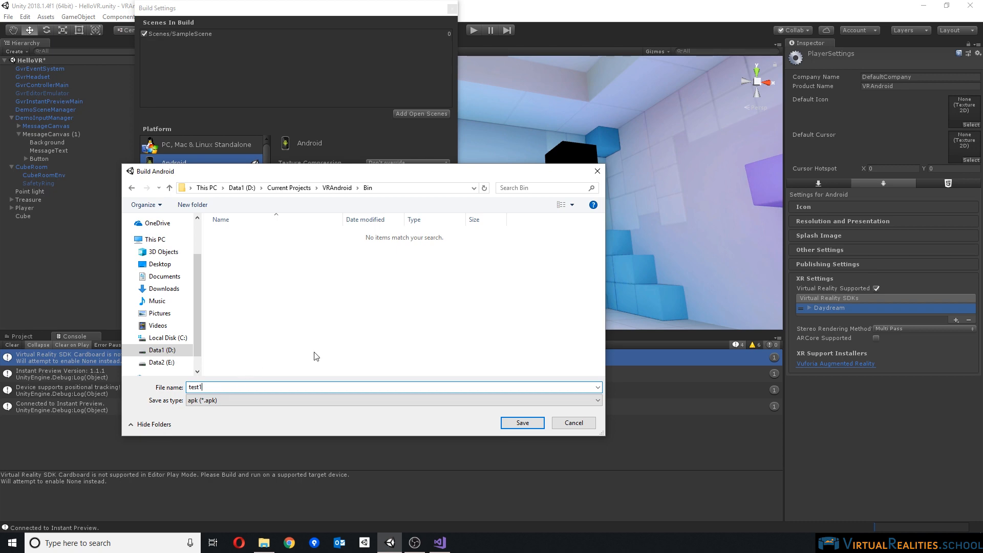
pyautogui.click(571, 422)
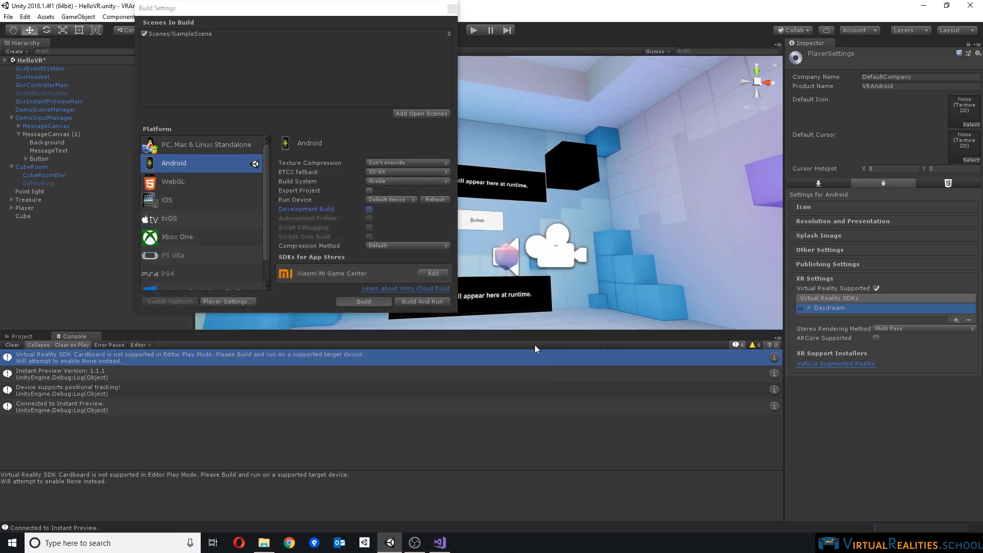